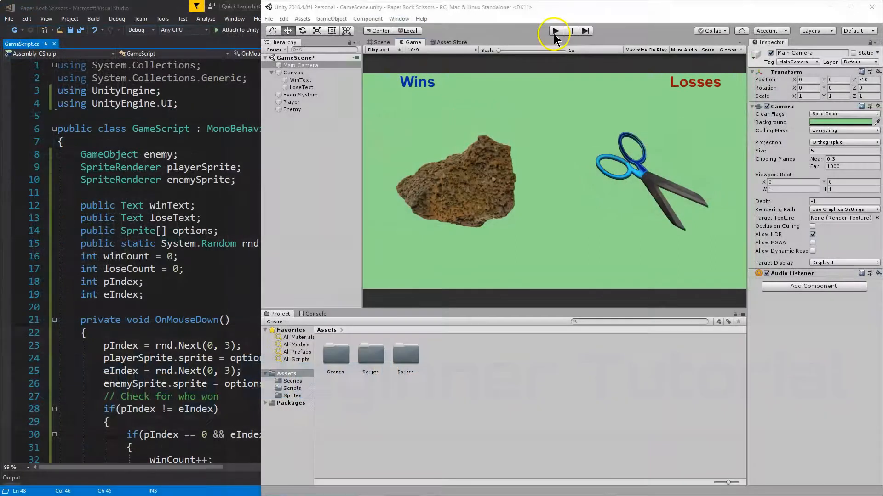
- Run the finished game and click the player sprite for two rounds to test the counters
left_click(554, 30)
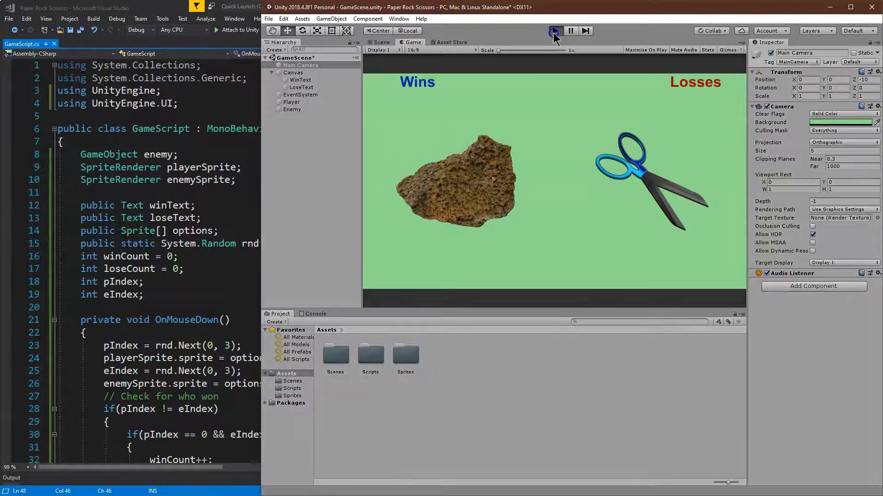
left_click(554, 30)
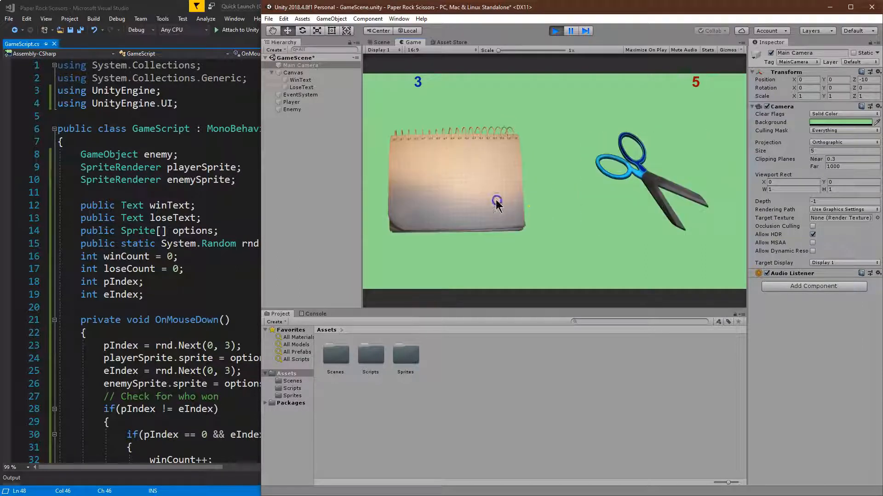
left_click(496, 202)
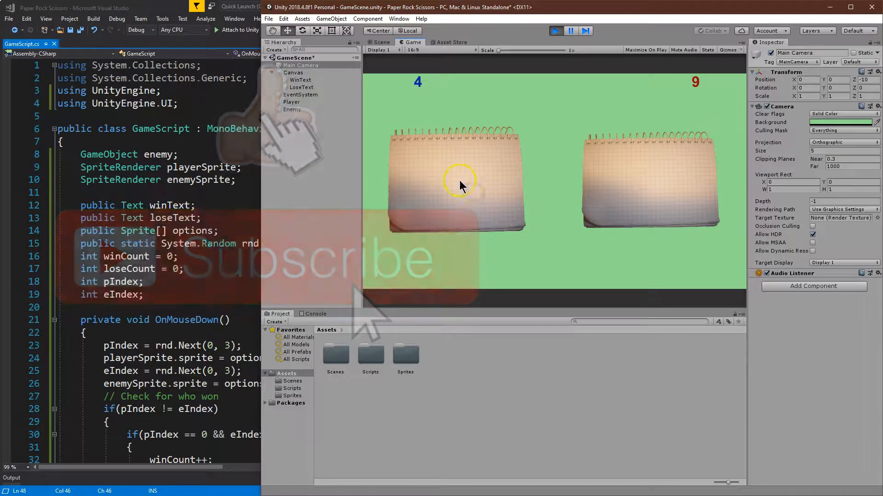
left_click(457, 186)
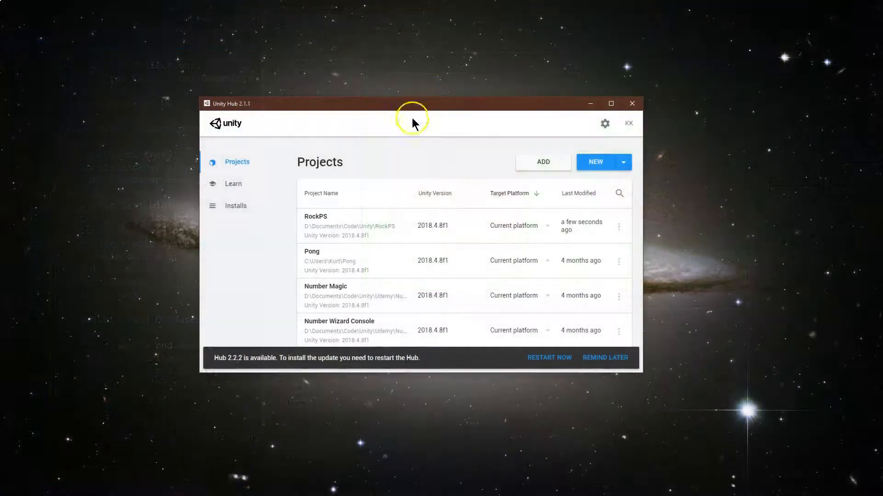
mouse_move(441, 123)
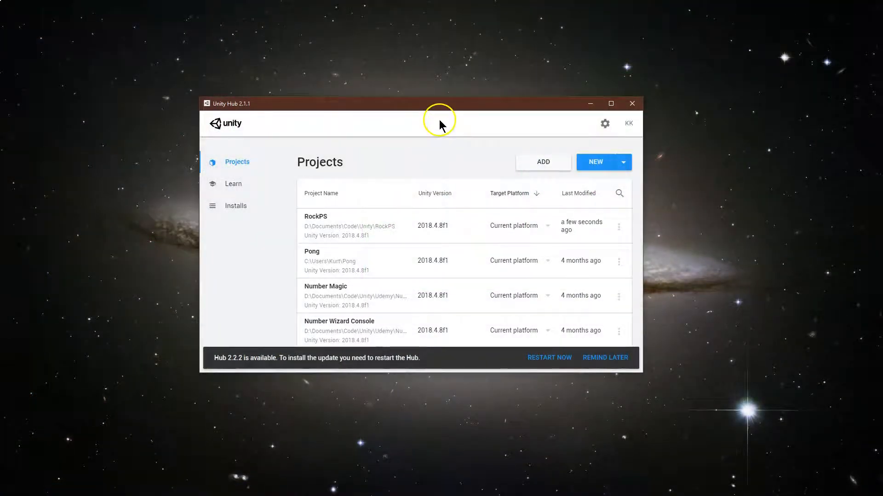
mouse_move(462, 116)
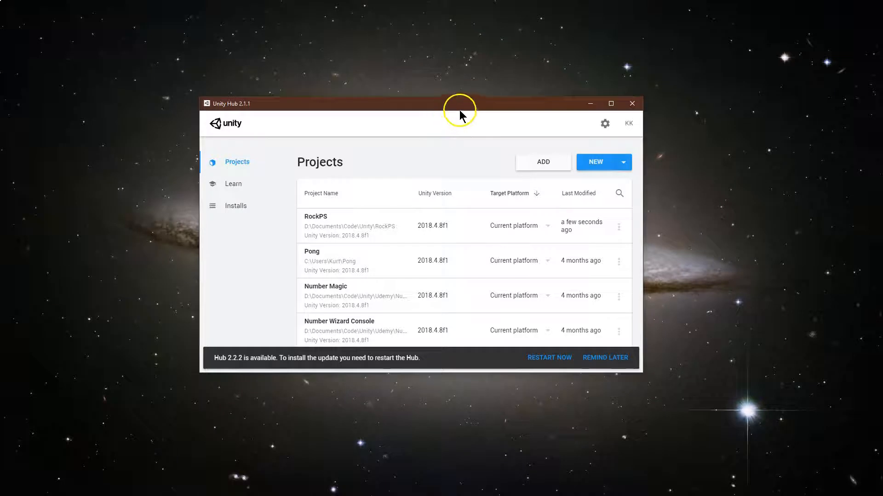
mouse_move(468, 141)
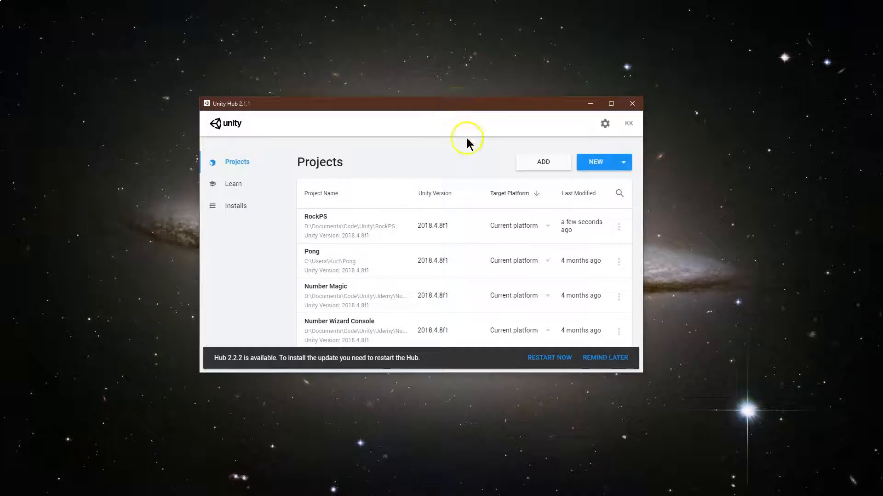
- Start a new 2D project in Unity Hub named 'Paper Rock Scissors'
left_click(595, 163)
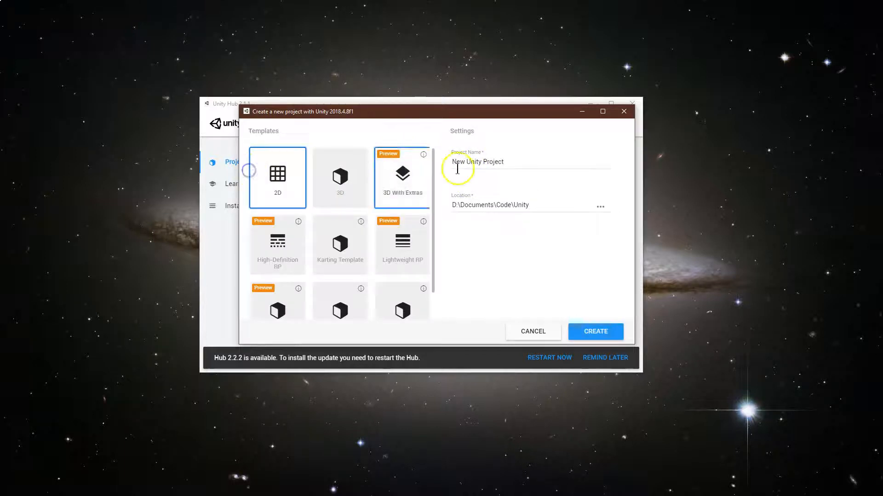
type("Pape")
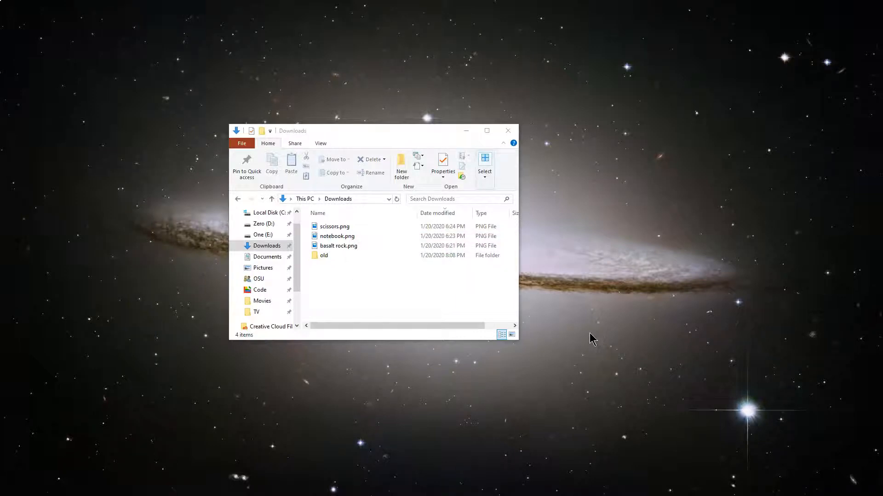
mouse_move(321, 143)
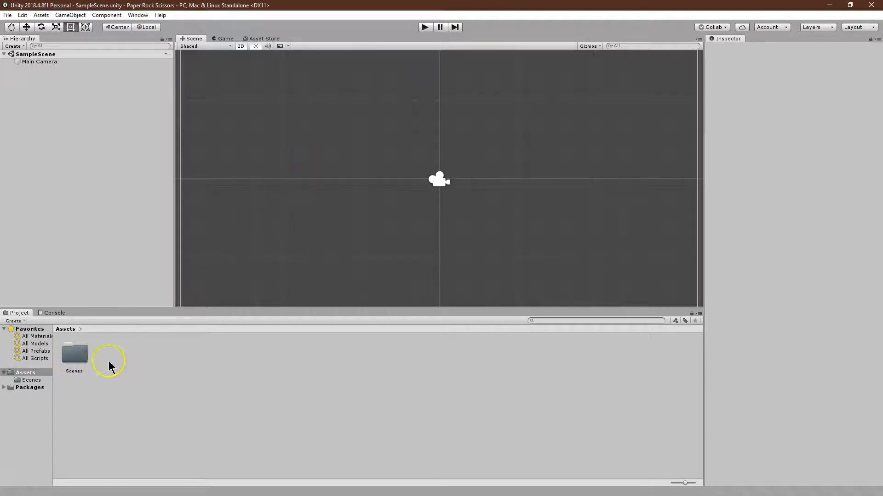
- Rename SampleScene to GameScene and create a new folder under Assets
double_click(73, 352)
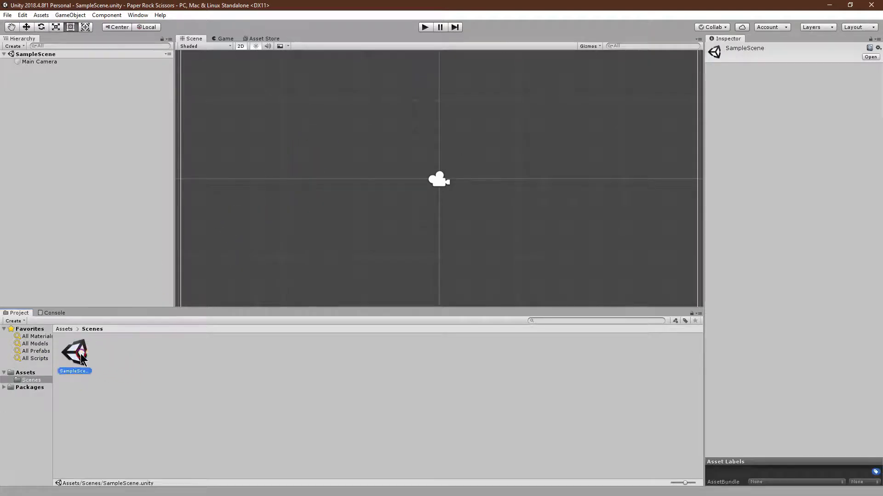
right_click(75, 352)
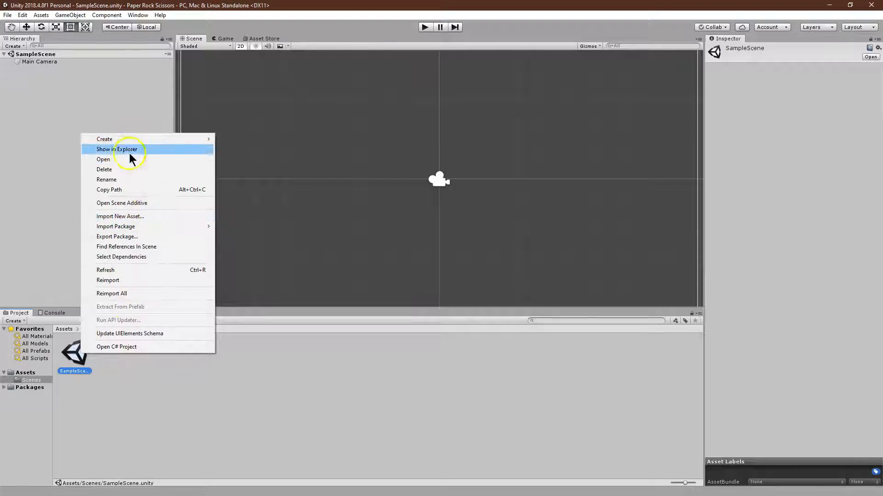
mouse_move(129, 275)
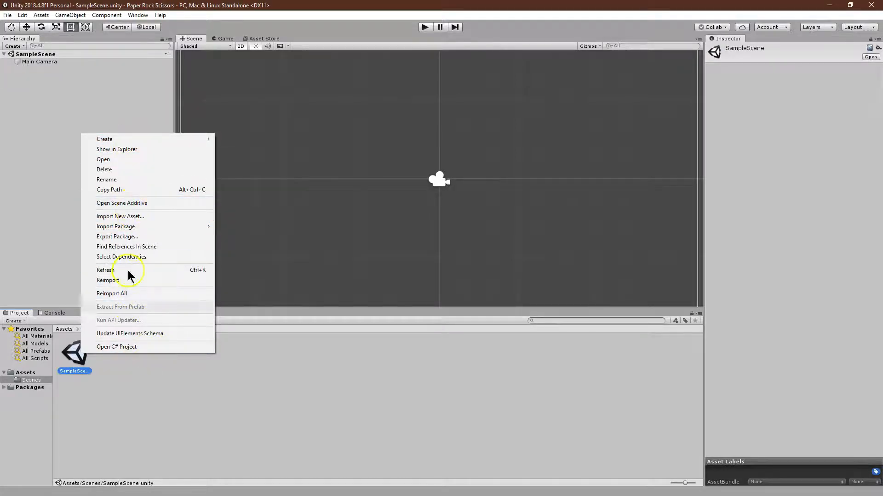
left_click(106, 180)
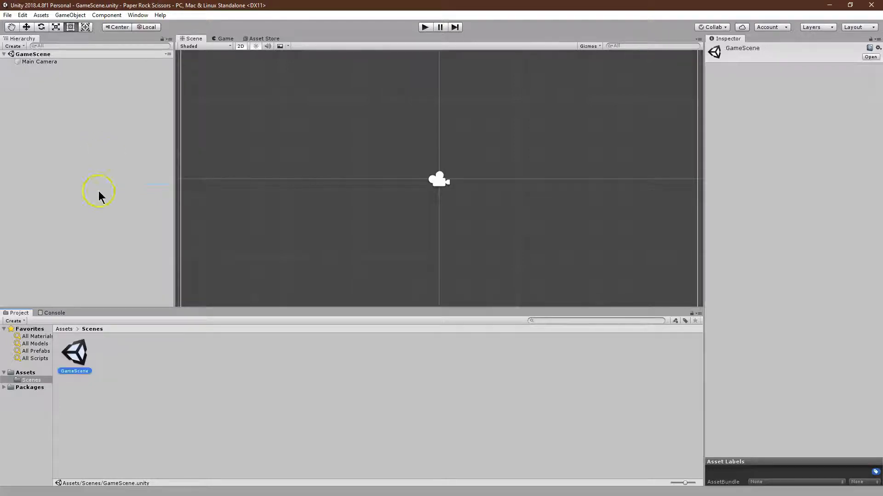
mouse_move(77, 97)
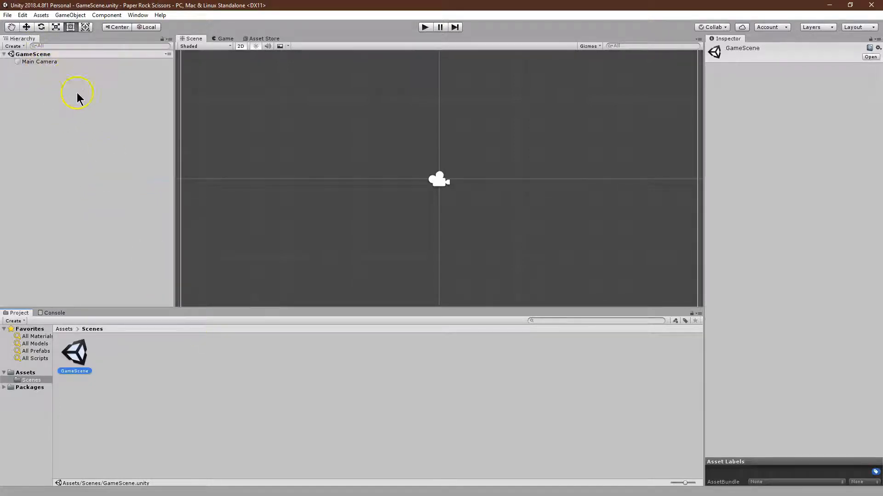
mouse_move(110, 246)
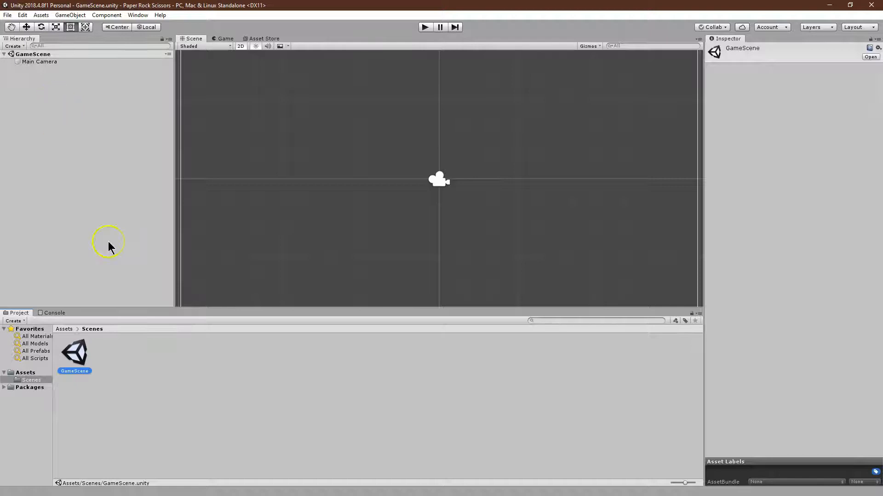
right_click(181, 363)
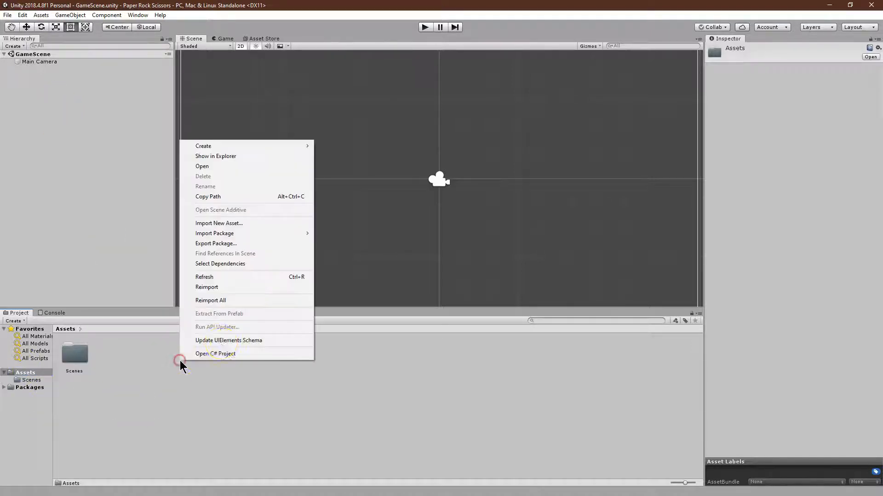
mouse_move(203, 146)
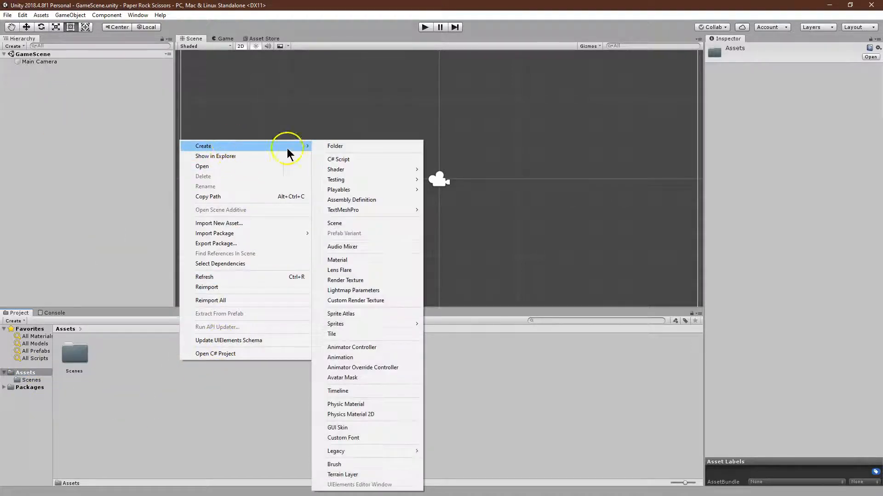
left_click(335, 146)
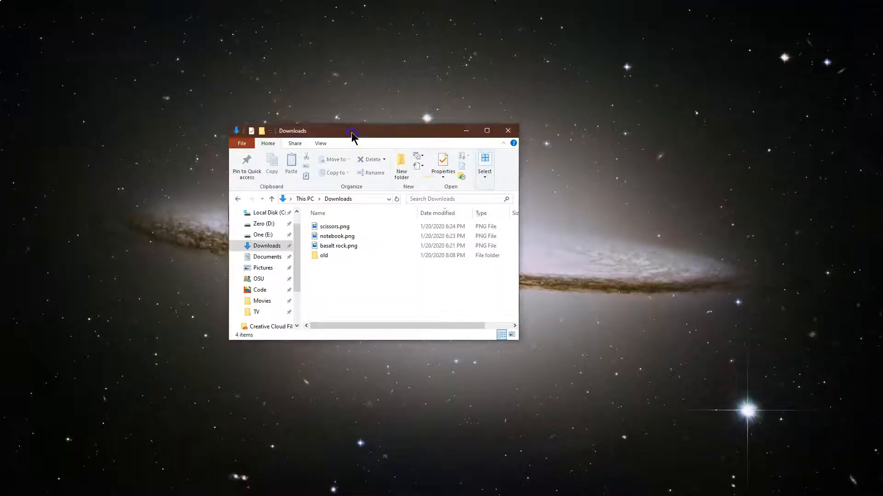
- Bring the Downloads window beside Unity to move the scissors, notebook and basalt rock images
left_click_drag(351, 130, 536, 144)
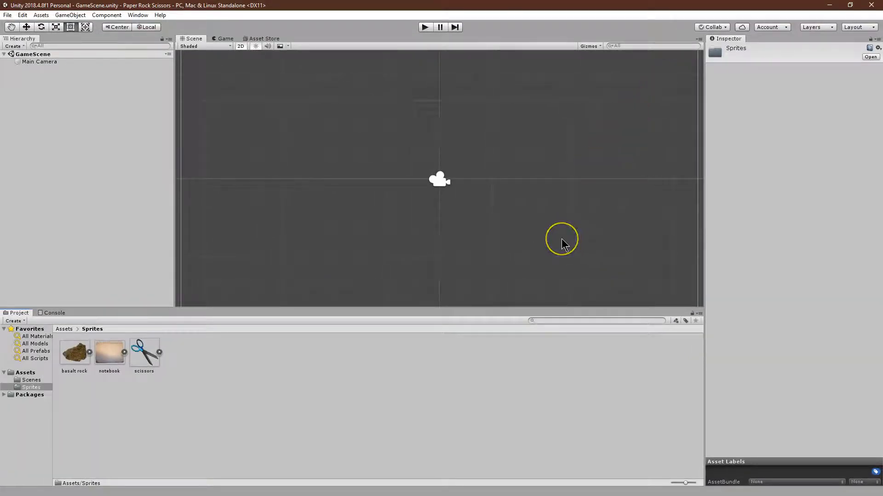
mouse_move(195, 347)
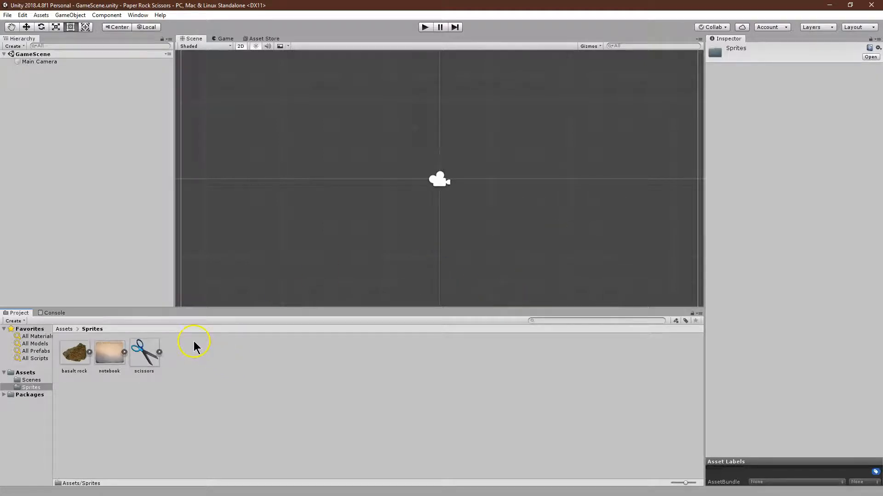
mouse_move(69, 393)
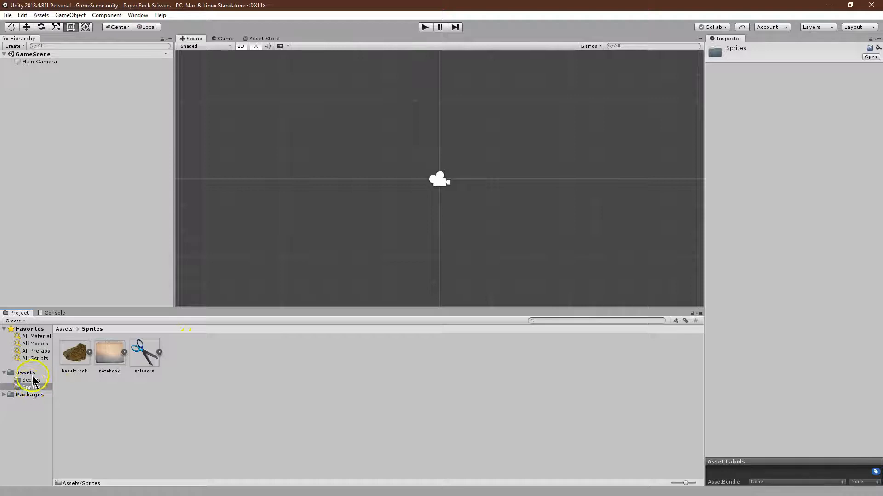
- Add a Scripts folder under Assets and a UI Canvas to GameScene
left_click(30, 381)
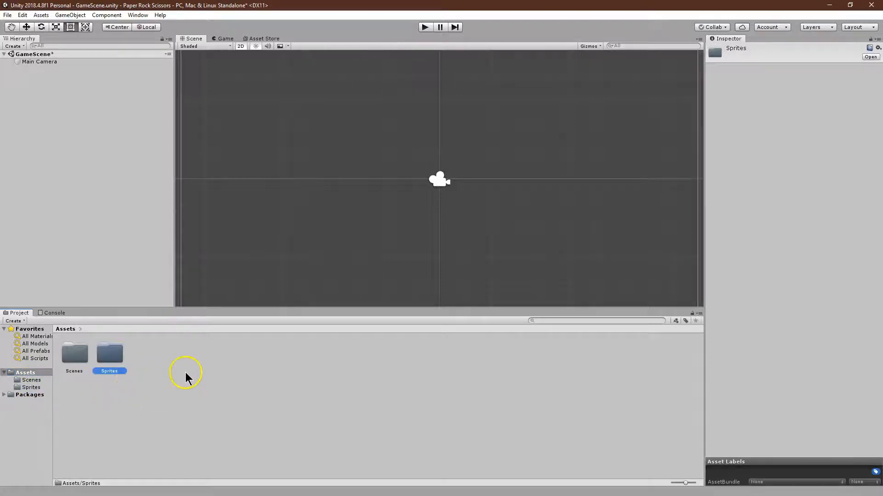
right_click(186, 377)
type("Scripts")
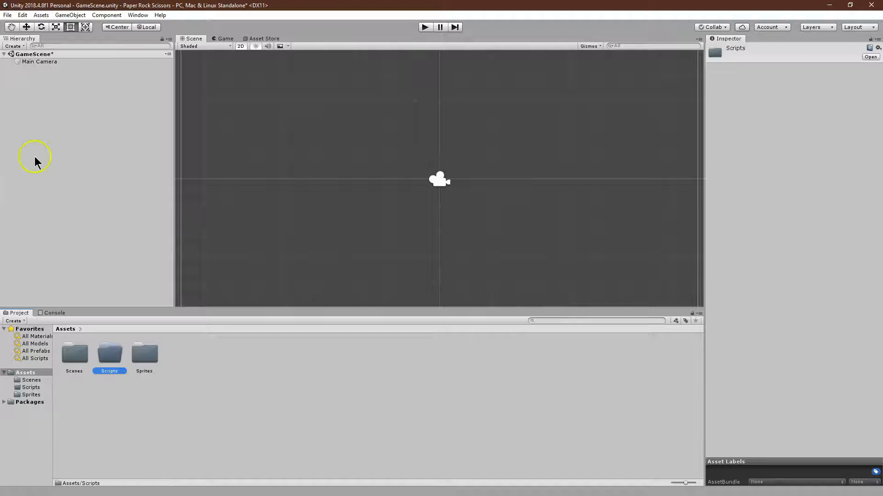
right_click(35, 157)
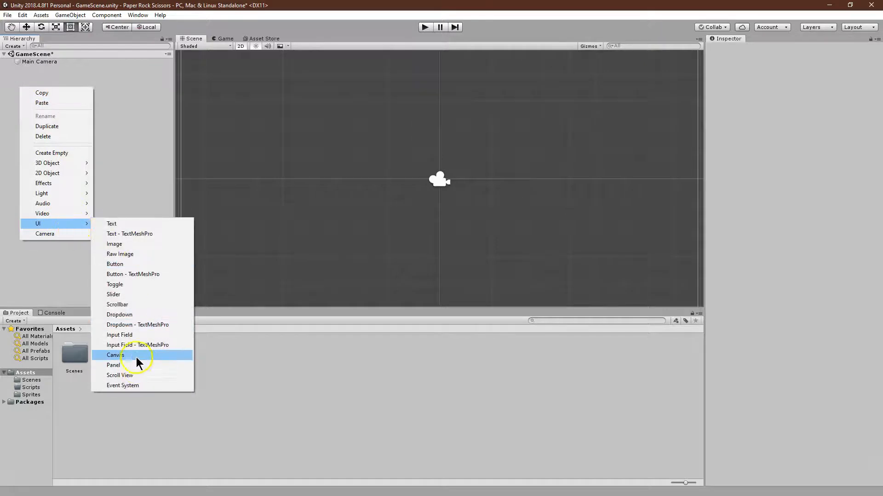
left_click(113, 355)
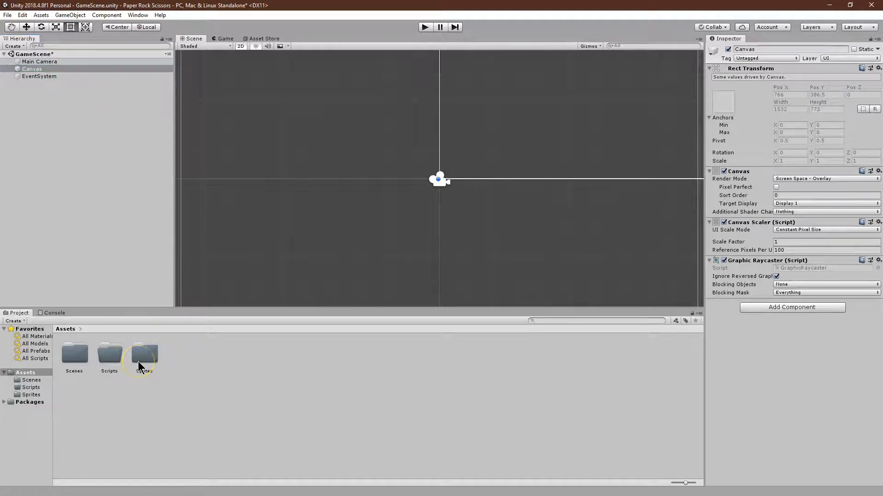
left_click(144, 354)
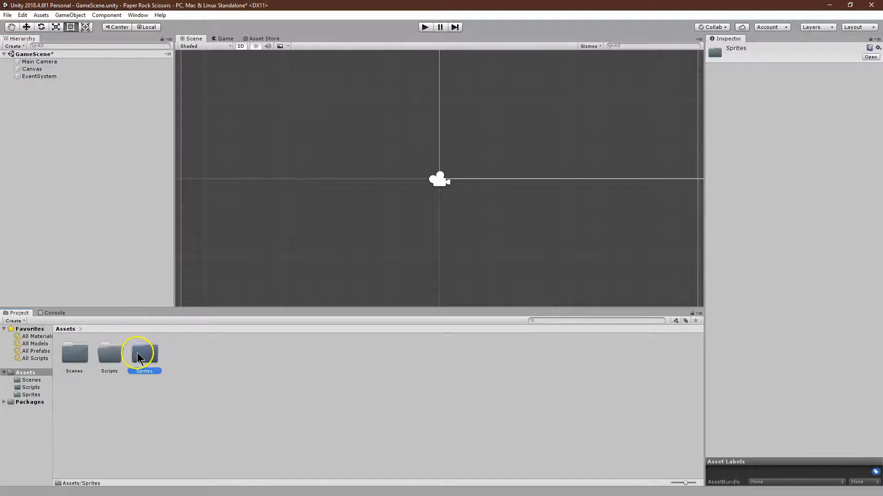
- Place the basalt rock sprite in the scene as Player and set the Game view to 16:9
double_click(143, 351)
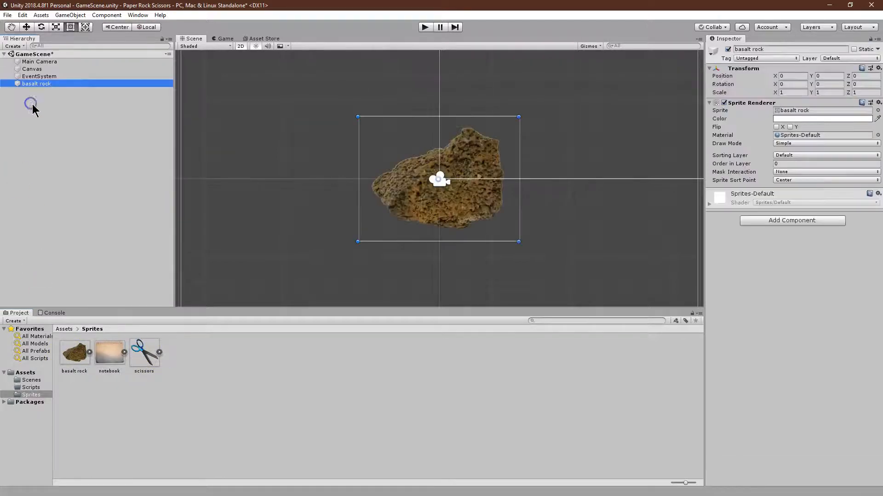
mouse_move(143, 155)
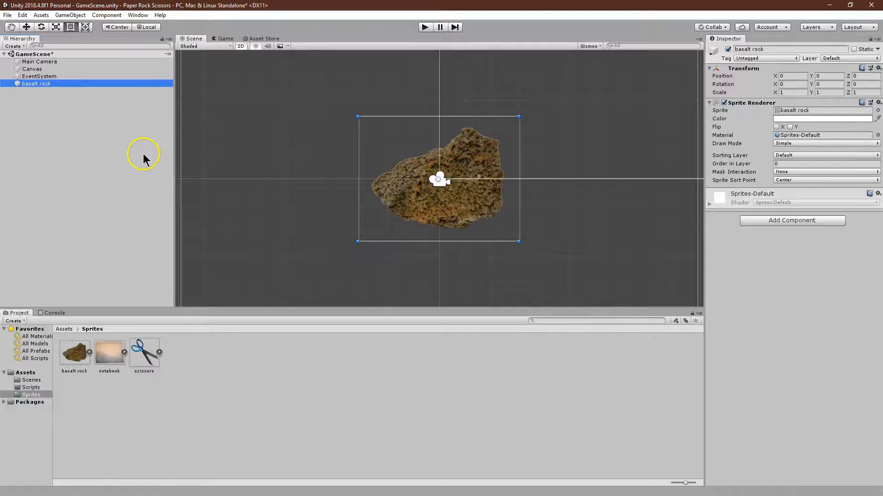
mouse_move(50, 85)
type("Player")
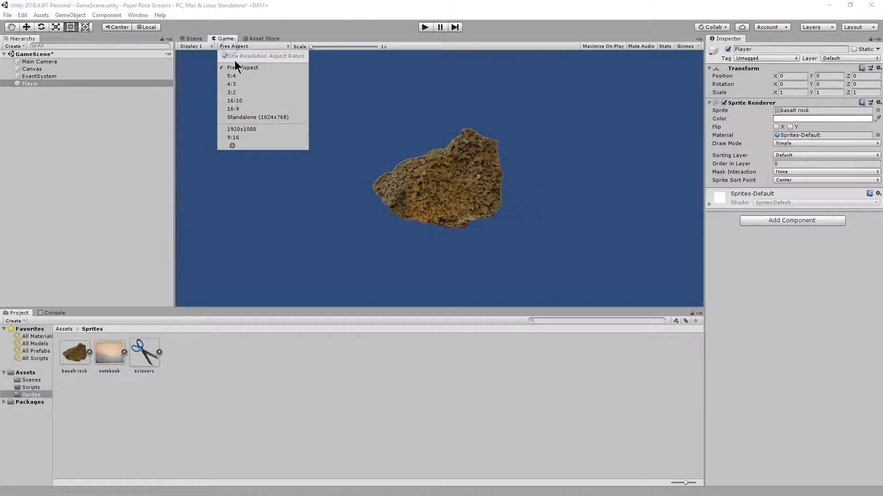
left_click(232, 108)
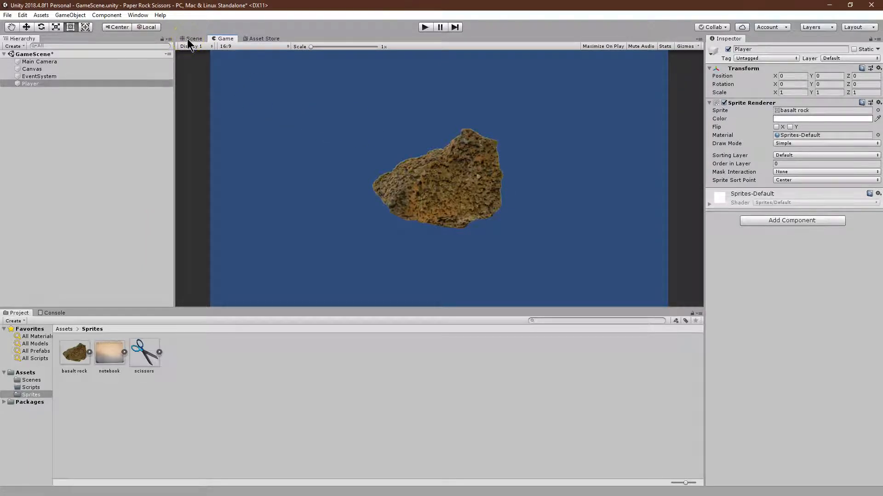
left_click(194, 38)
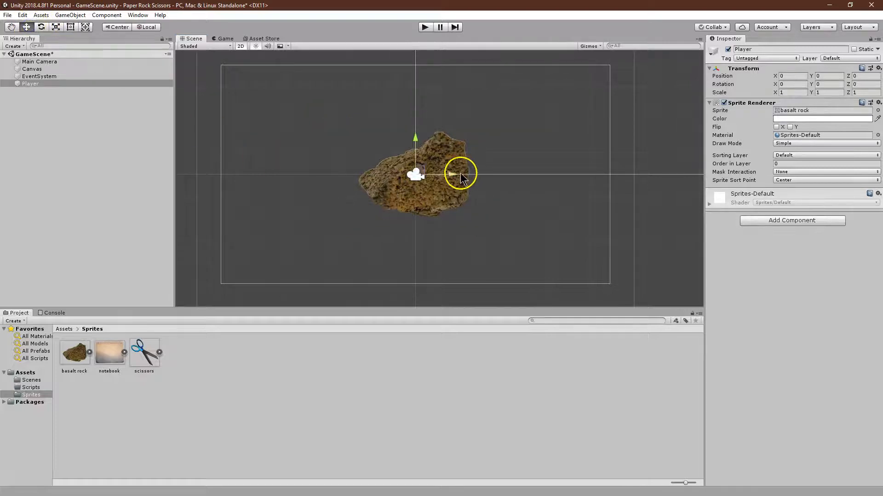
- Move the Player rock left of the camera, setting Position X to -4.5
left_click_drag(461, 177, 346, 171)
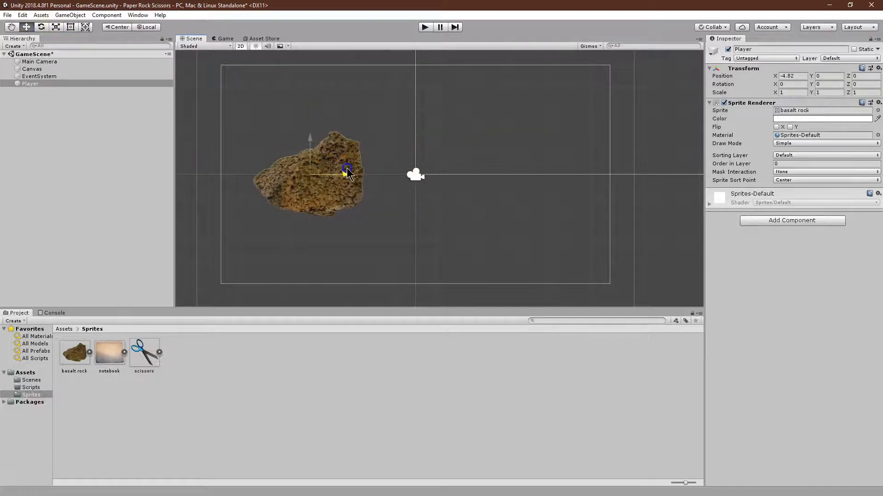
left_click_drag(346, 173, 354, 171)
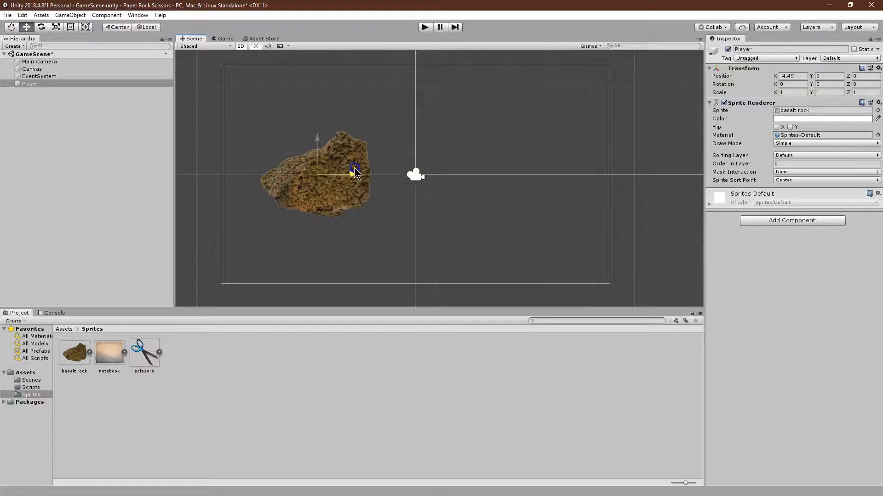
left_click(791, 76)
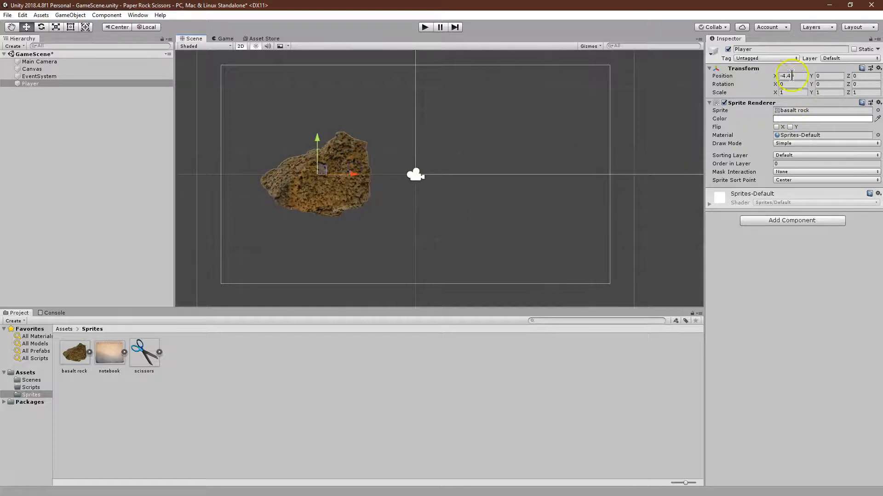
type("-4.5")
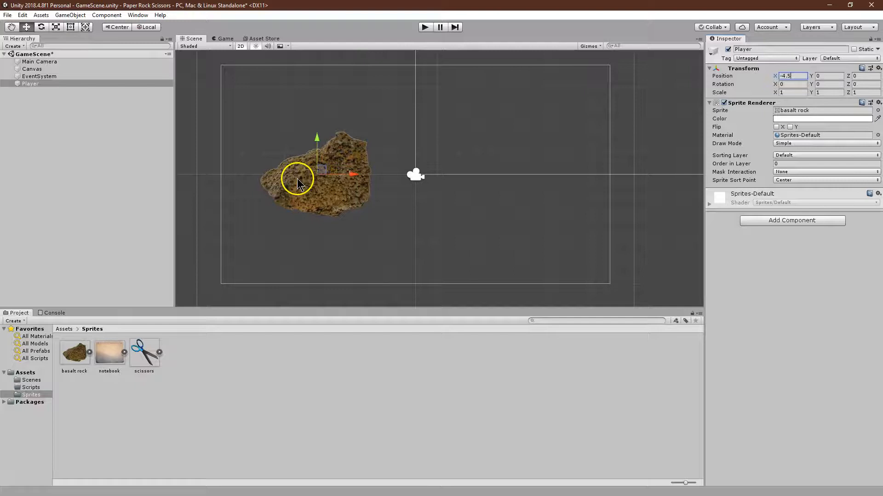
mouse_move(31, 83)
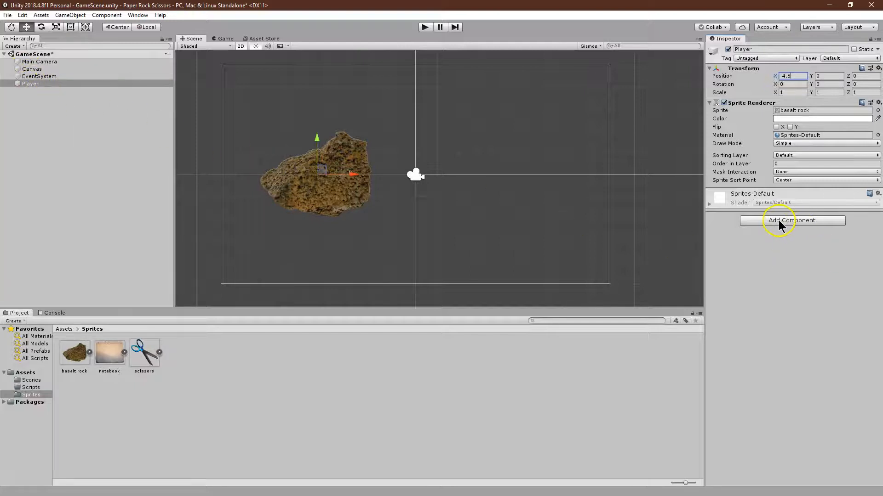
- Attach a new script component named GameScript to the Player
left_click(791, 220)
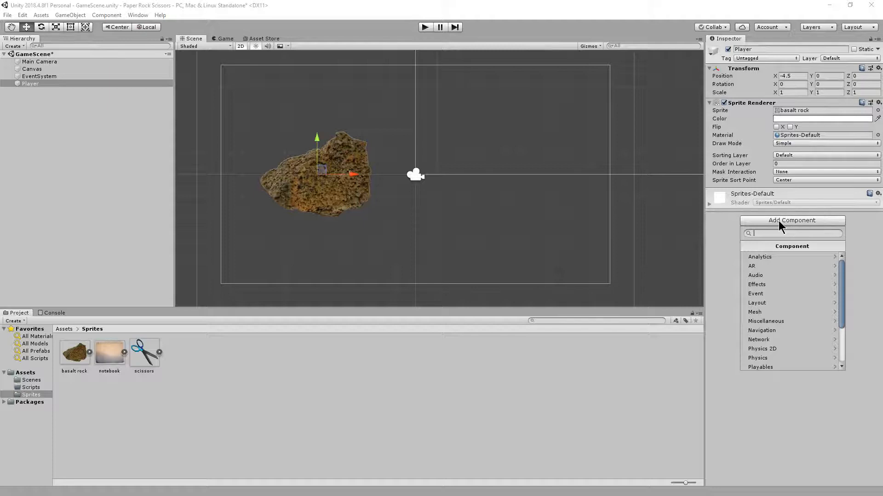
type("GameScript")
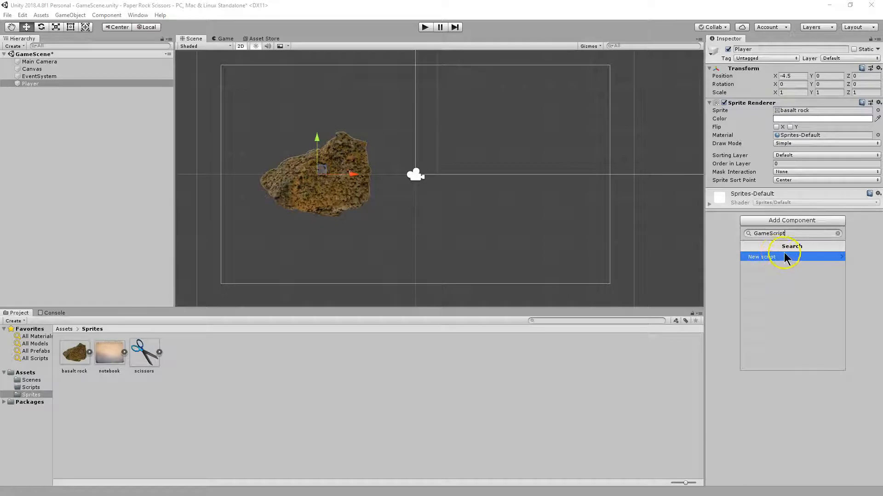
mouse_move(797, 256)
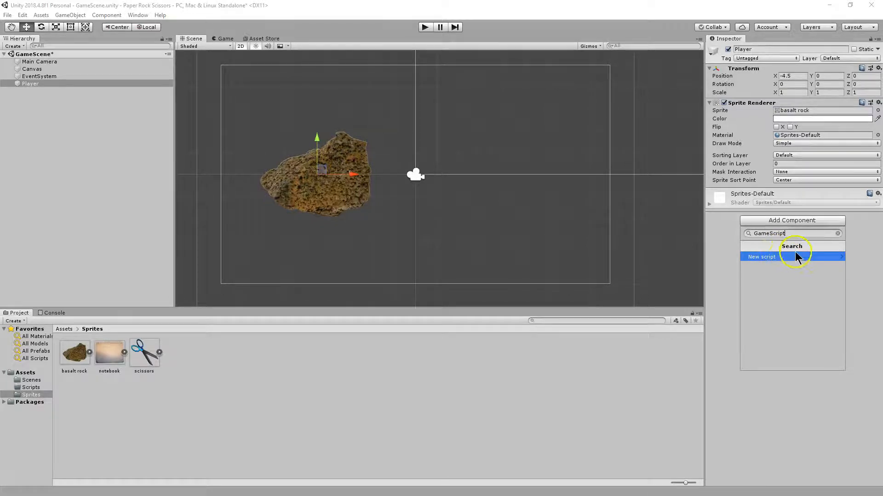
left_click(762, 256)
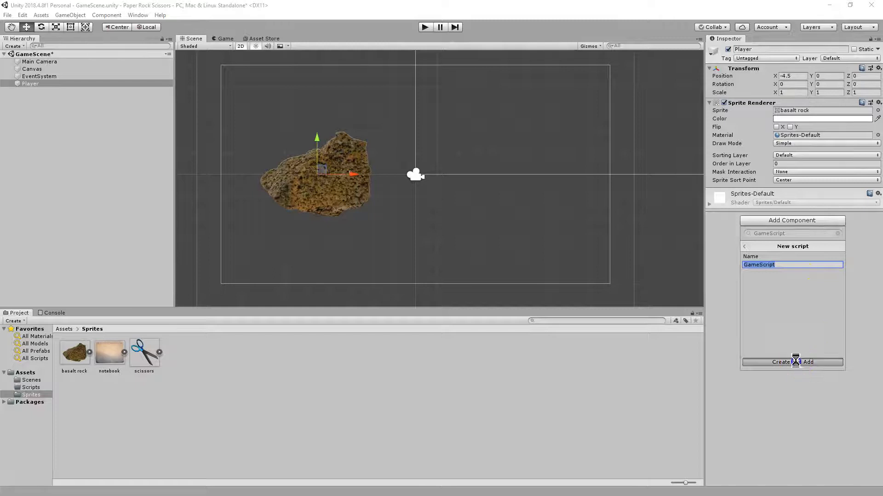
left_click(780, 362)
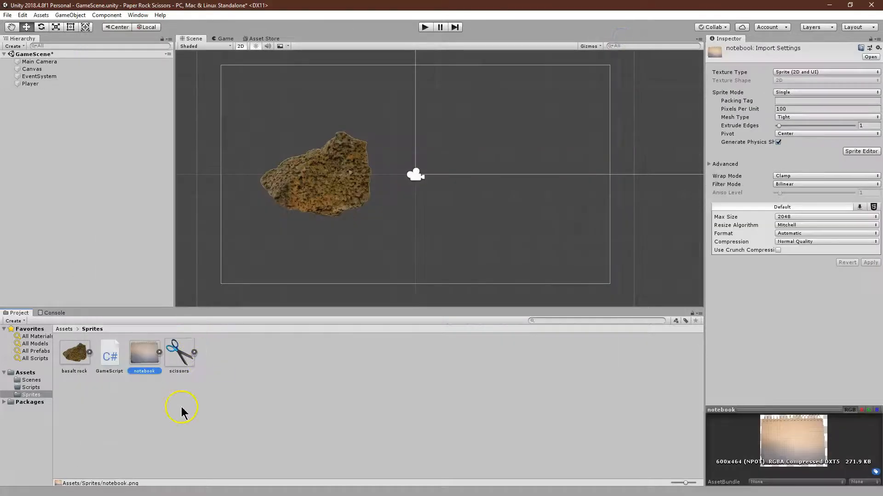
- Find GameScript in the Scripts folder and open it in the code editor
left_click(31, 387)
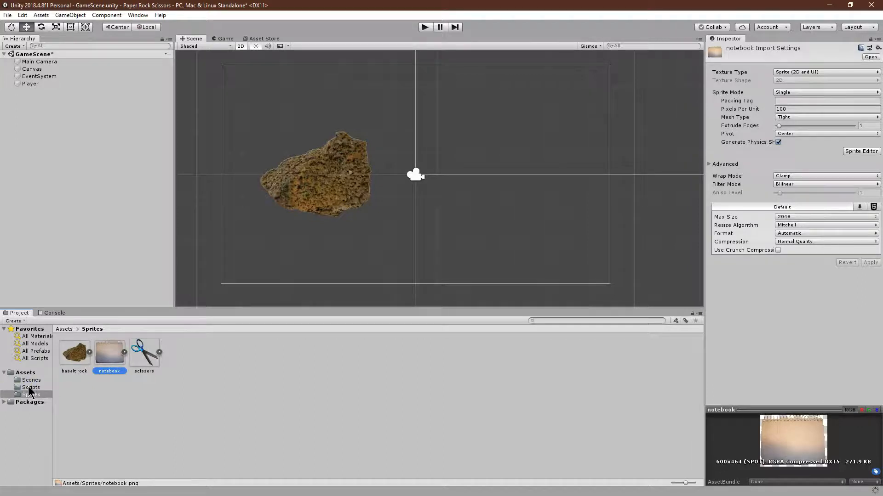
left_click(31, 380)
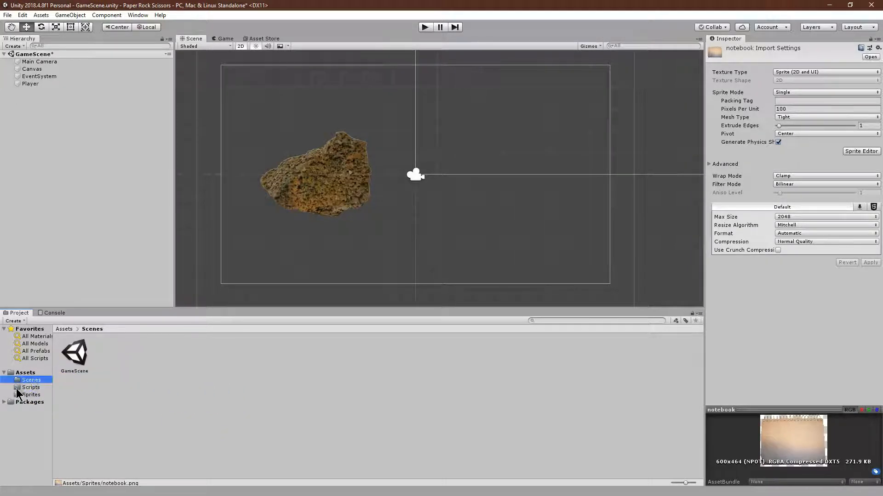
left_click(31, 387)
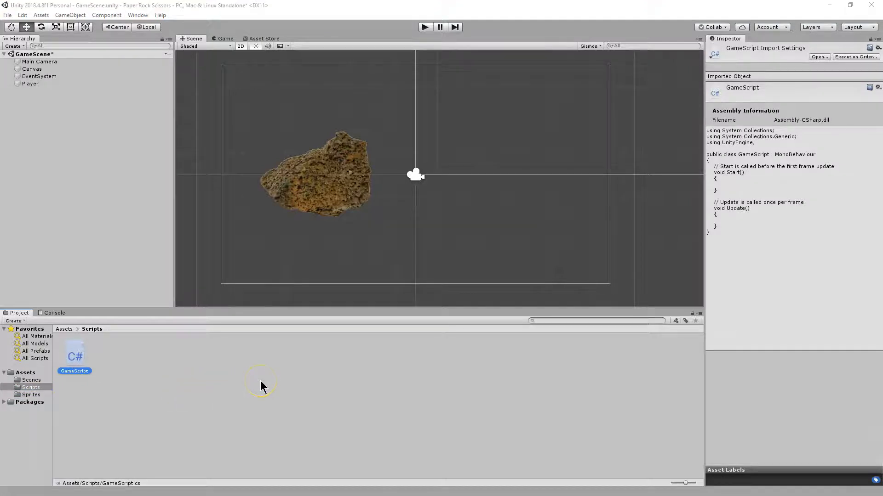
double_click(75, 352)
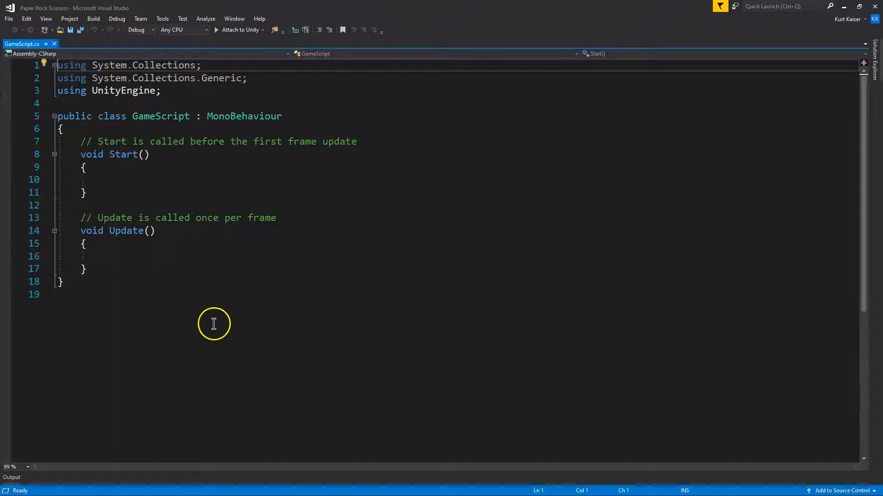
mouse_move(179, 295)
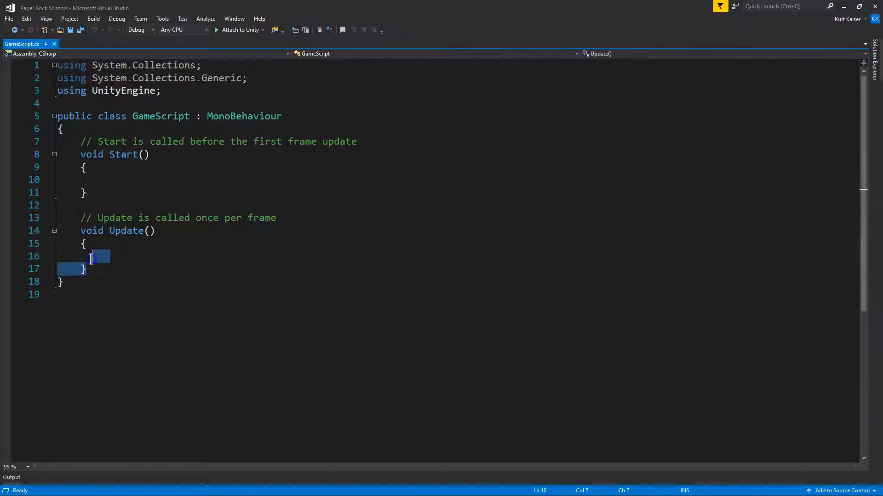
- Replace GameScript's Start and Update methods with a SpriteRenderer playerSpriteRenderer field
left_click_drag(90, 256, 80, 141)
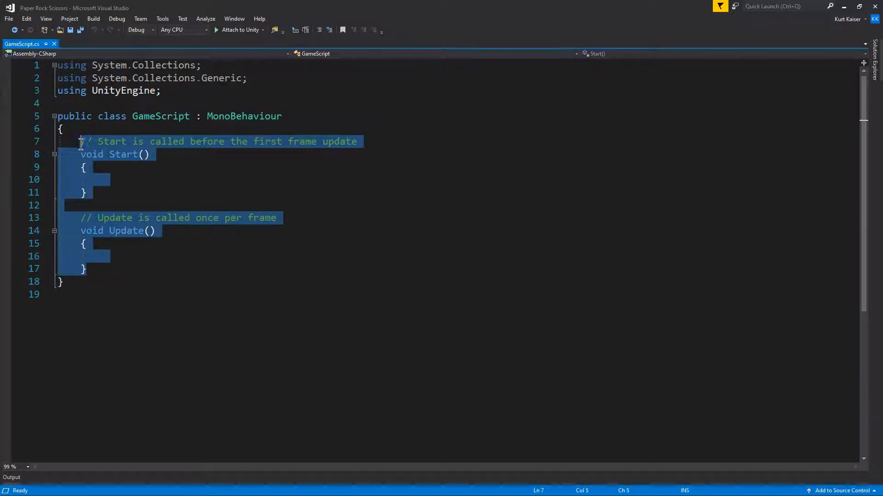
key("Delete")
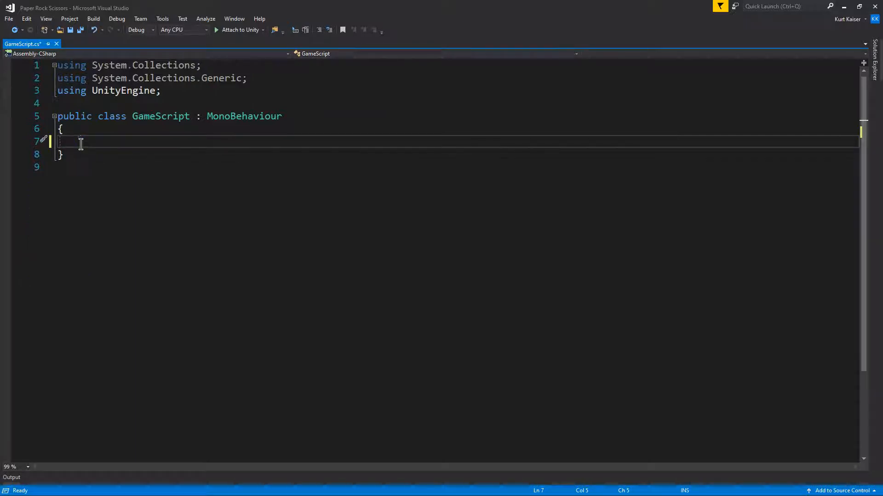
type("Sprite")
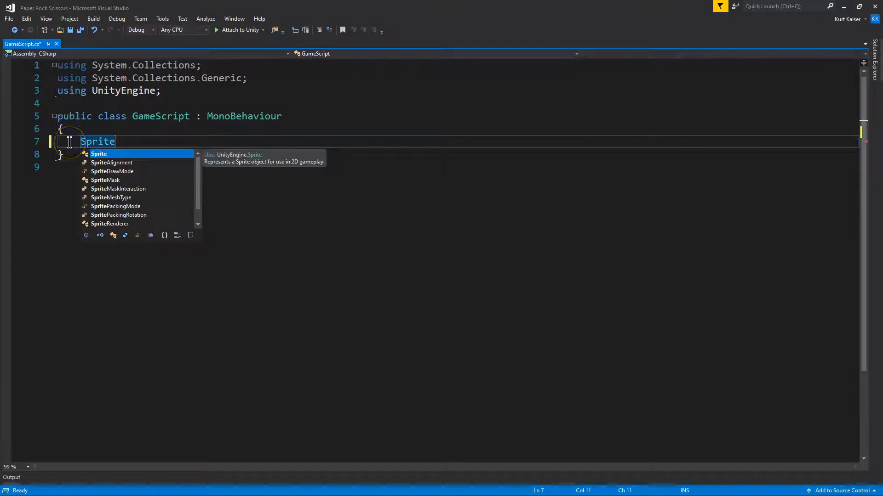
type("Renderer")
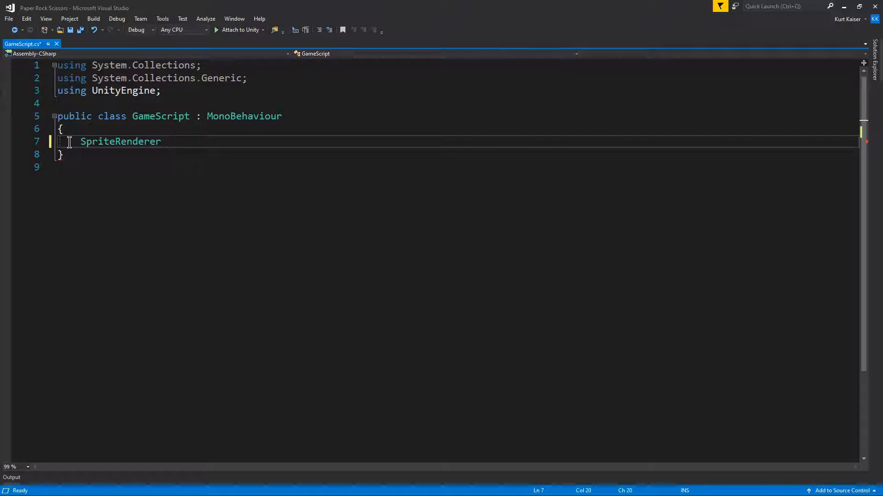
type("playerSpriteRenderer;")
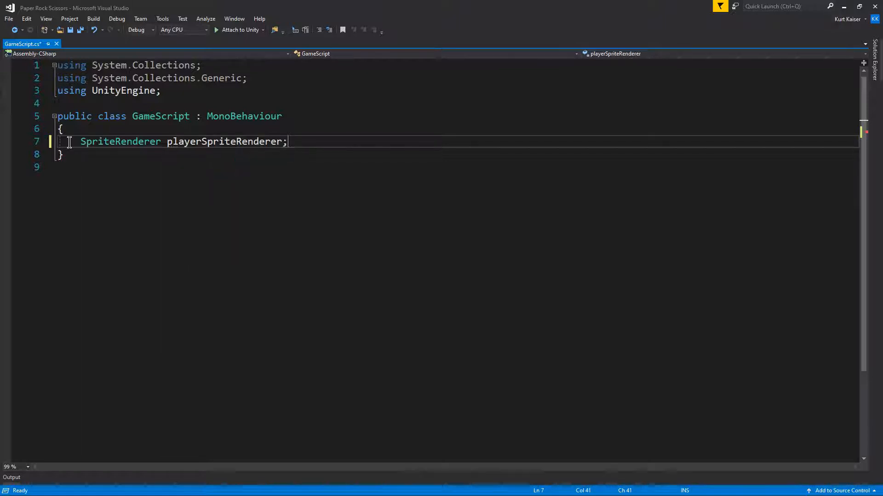
key("Enter")
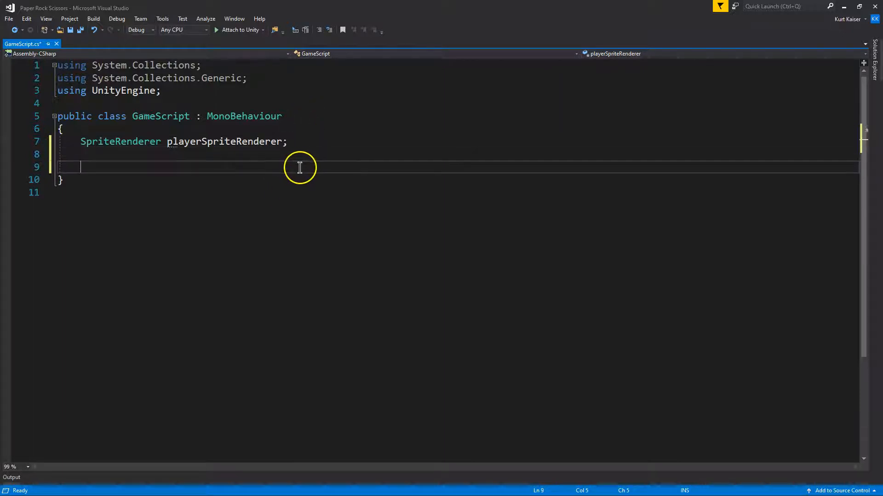
- Add an empty void OnMouseDown method via IntelliSense, removing the stray parenthesis
type("v")
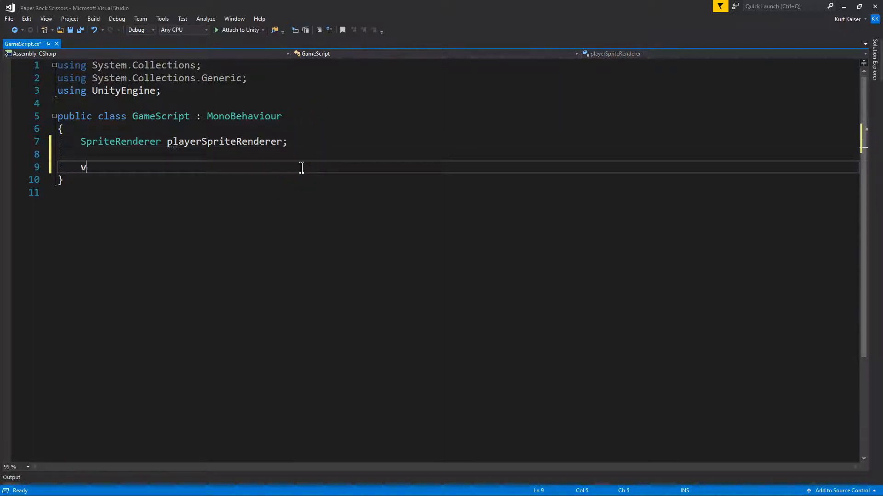
type("oid")
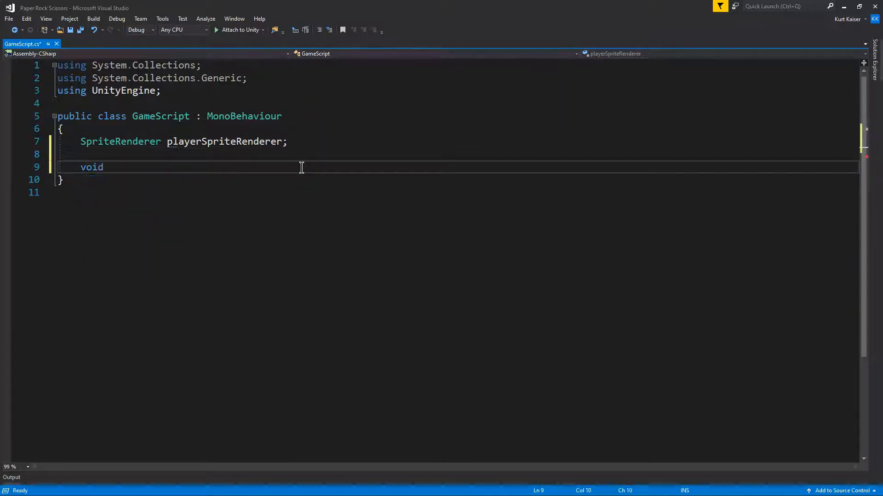
type("On")
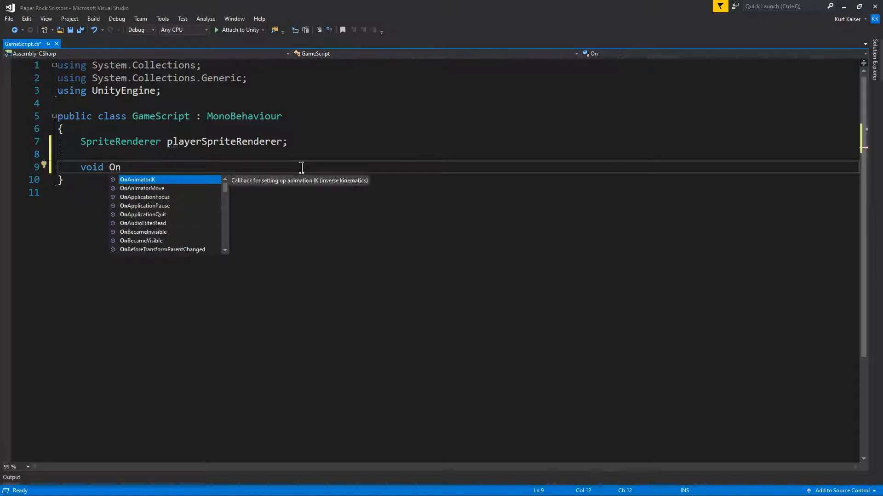
type("MouseD")
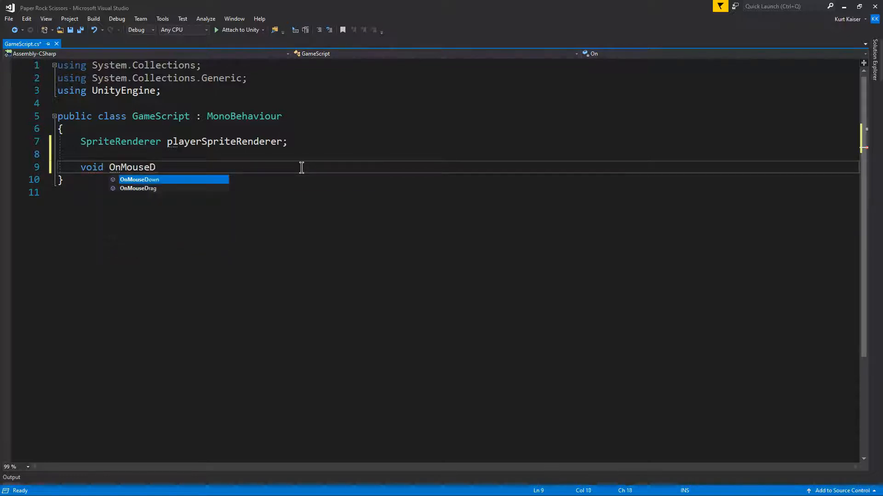
key("Tab")
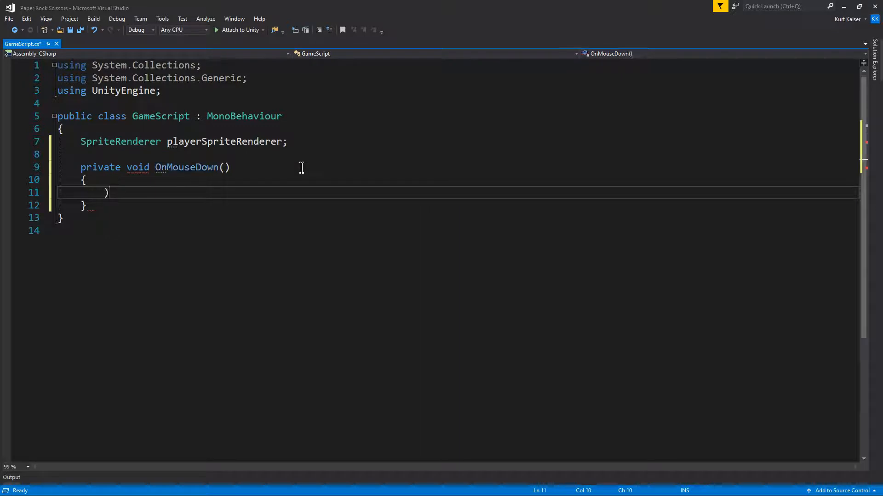
key("Backspace")
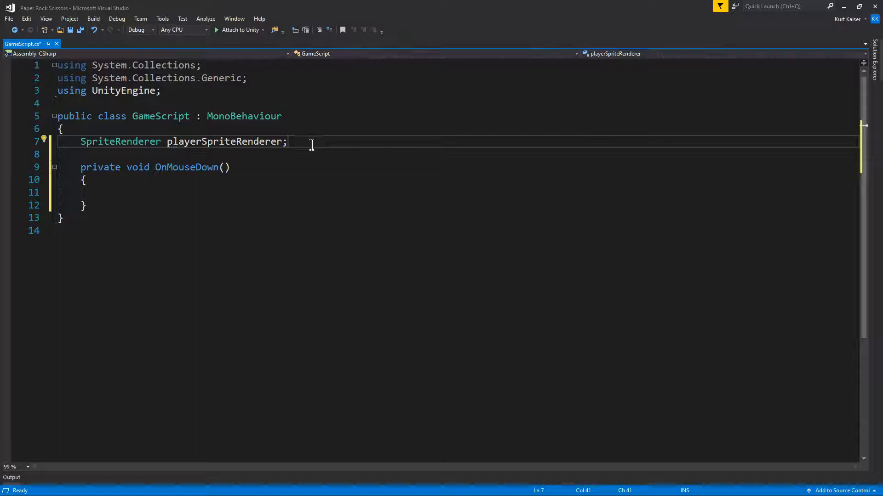
- Add 'public Sprite option;' on a new line below playerSpriteRenderer in GameScript
key("enter")
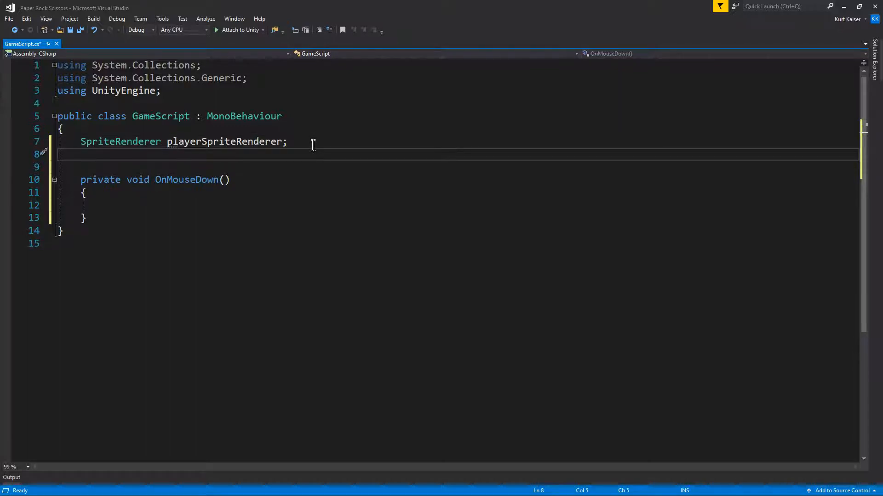
type("public")
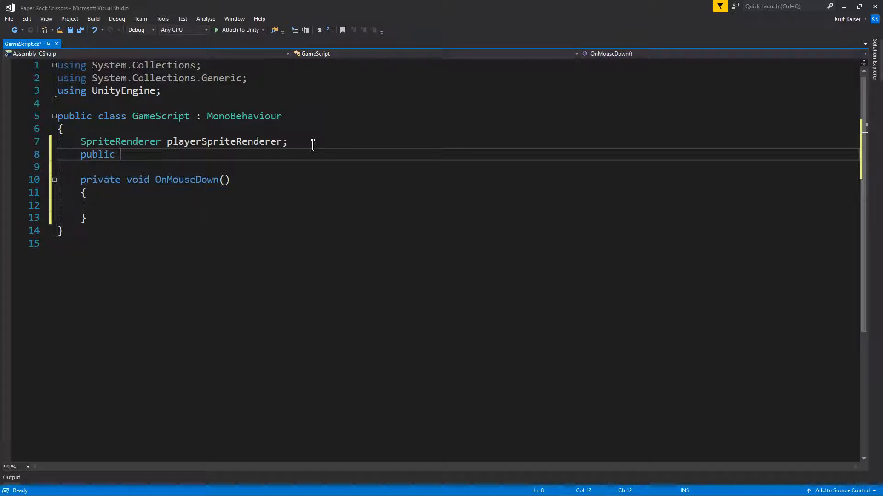
type("Sprite")
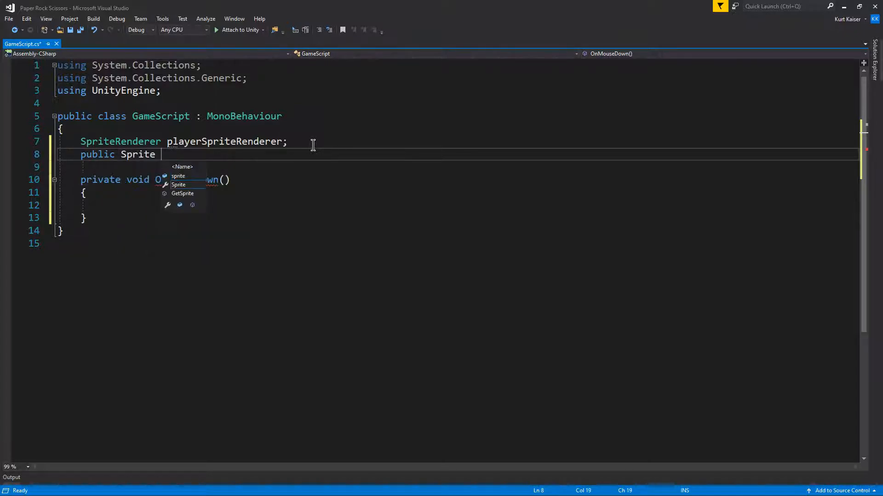
type("option;")
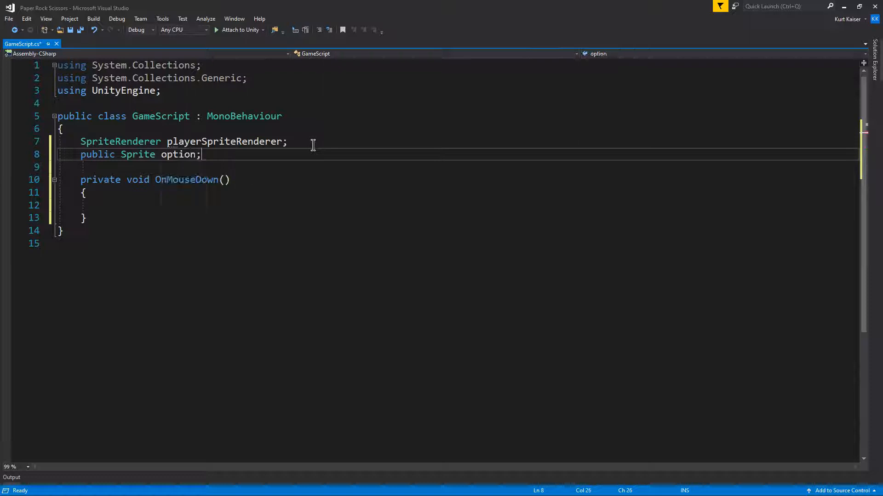
double_click(97, 155)
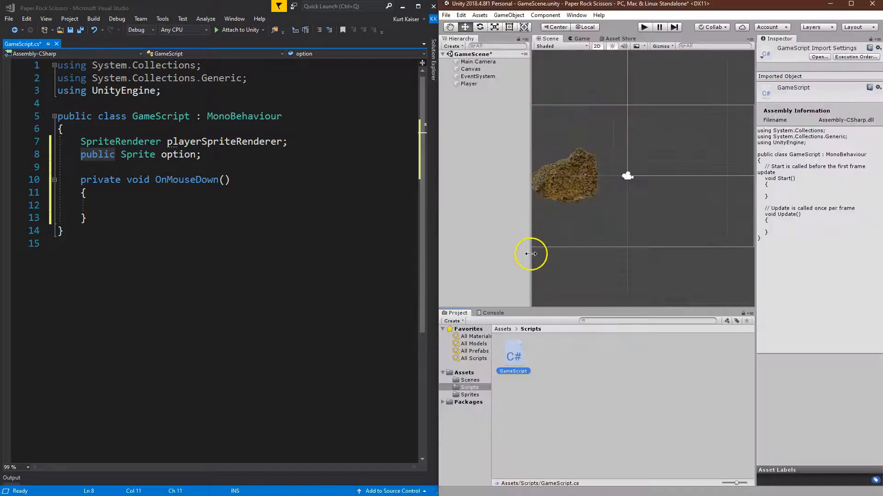
mouse_move(701, 92)
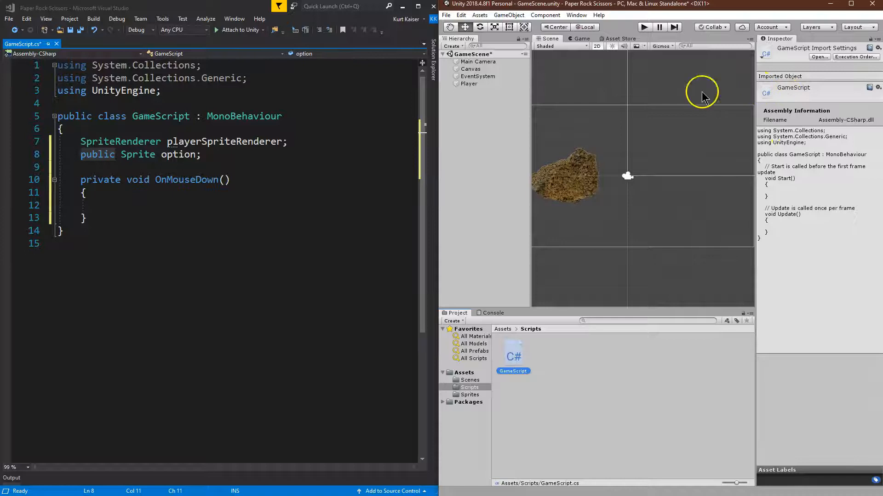
- Attach GameScript to the Player, exposing an empty Option sprite slot
left_click(468, 83)
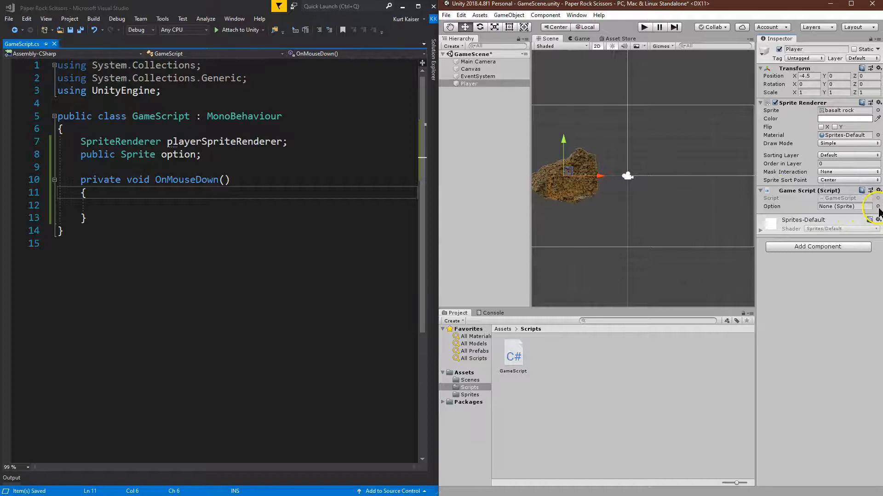
- Pick the scissors sprite for the Player's Option field in the sprite picker
left_click(877, 206)
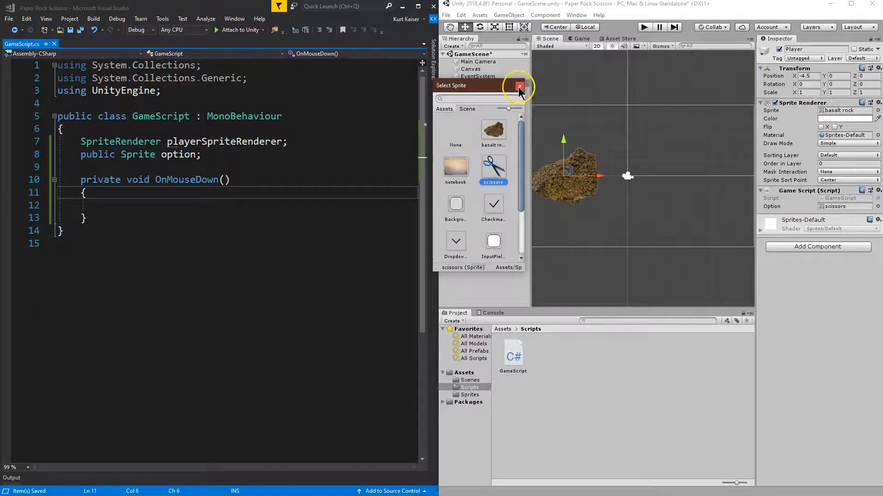
mouse_move(518, 88)
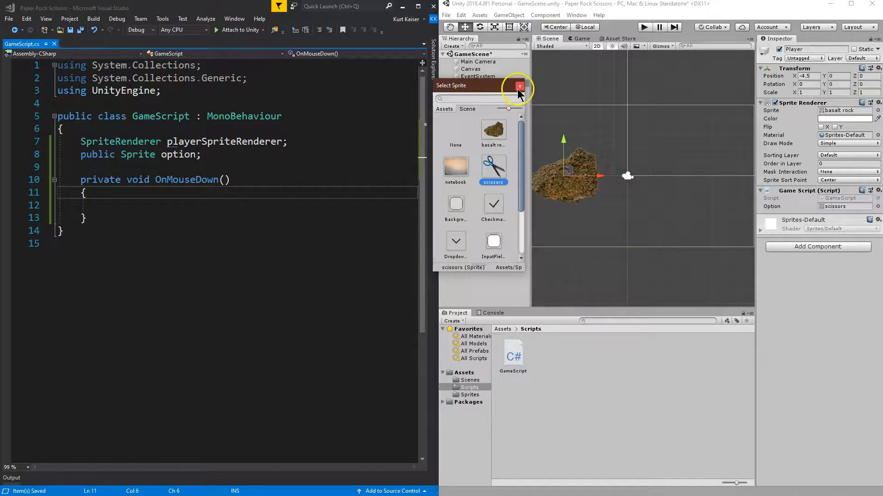
left_click(519, 85)
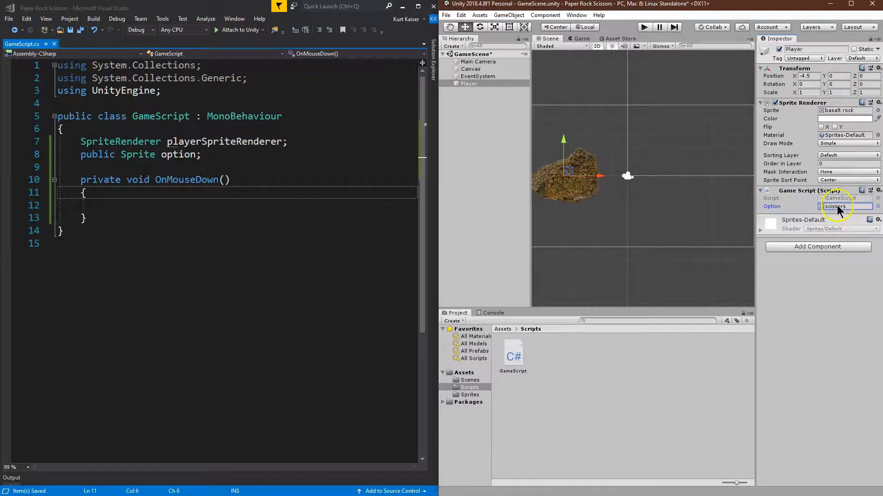
left_click(189, 141)
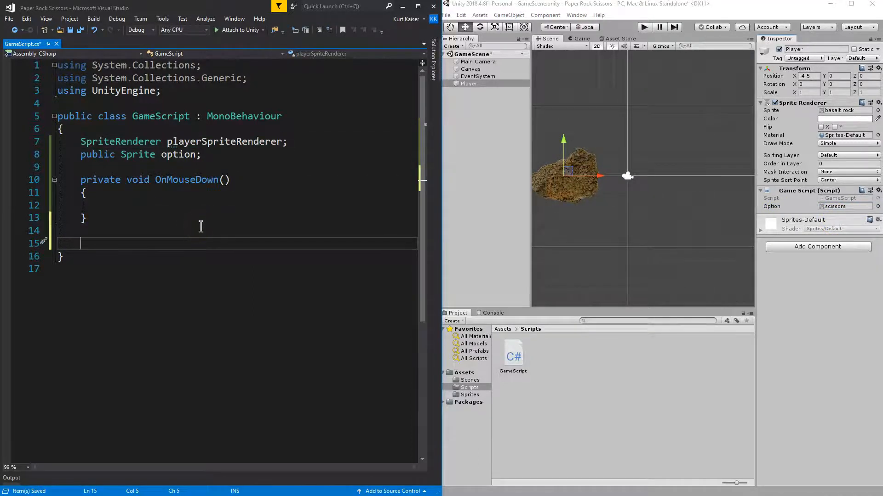
- Start a private void Awake() method and rename the field to playerSprite
type("void Awake(")
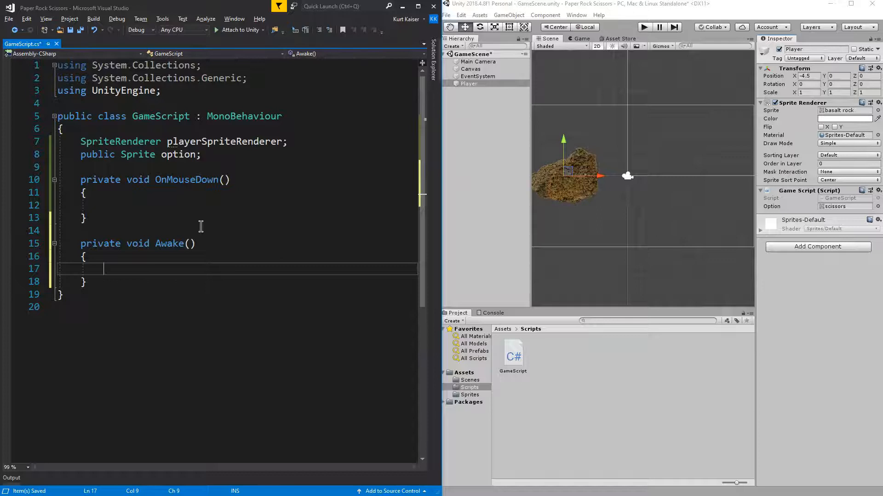
type("p")
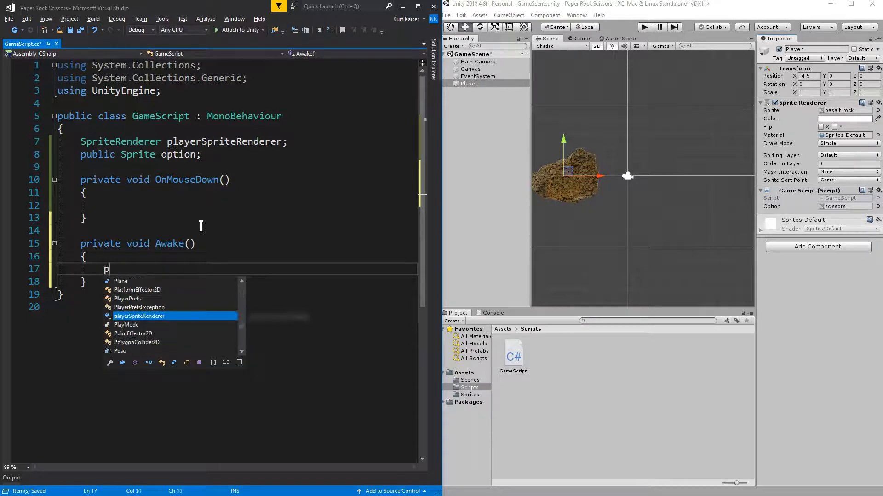
type("layerSprit")
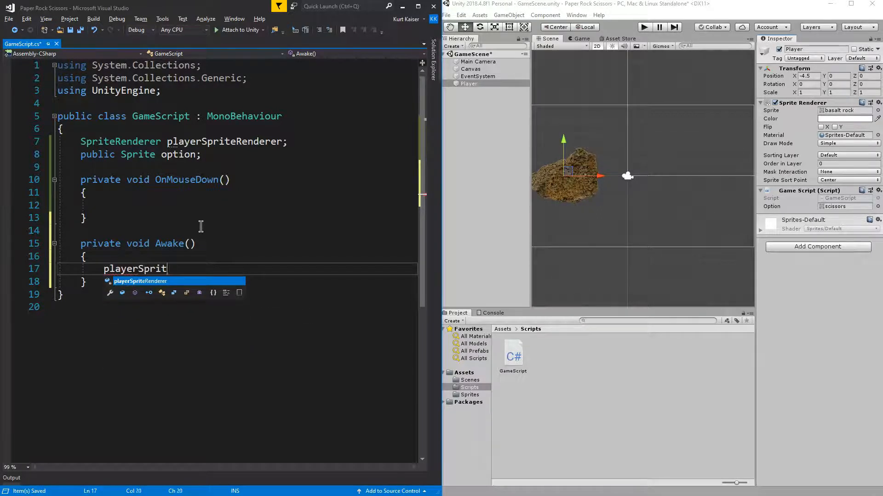
type("eRenderer")
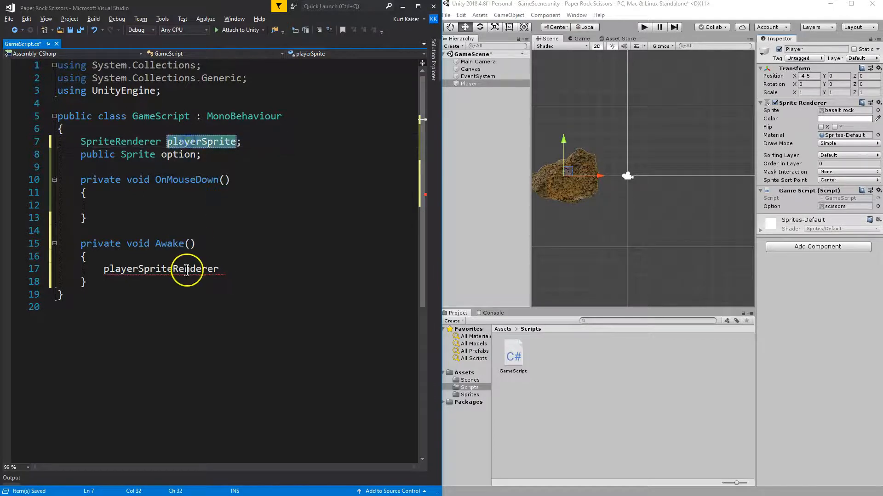
- Inside Awake, assign playerSprite = GetComponent<SpriteRenderer>()
type("player")
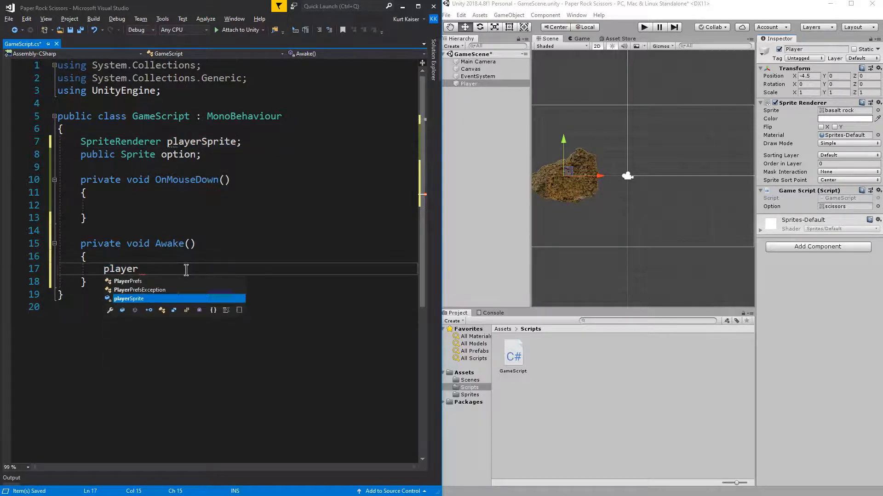
type("Sprite")
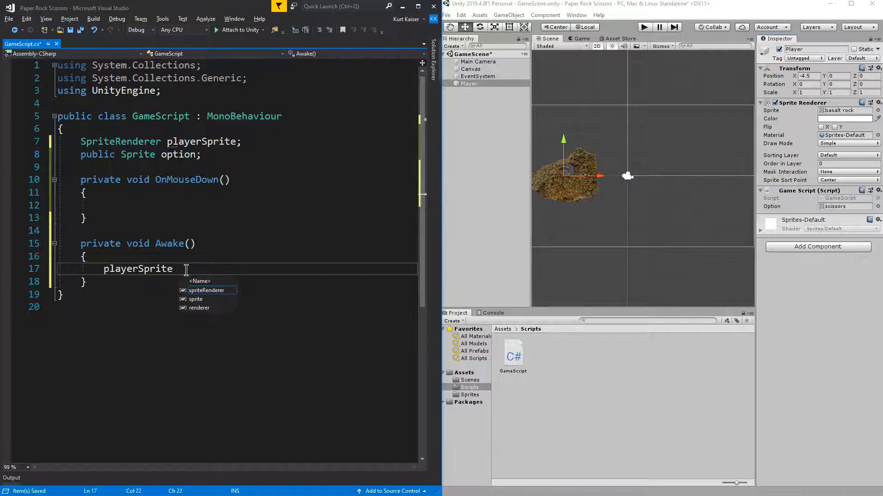
type("=")
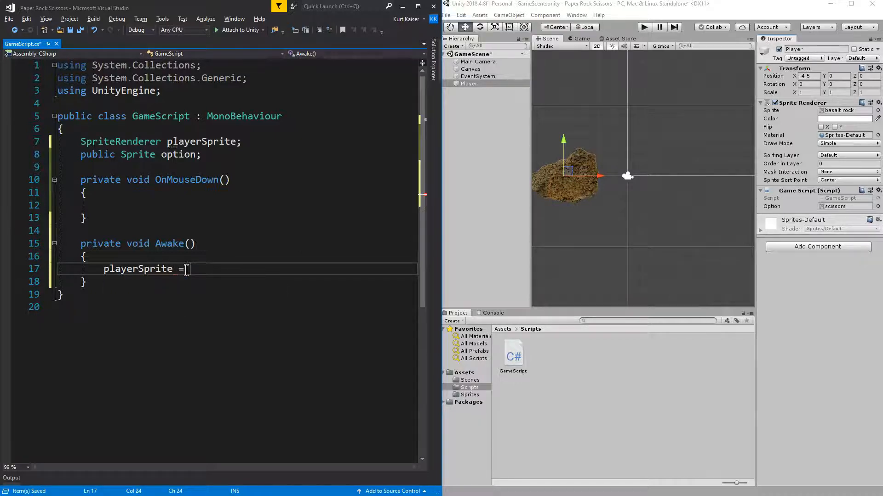
type("Get")
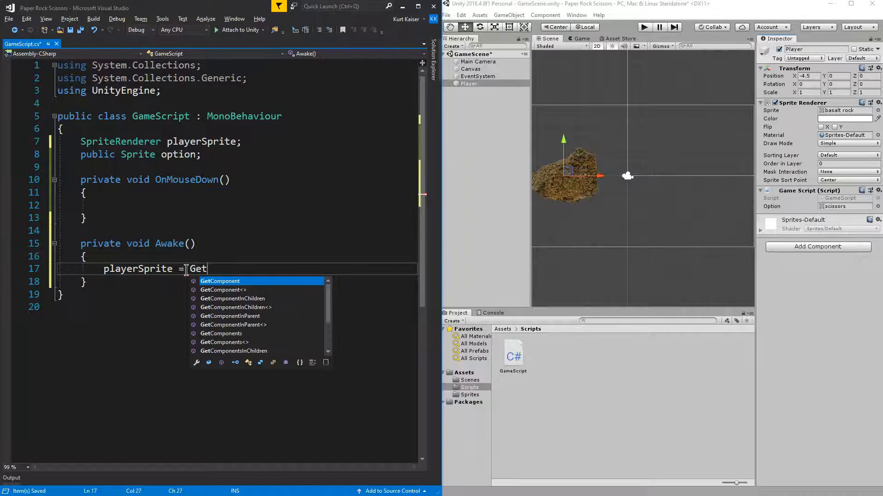
type("Component")
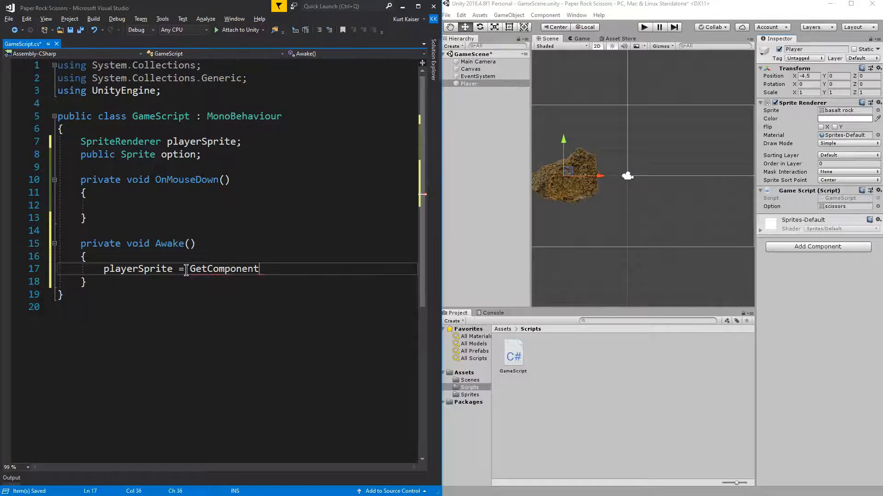
type("<>")
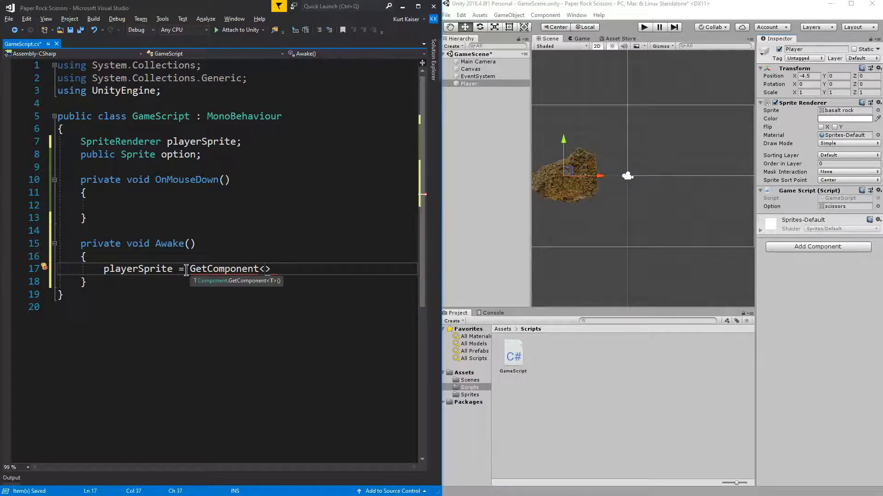
type("SpriteR")
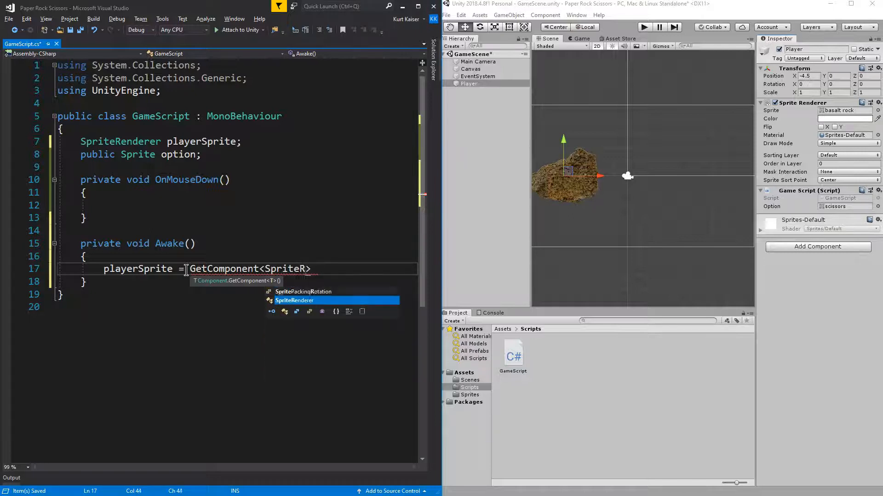
type("enderer")
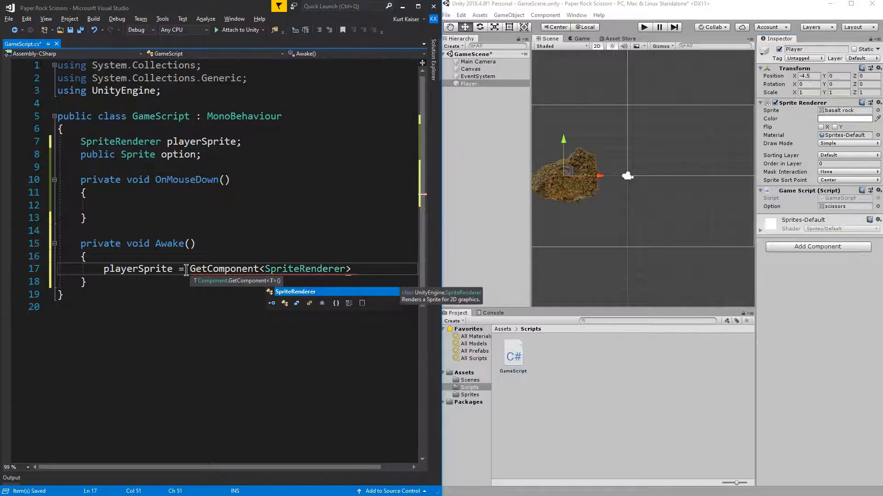
type("();")
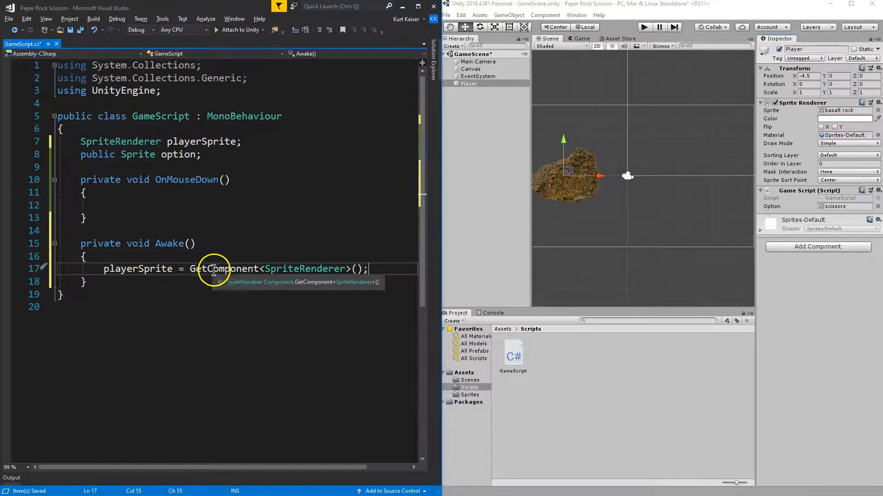
mouse_move(542, 223)
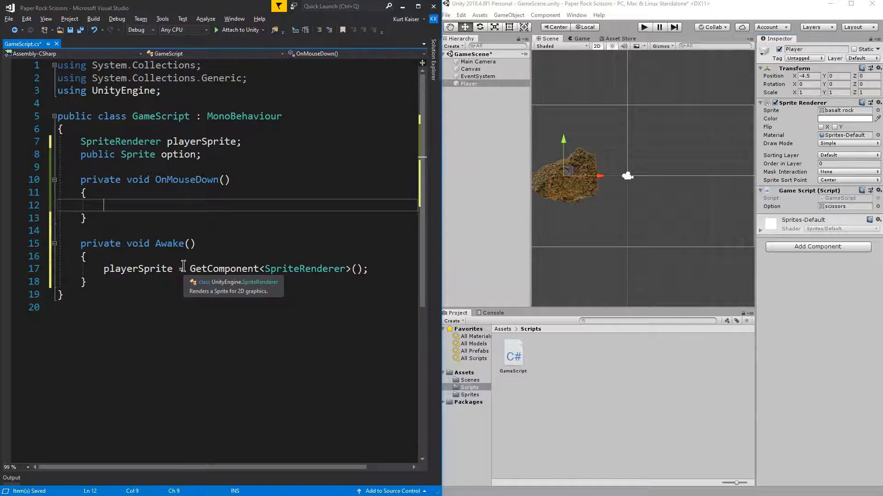
- Make OnMouseDown set playerSprite.sprite = option;
type("playerSprite.sprite =")
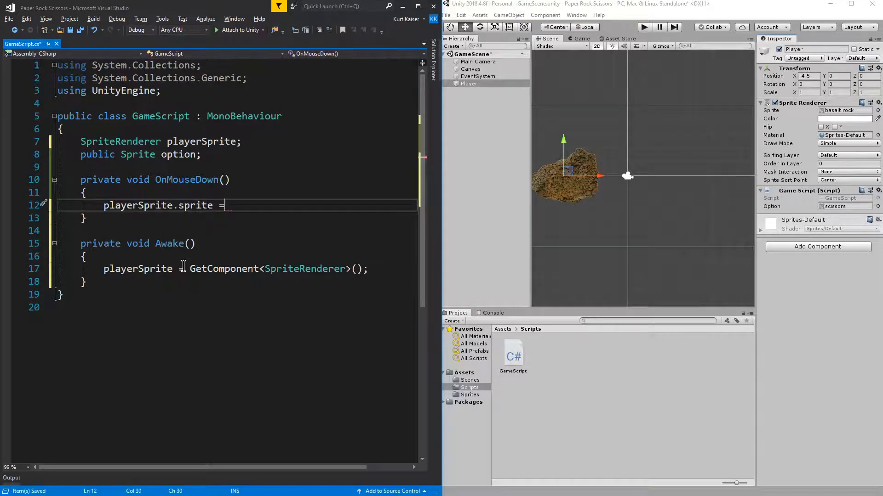
type("option")
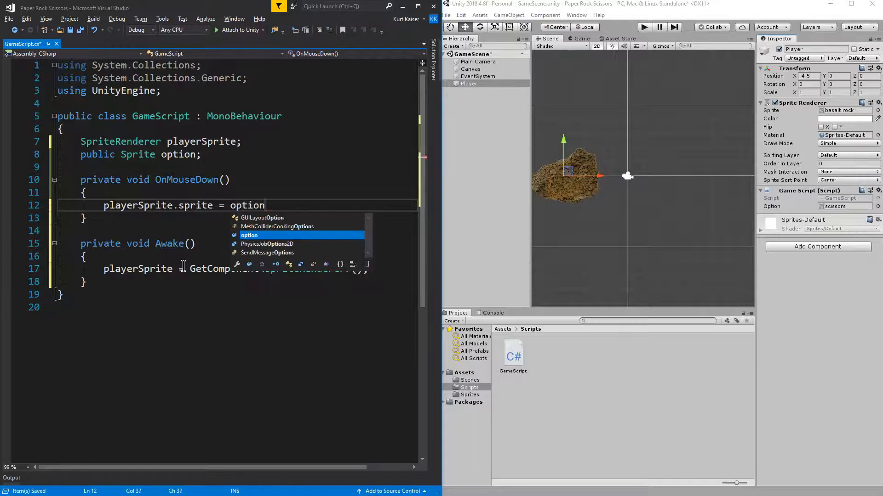
type(";")
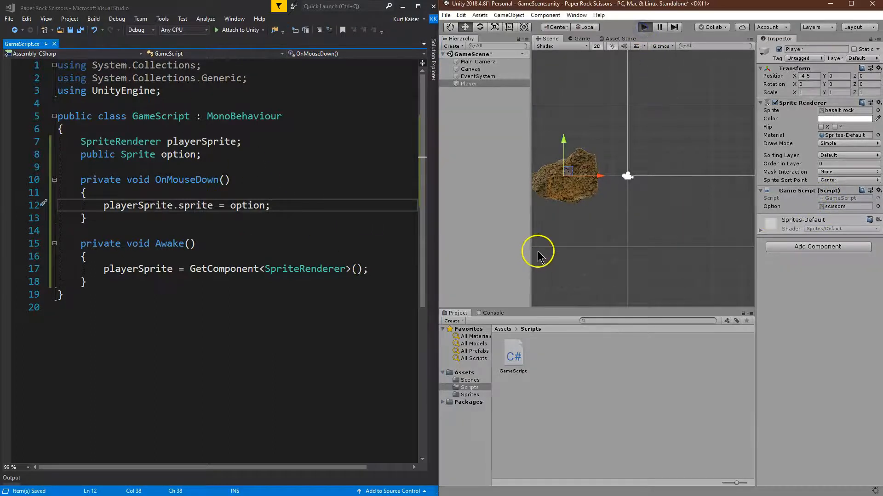
- Play-test clicking the rock, then add a Box Collider 2D to the Player
left_click(644, 27)
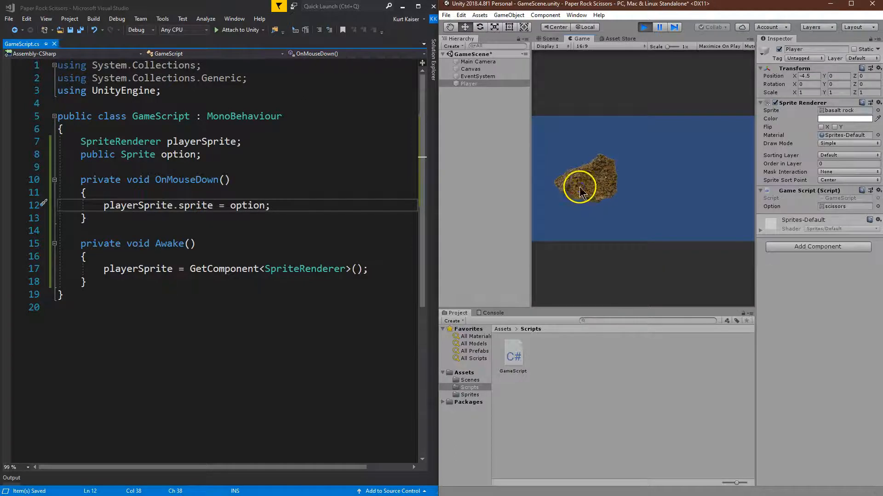
left_click(644, 27)
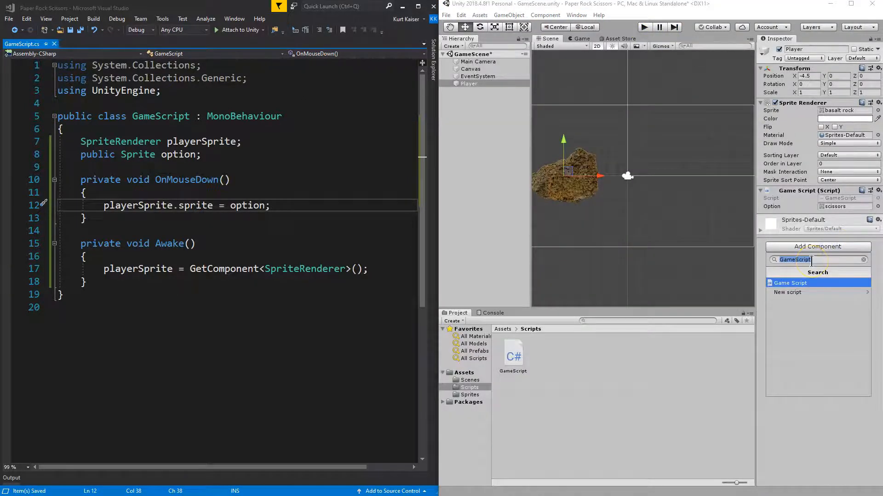
type("colli")
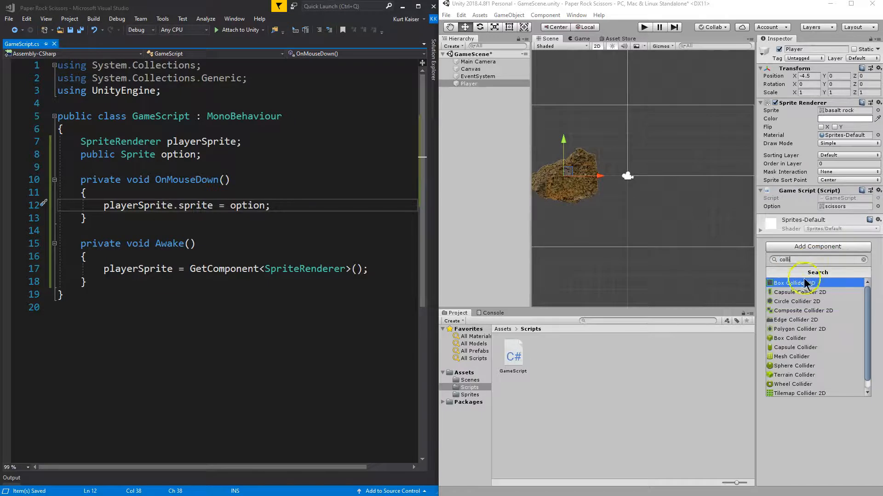
left_click(795, 283)
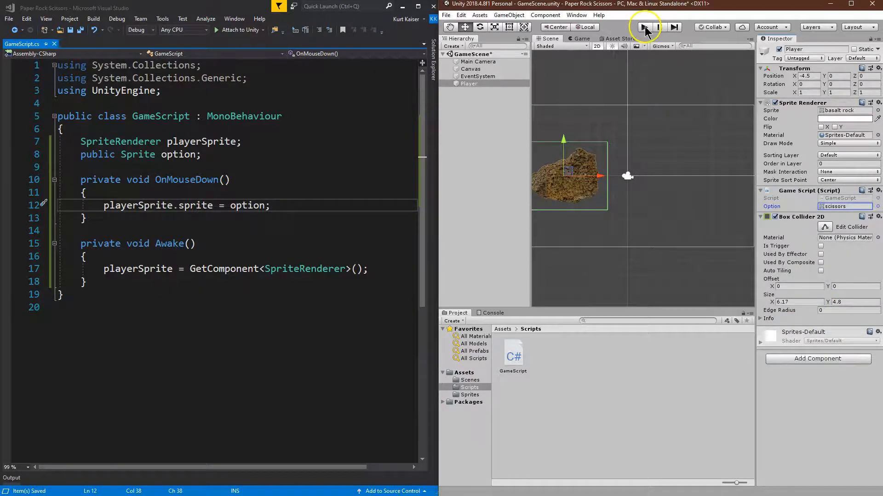
left_click(644, 27)
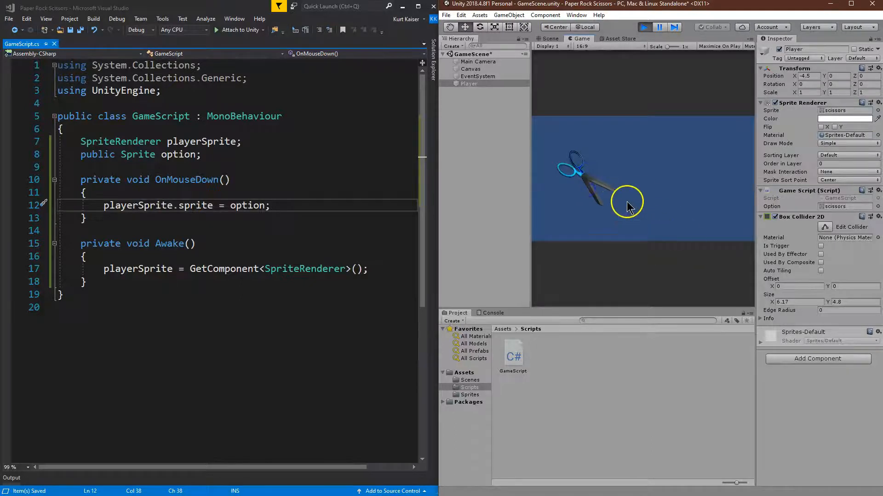
left_click(645, 27)
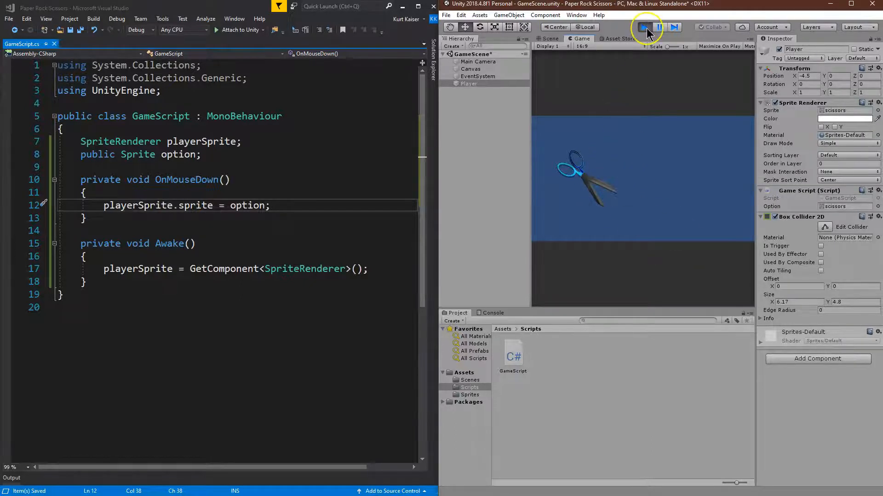
left_click(645, 27)
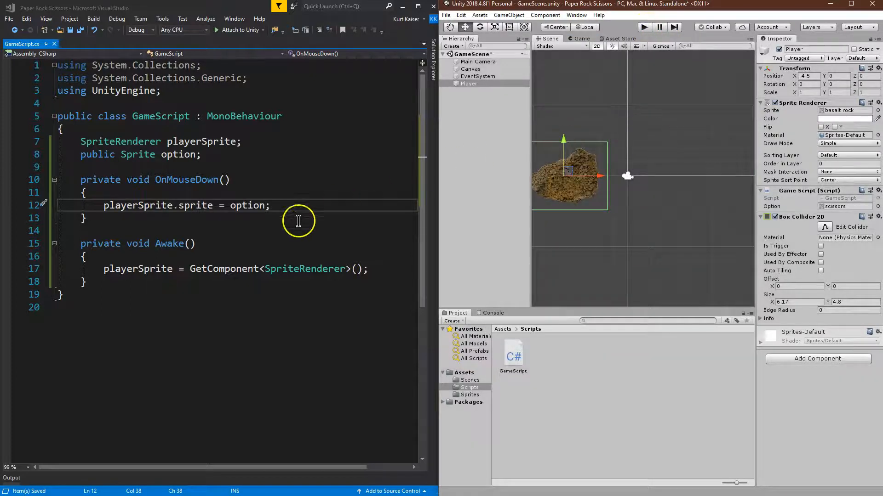
mouse_move(254, 195)
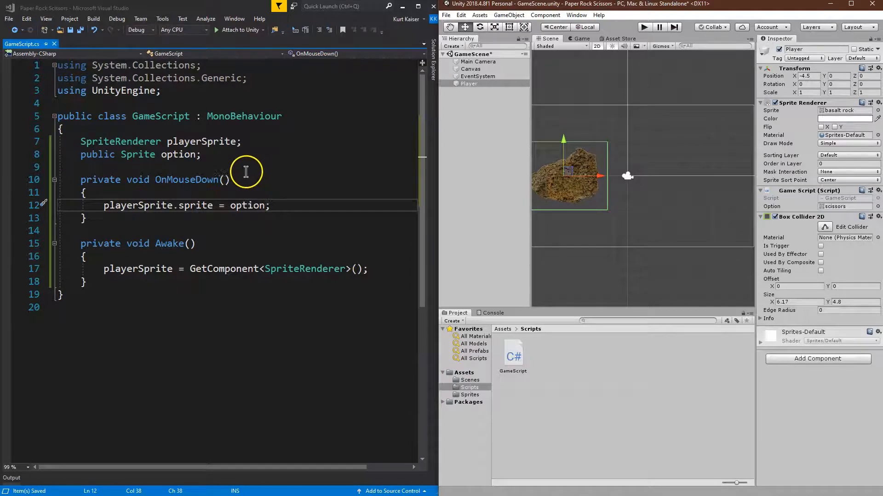
- Change the field to 'public Sprite[] options;', assign options[1], and save the script
double_click(137, 154)
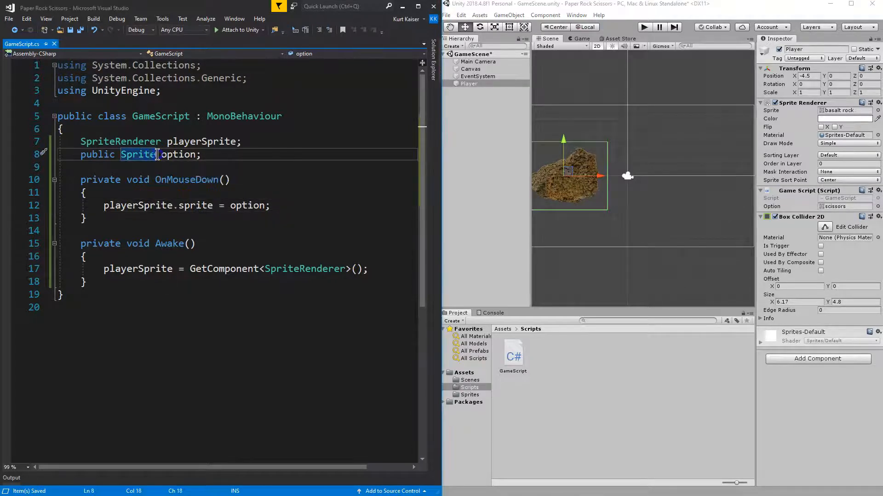
type("[]")
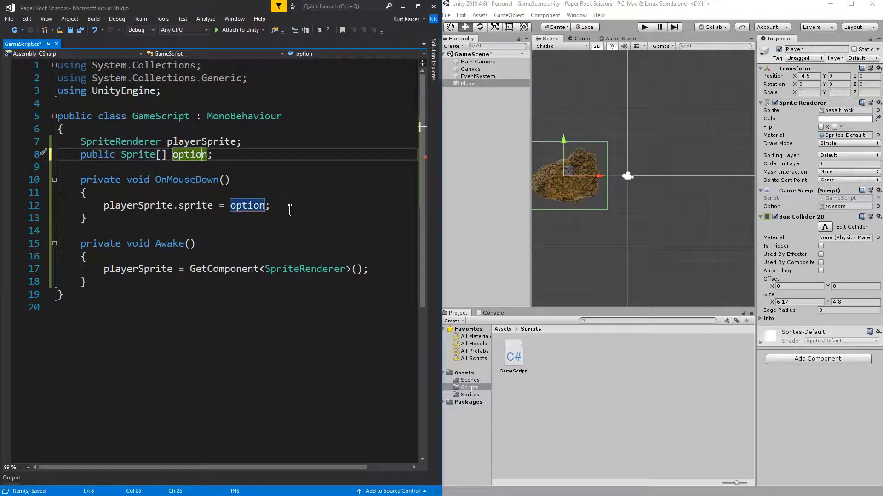
type("s")
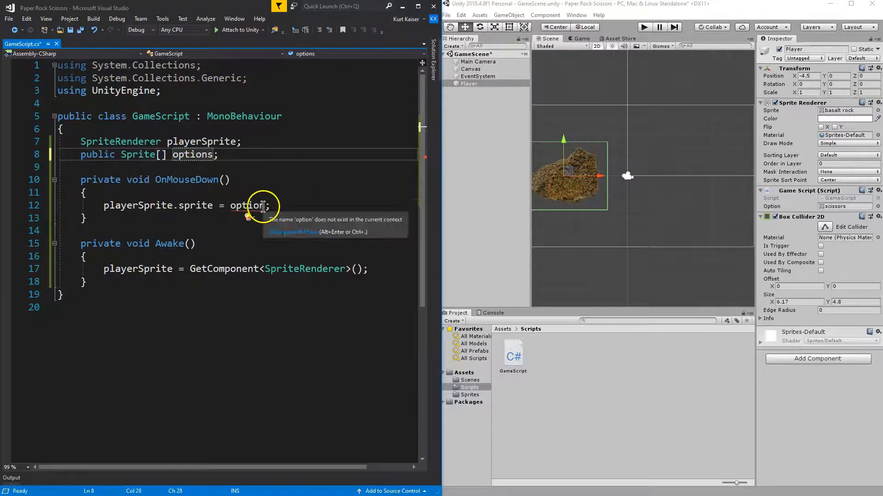
type("s[")
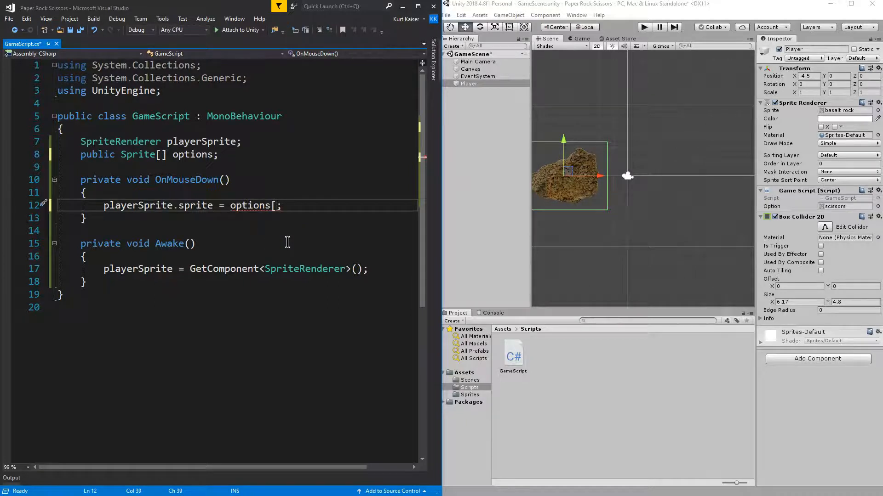
type("1")
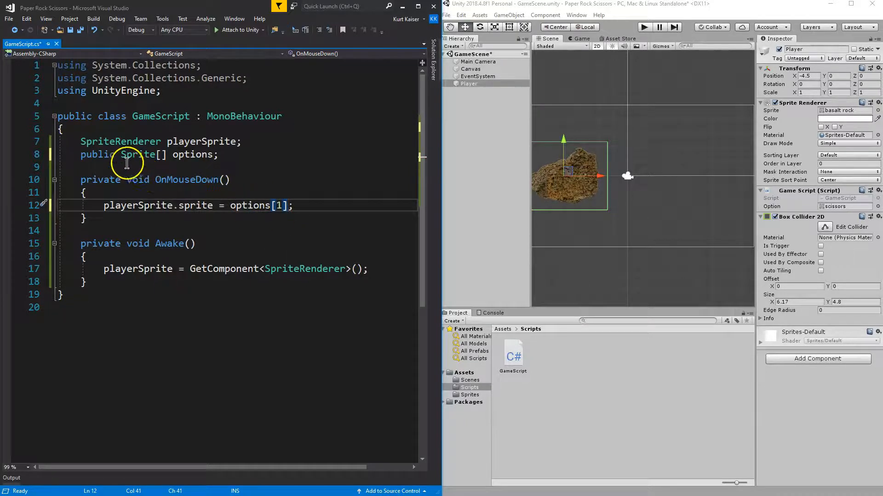
double_click(138, 155)
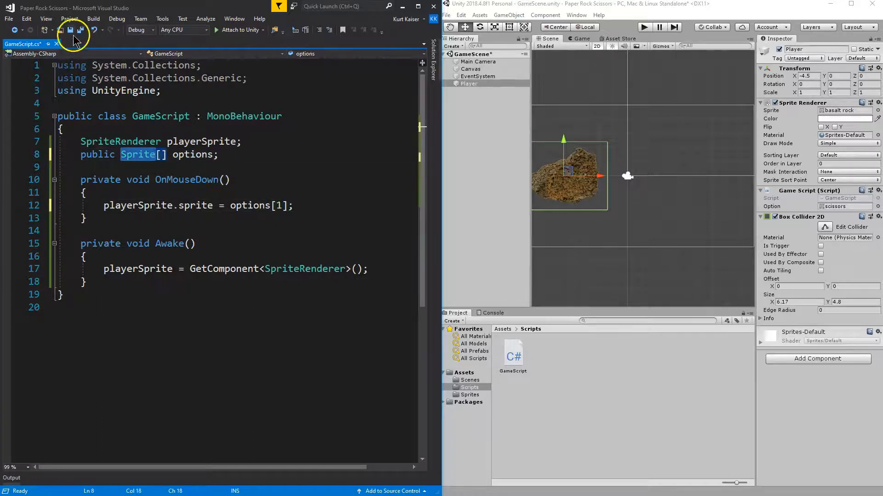
left_click(69, 30)
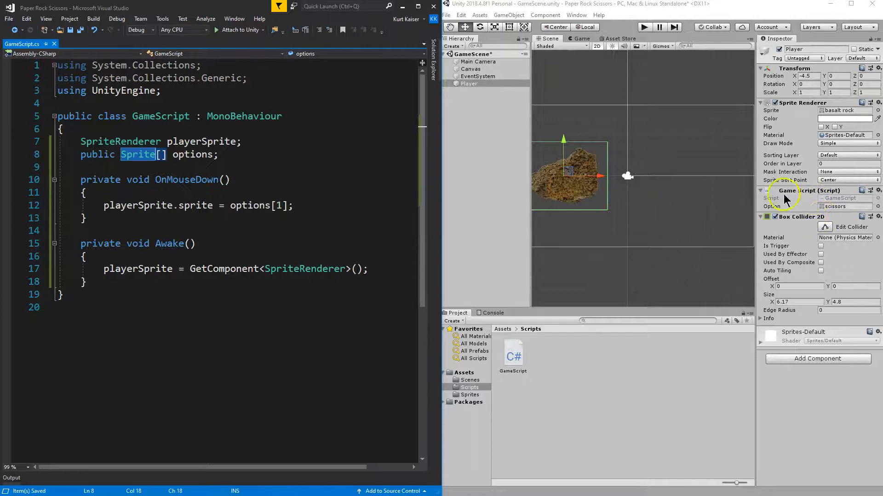
- Expand the Options list, set Size to 3, and fill it with rock, notebook and scissors
left_click(761, 191)
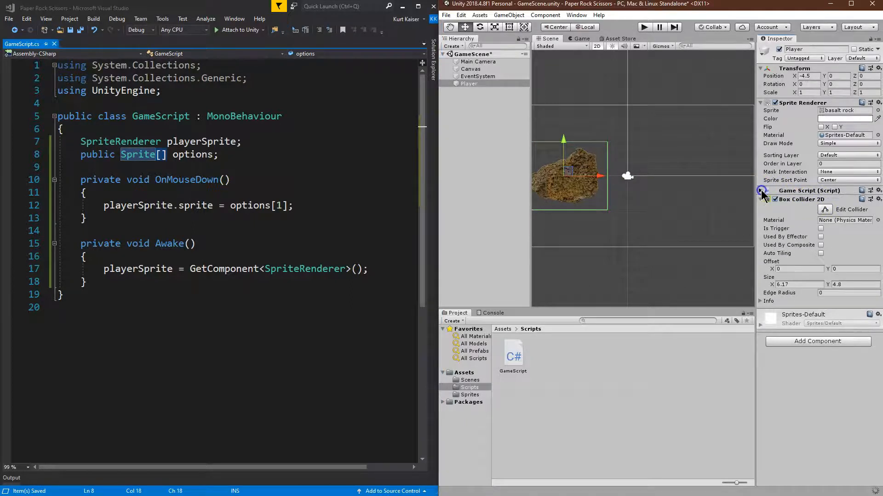
left_click(761, 190)
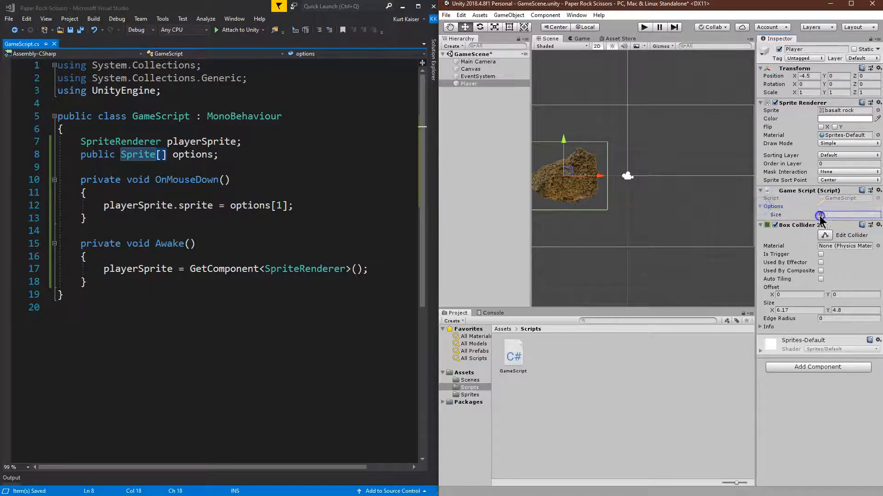
type("3")
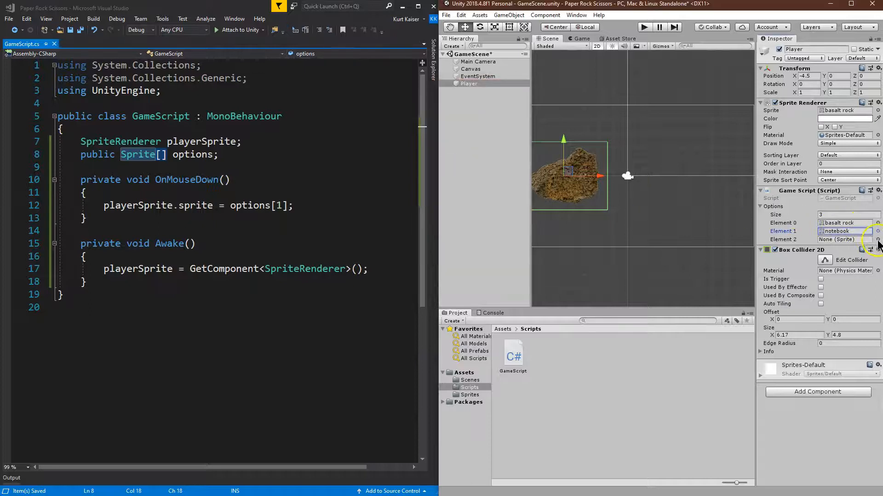
left_click(876, 239)
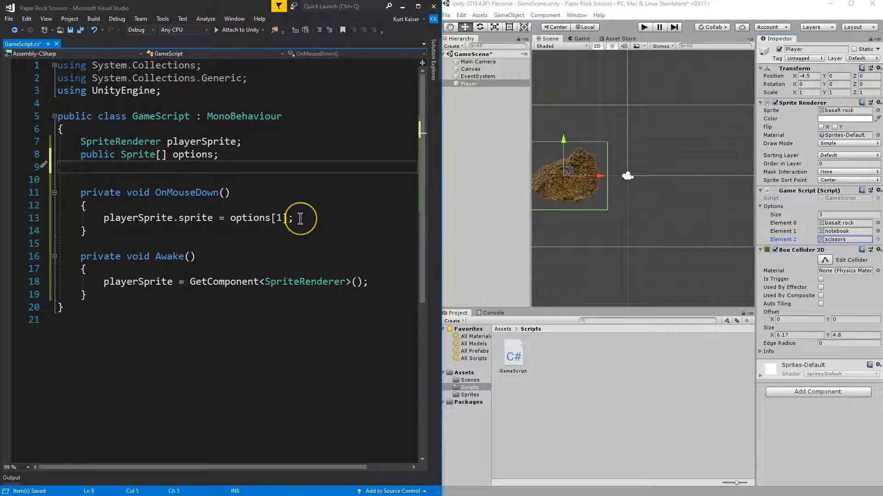
- Add 'int rnd = 0;' and change the assignment to options[rnd++]
type("int rnd = 0;")
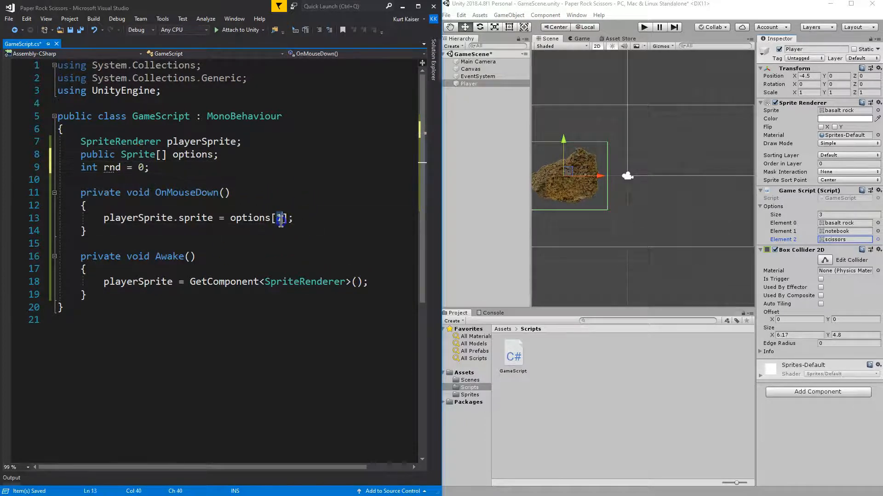
type("rnd")
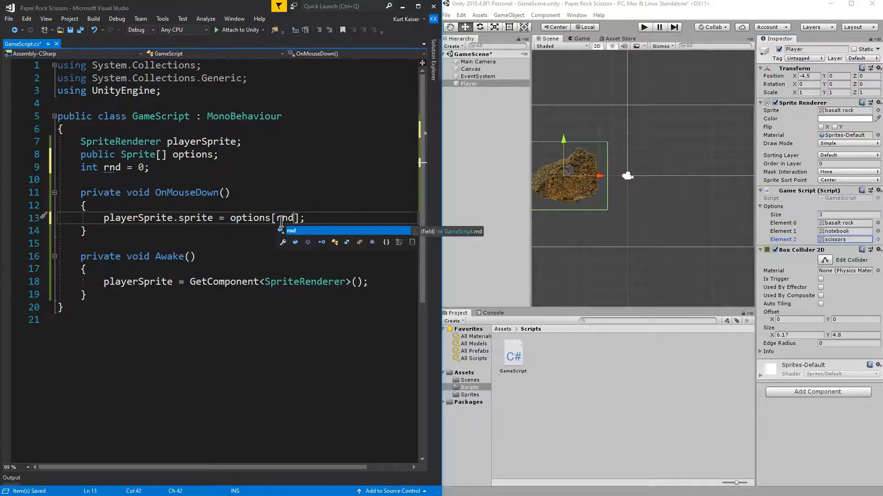
type("++")
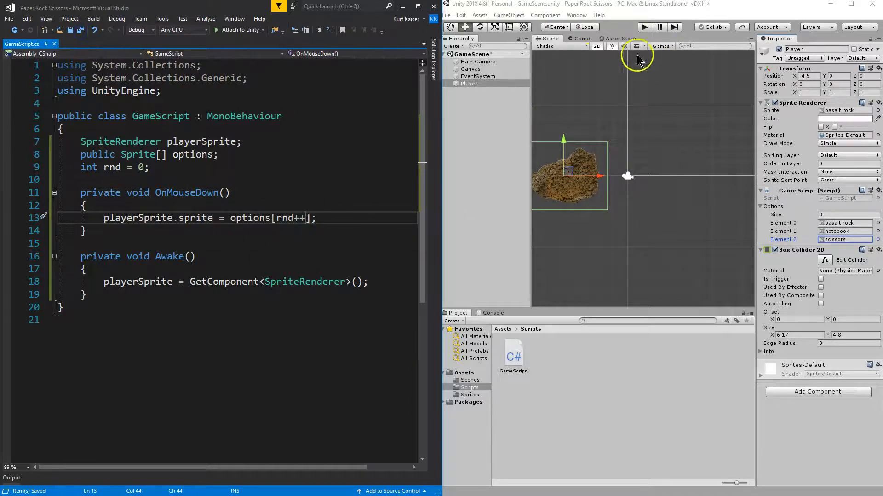
- Play the game and click the sprite repeatedly until an IndexOutOfRangeException appears, then stop
left_click(643, 27)
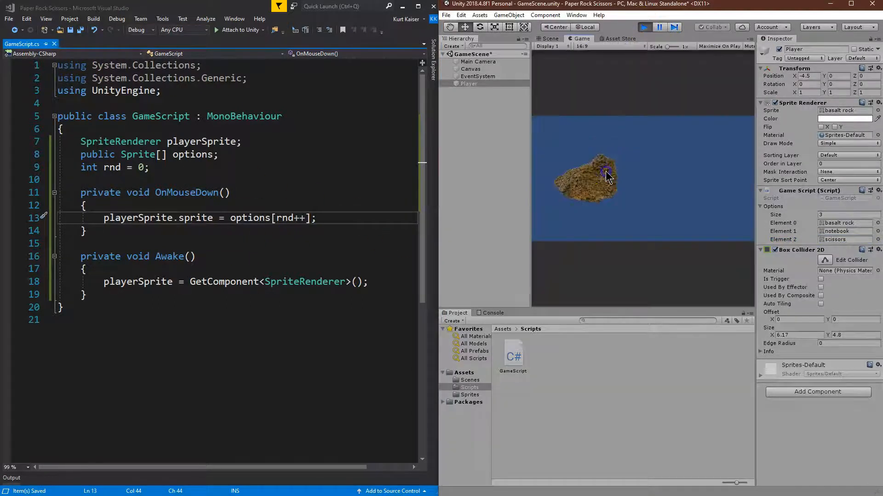
left_click(585, 177)
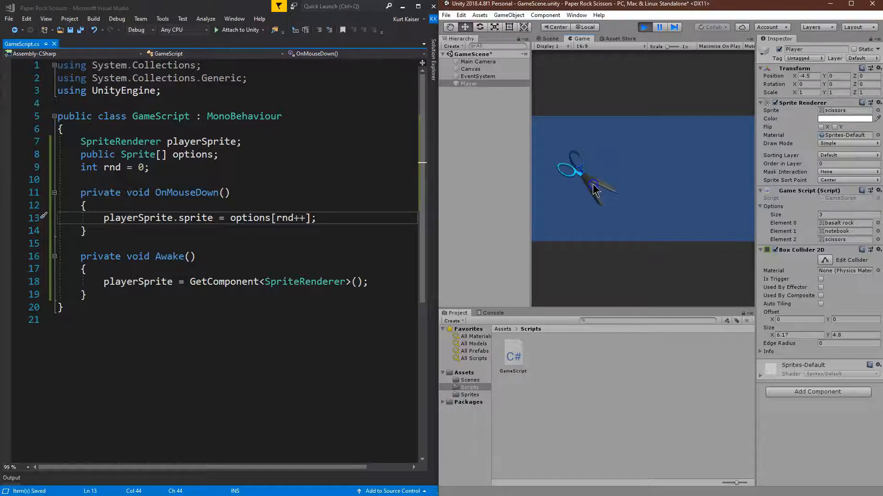
left_click(591, 186)
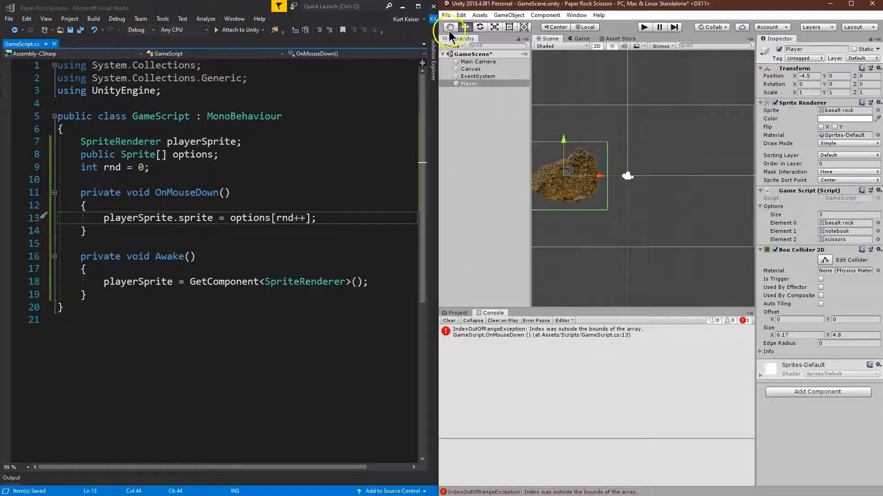
left_click(449, 320)
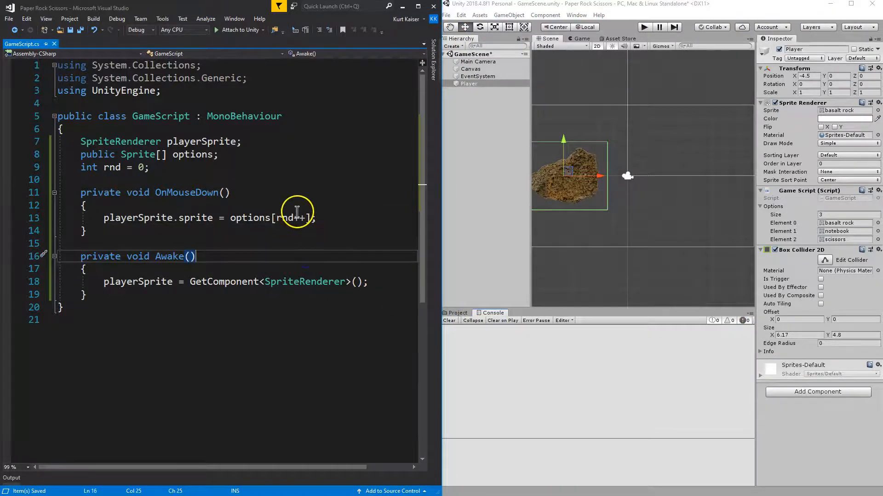
mouse_move(297, 218)
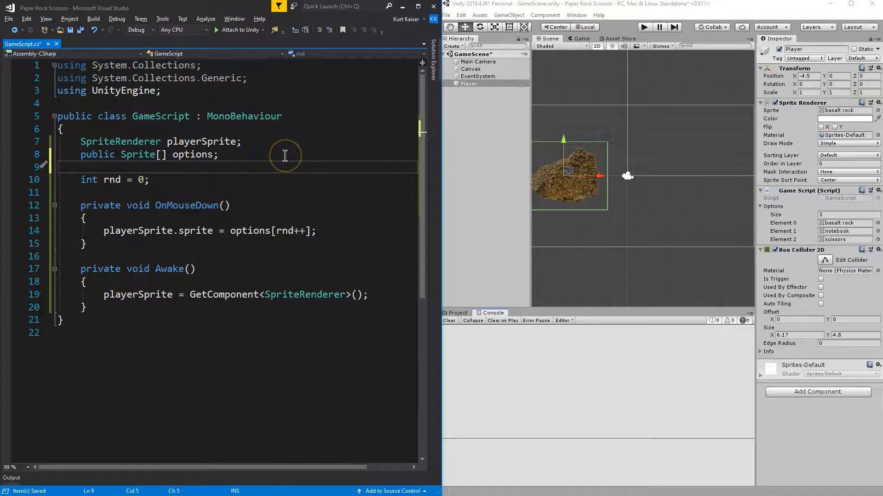
- Declare 'public static System.Random rnd = new System.Random();' in GameScript
type("public static")
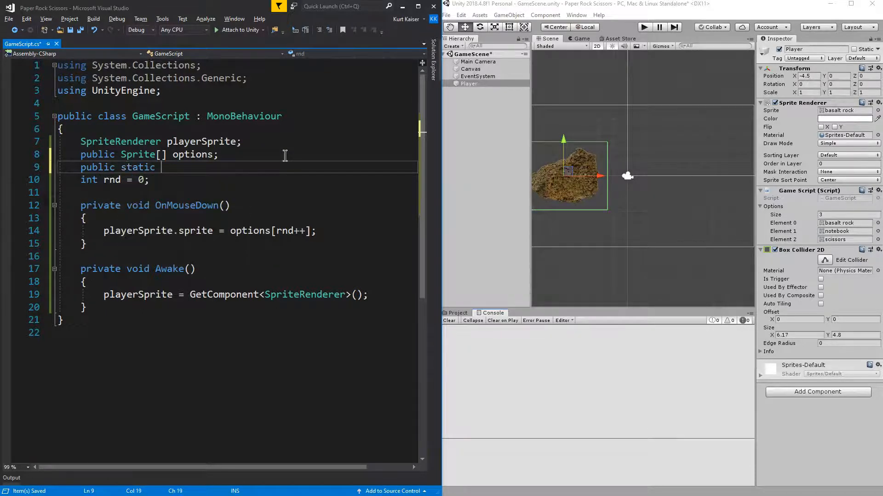
type("System.")
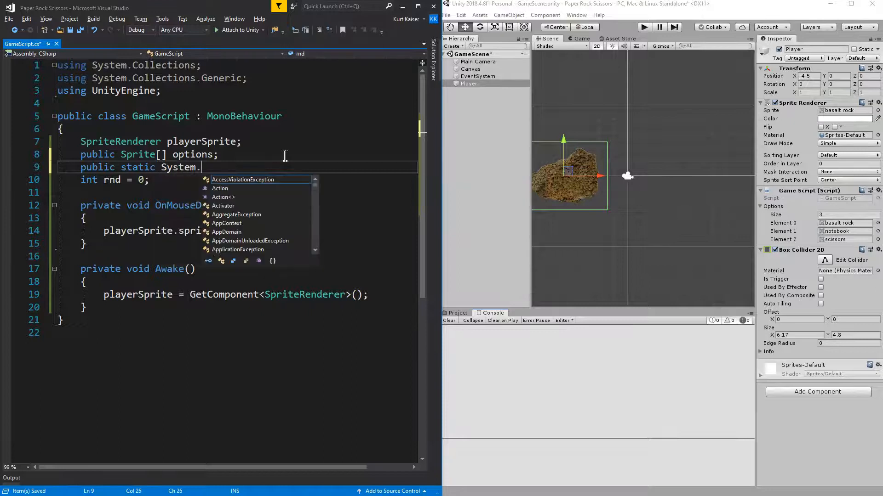
type("Random rnd")
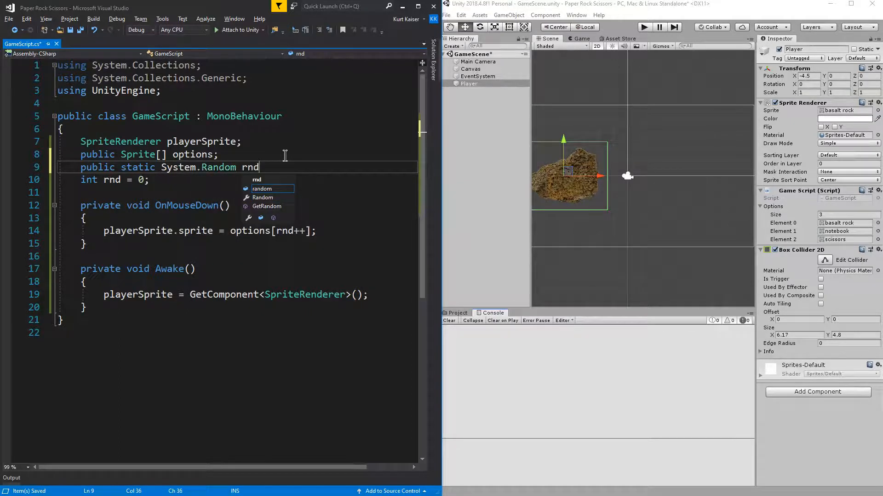
type("= new")
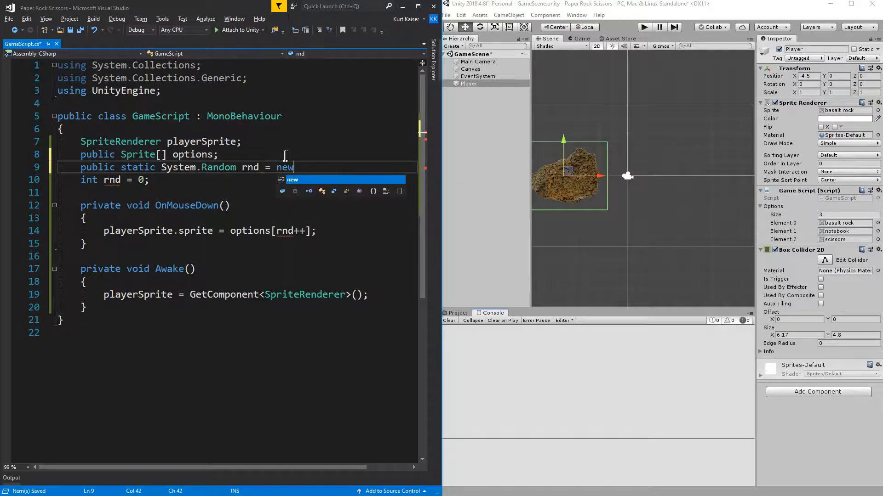
type("System.R")
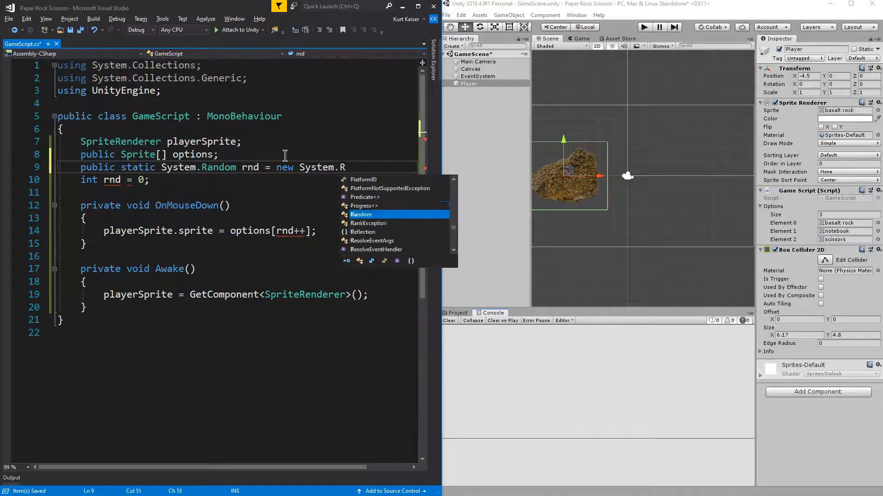
type("Random();")
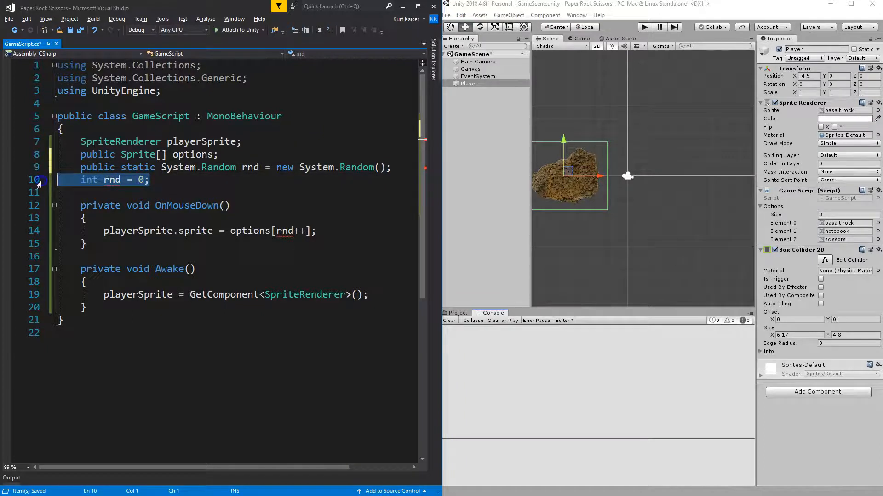
- Delete the old 'int rnd = 0;' line and add an 'int pIndex' field
key("Delete")
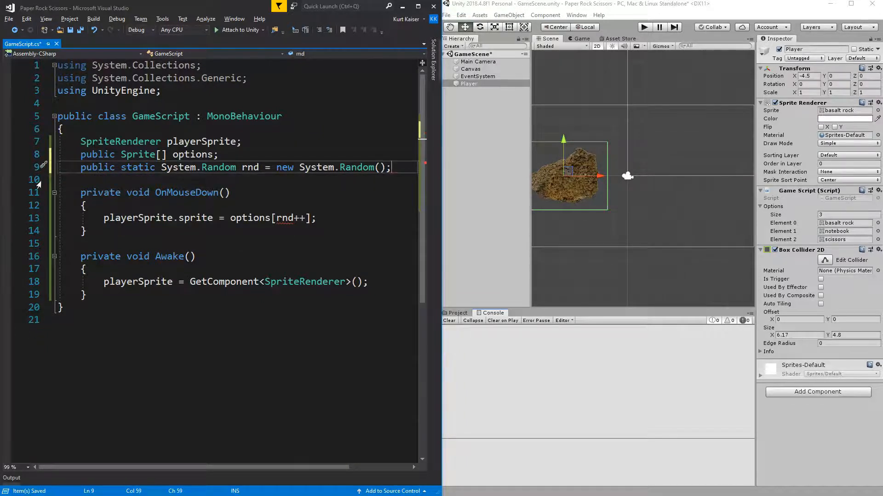
key("enter")
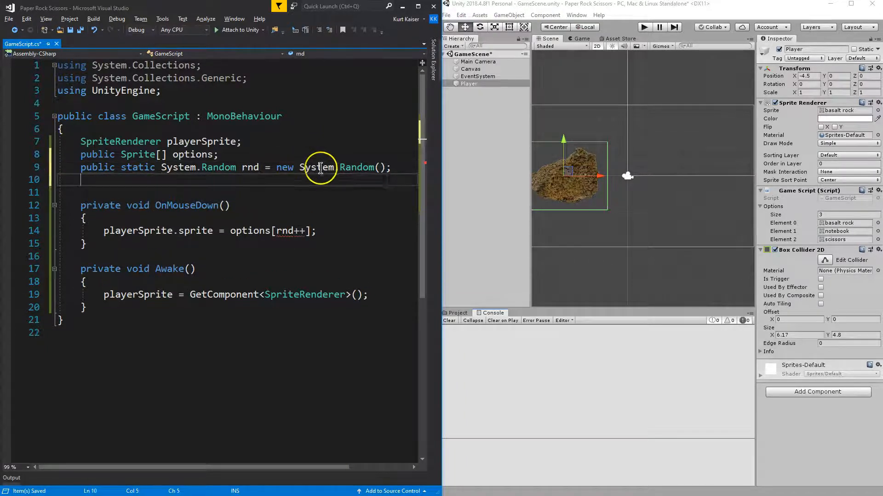
mouse_move(320, 167)
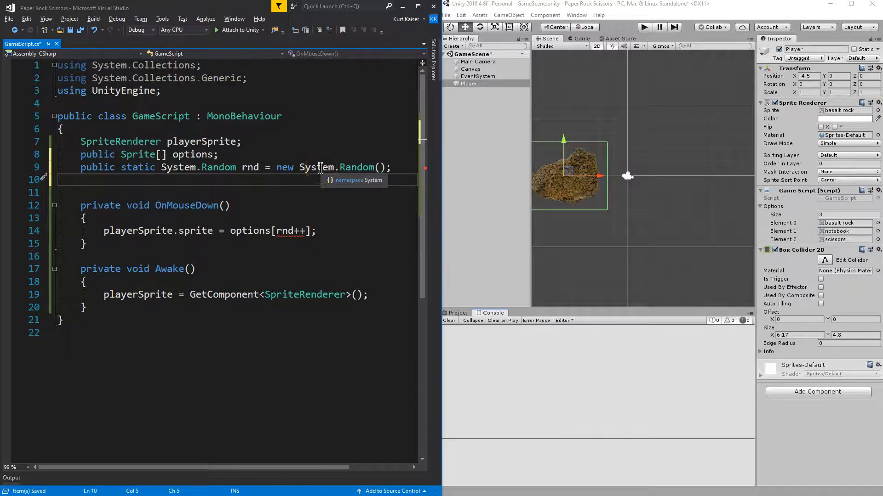
type("int p")
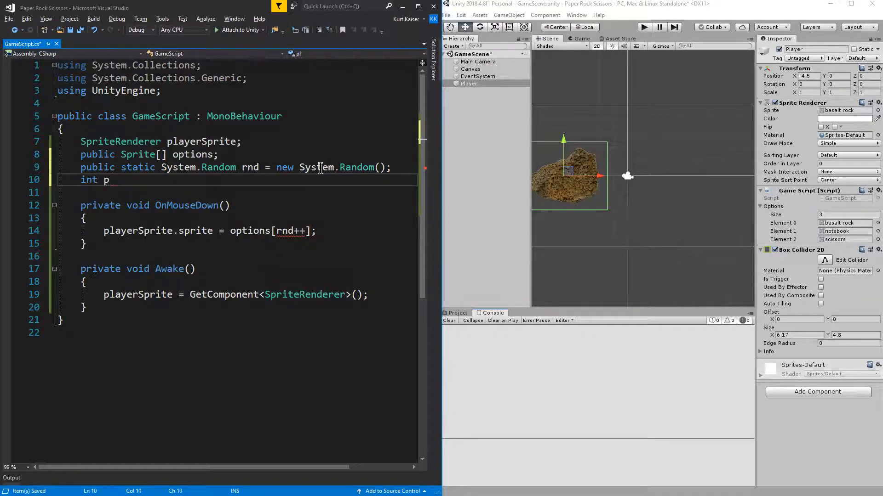
type("Index")
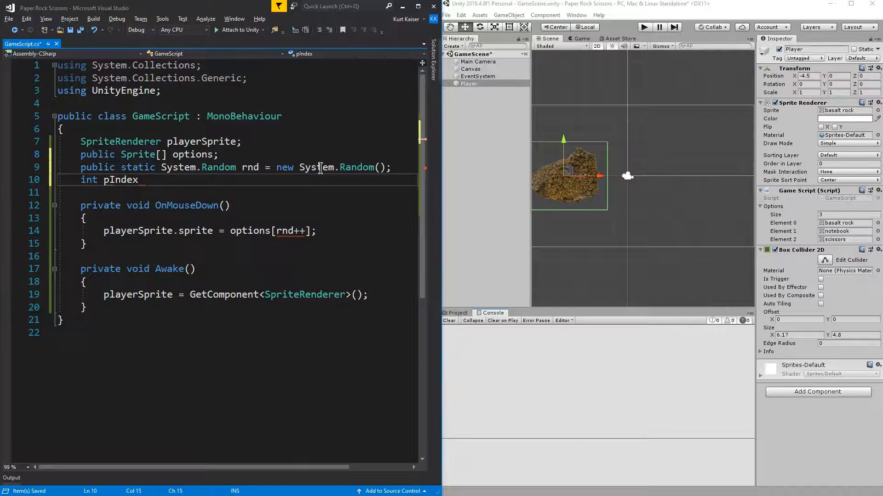
left_click(105, 180)
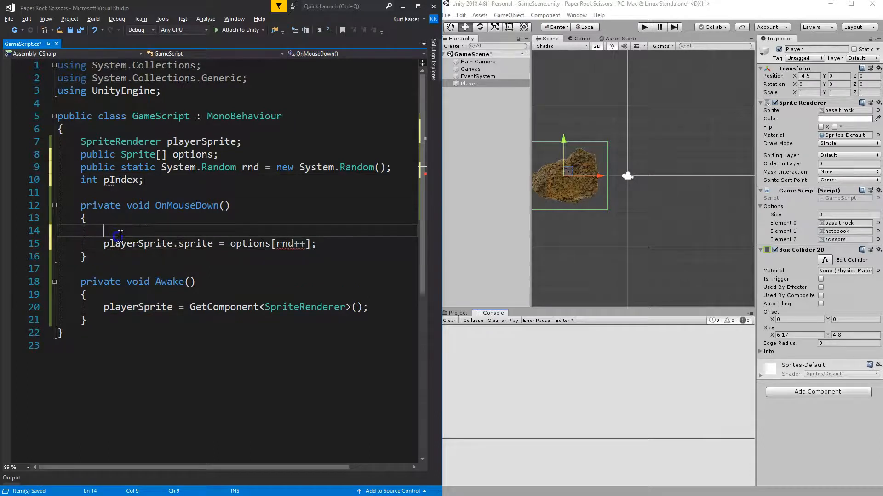
- Set pIndex = rnd.Next(0, 3) and index options with pIndex instead of rnd++
type("p")
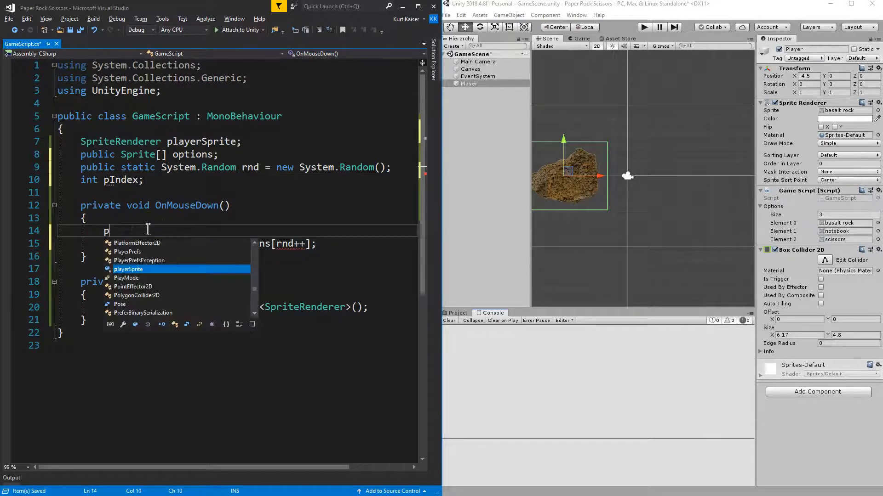
type("Index = rn")
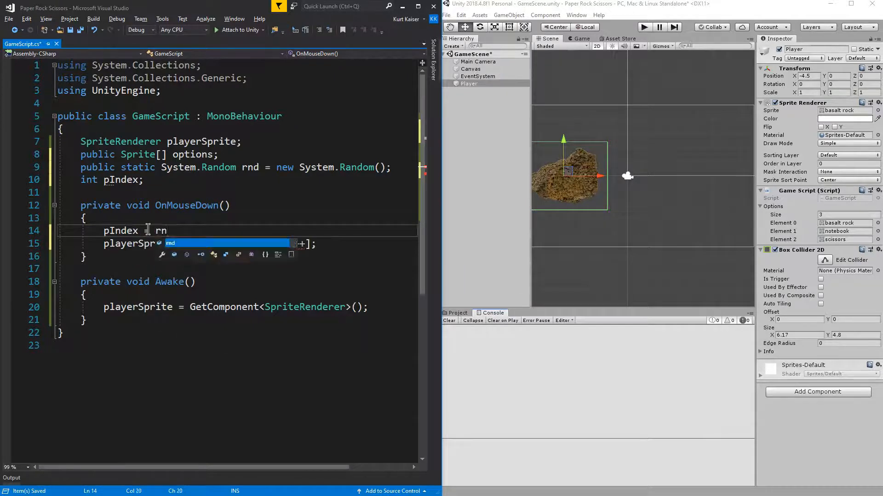
type(".Next")
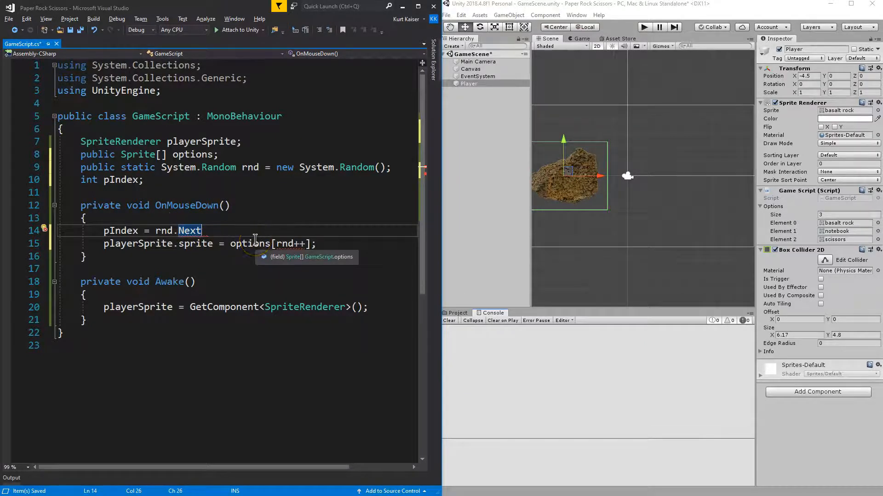
type("(0, 3")
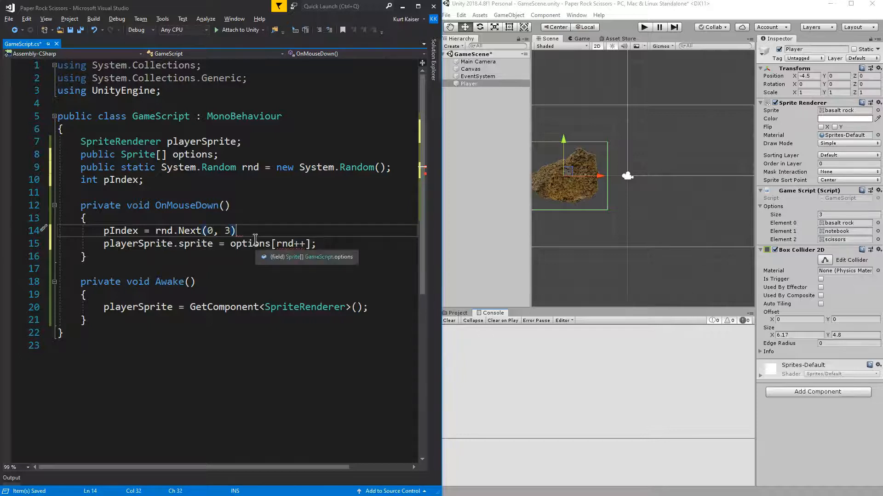
type(";")
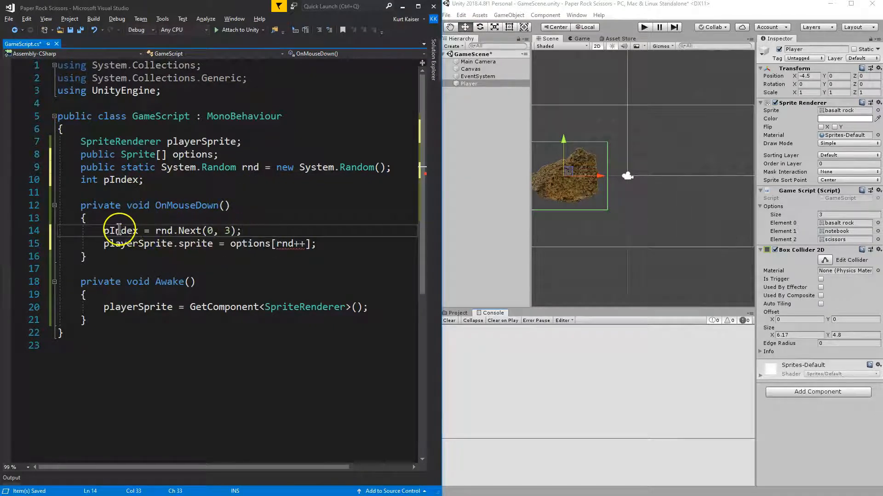
double_click(118, 231)
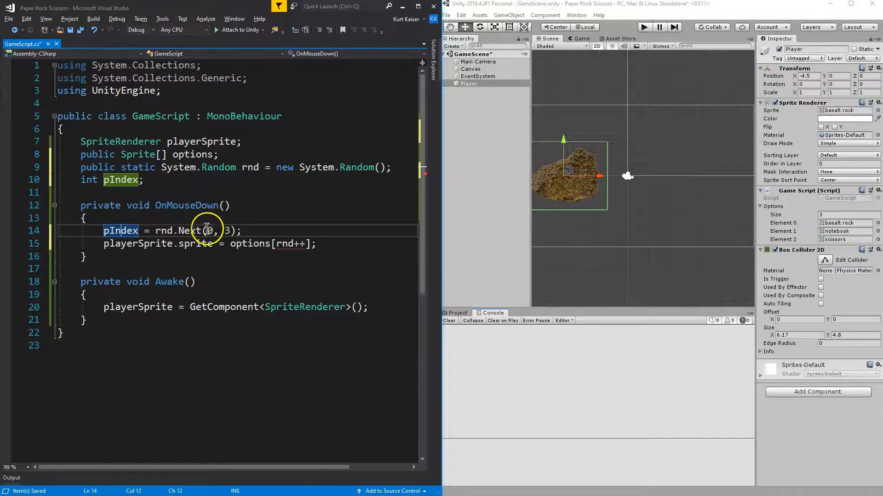
double_click(288, 243)
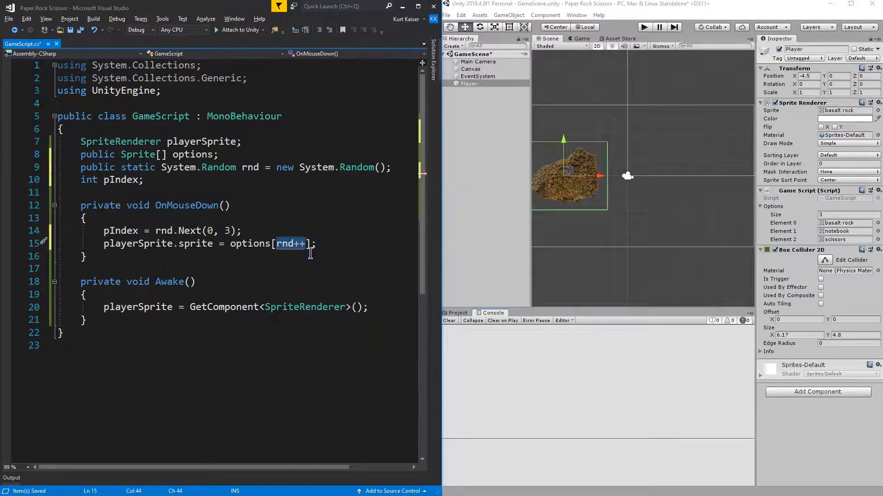
type("pIndex")
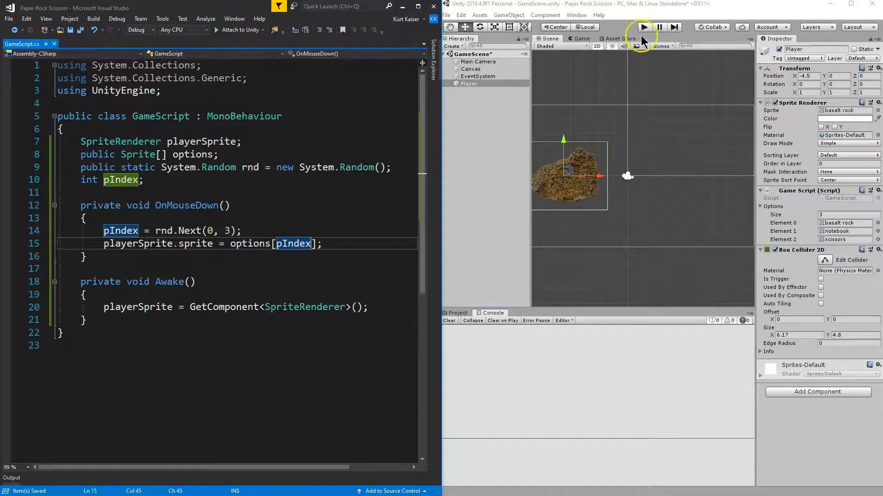
left_click(642, 28)
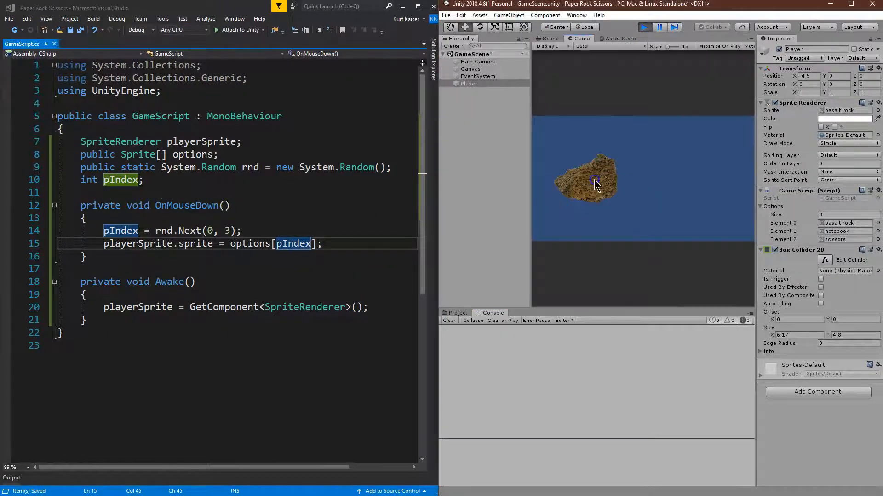
left_click(585, 180)
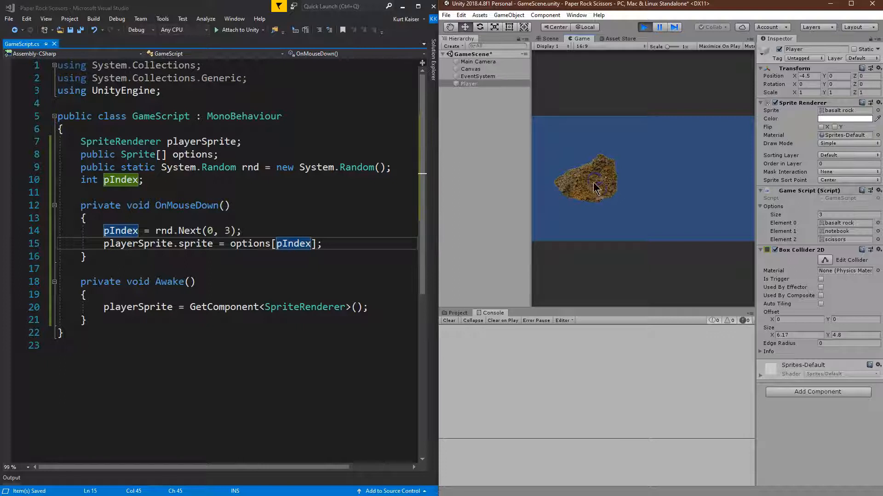
left_click(591, 183)
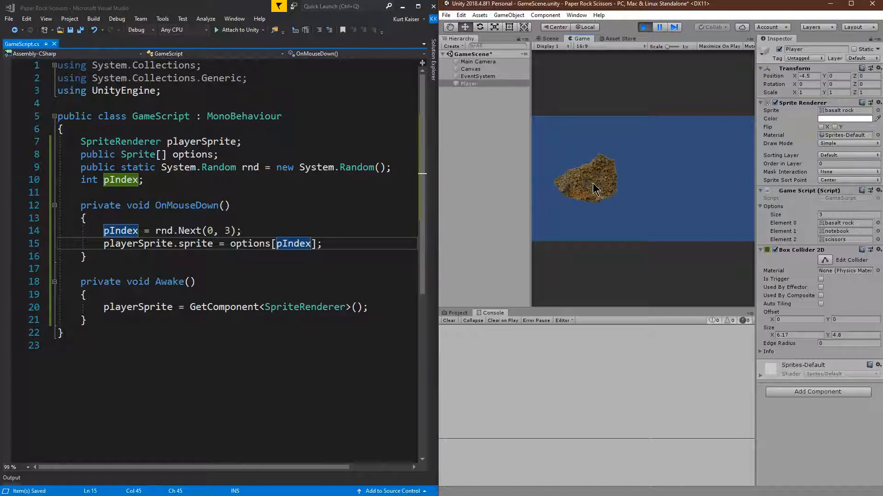
left_click(585, 185)
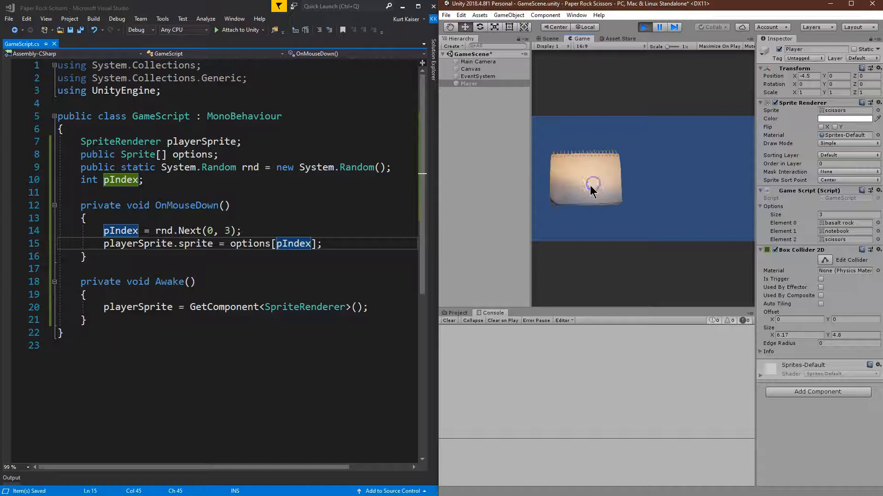
left_click(586, 180)
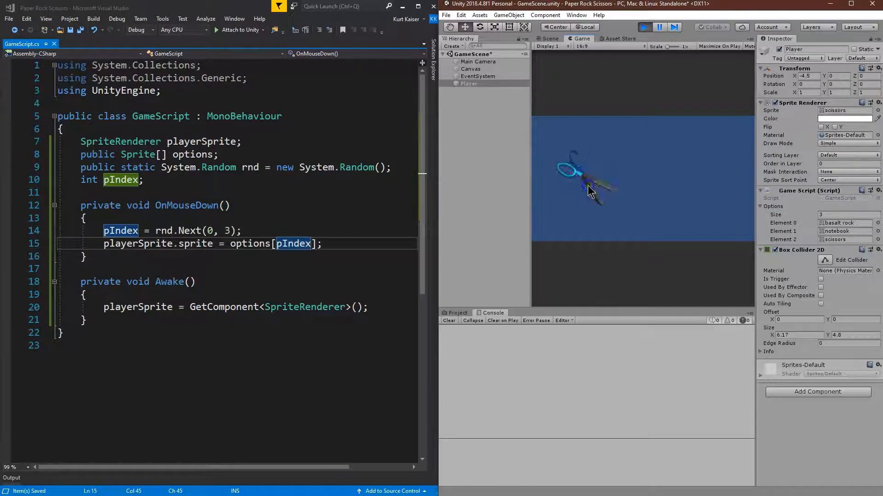
left_click(644, 28)
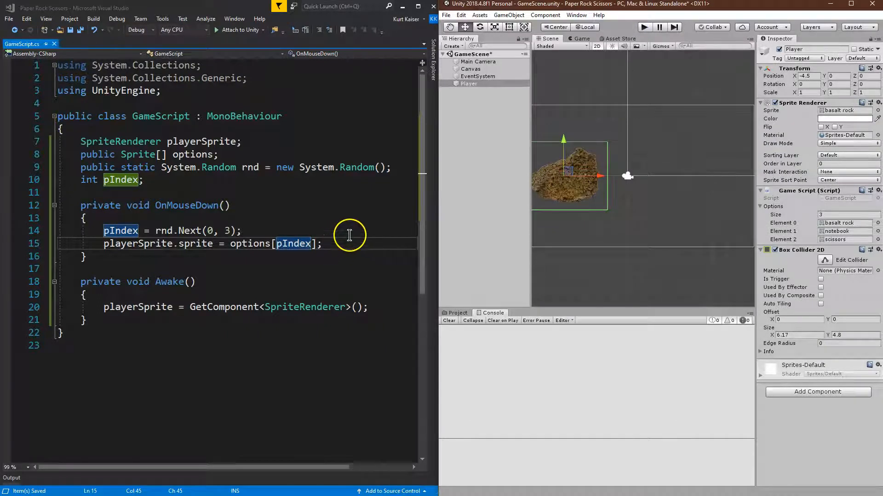
mouse_move(415, 249)
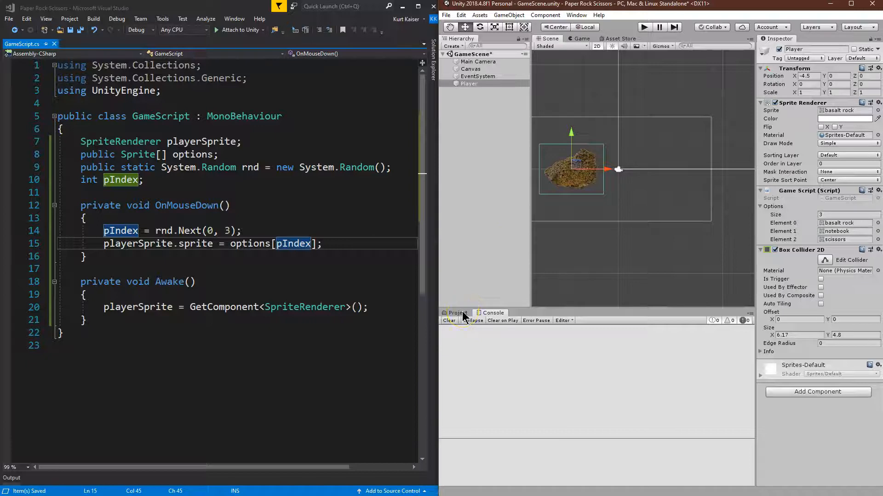
- Browse to the Sprites folder and select the Enemy scissors object
left_click(455, 313)
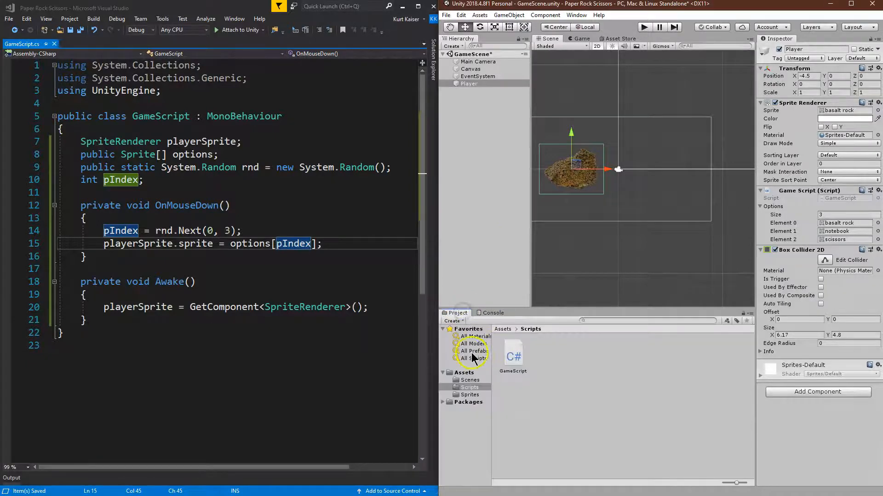
left_click(470, 380)
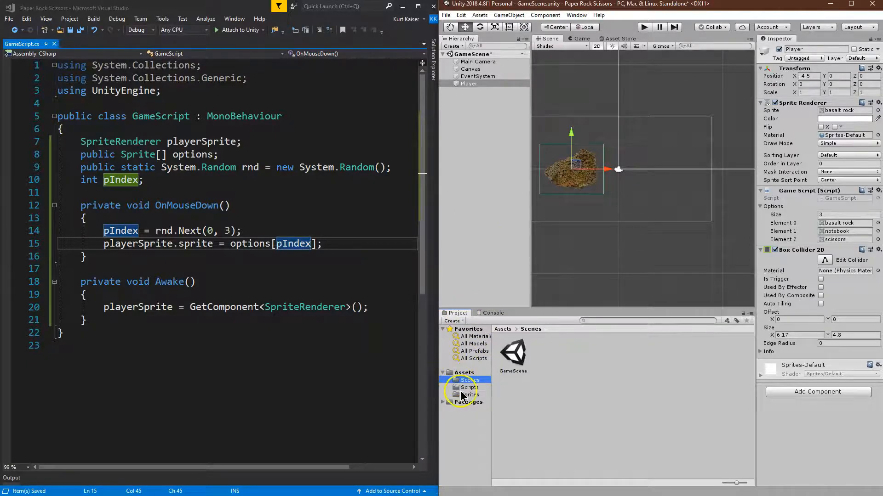
left_click(469, 394)
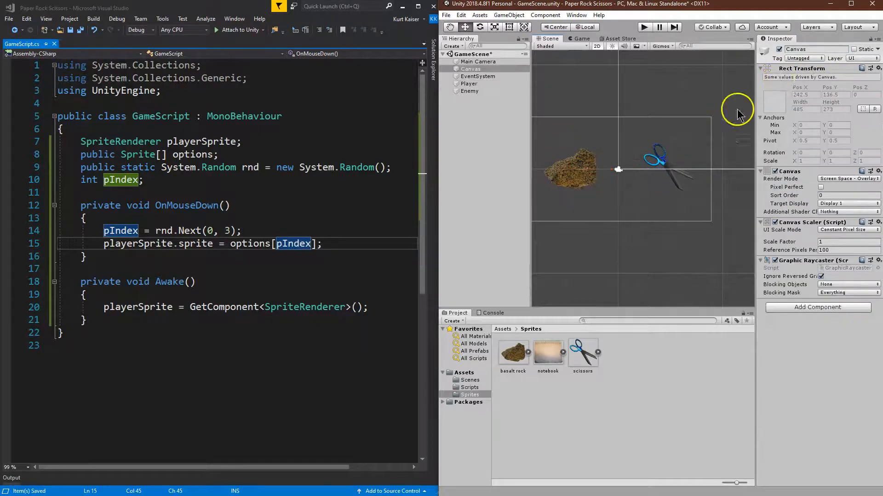
left_click(469, 90)
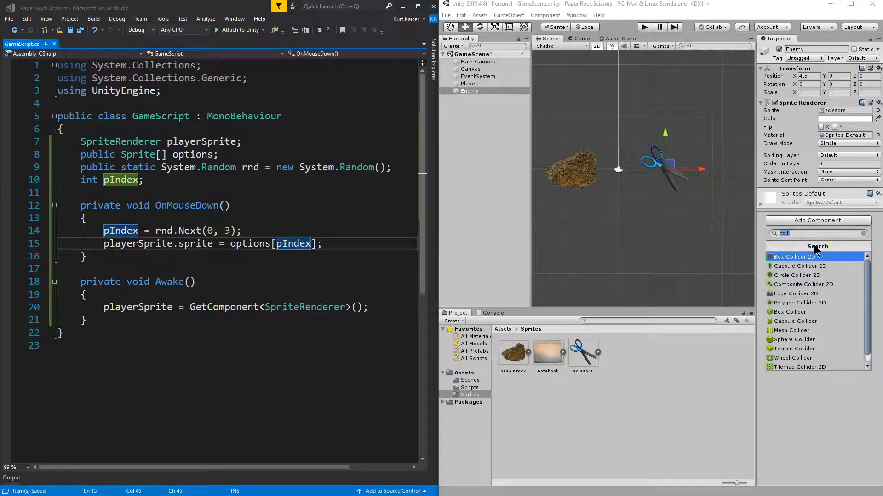
- Add Game Script to Enemy with 3 options: basalt rock, notebook and scissors
type("gam")
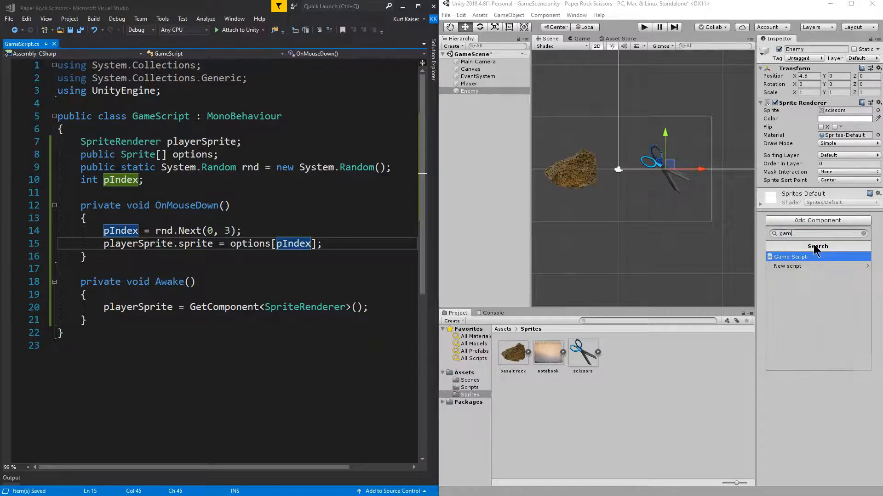
left_click(789, 256)
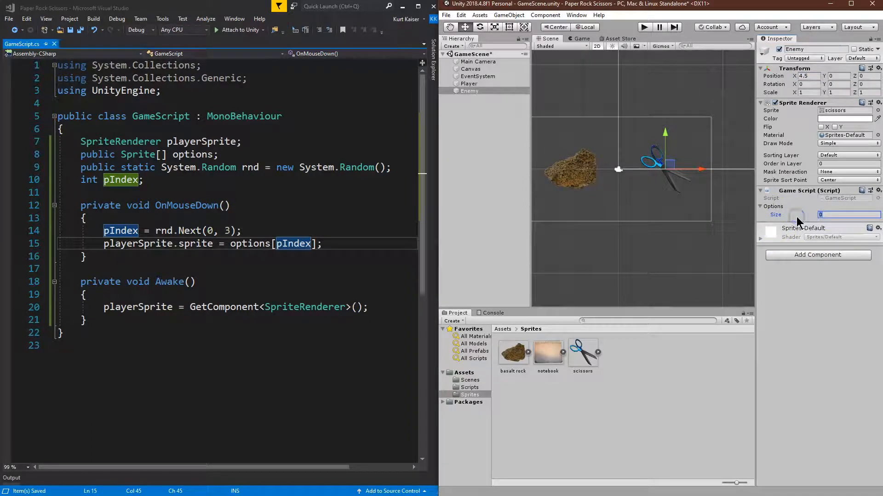
type("3")
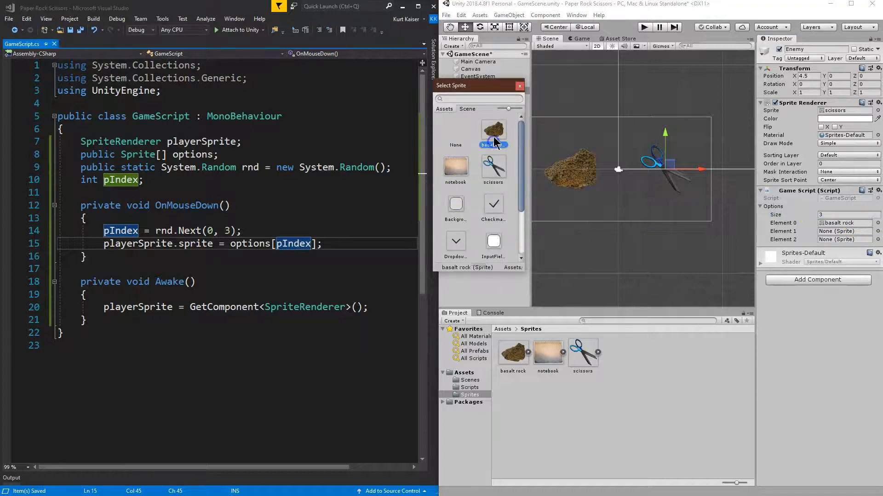
left_click(493, 131)
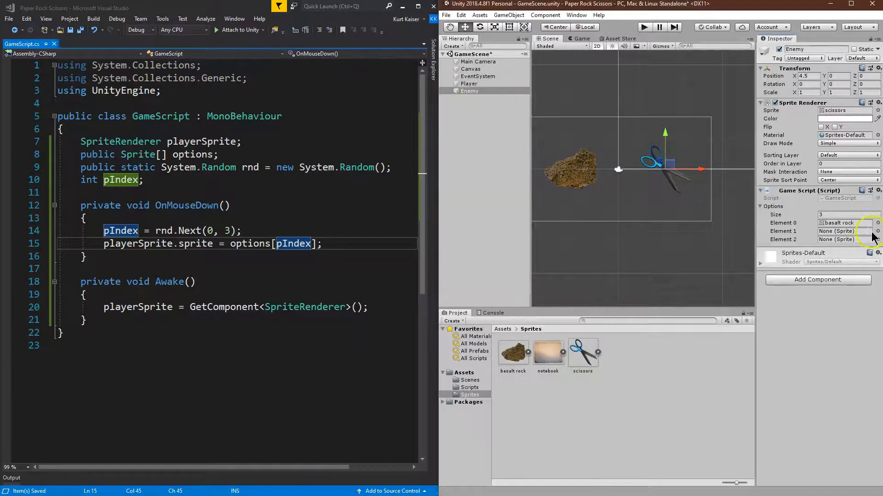
left_click(875, 239)
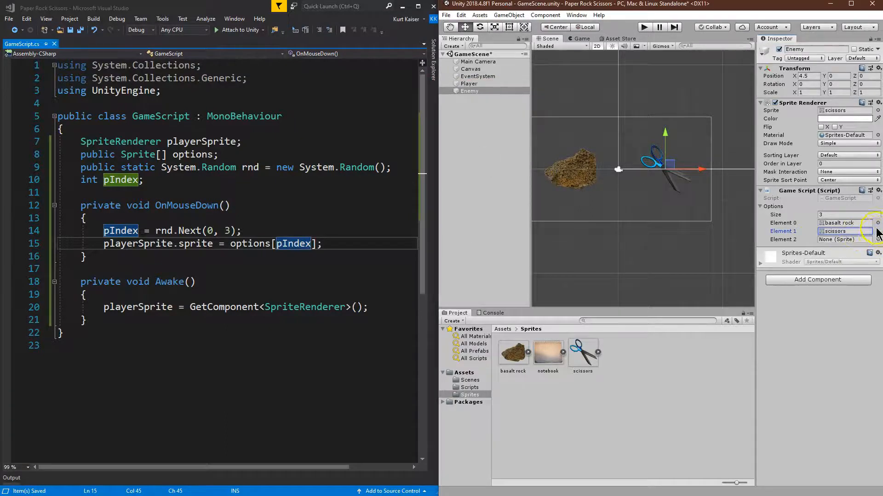
left_click(876, 231)
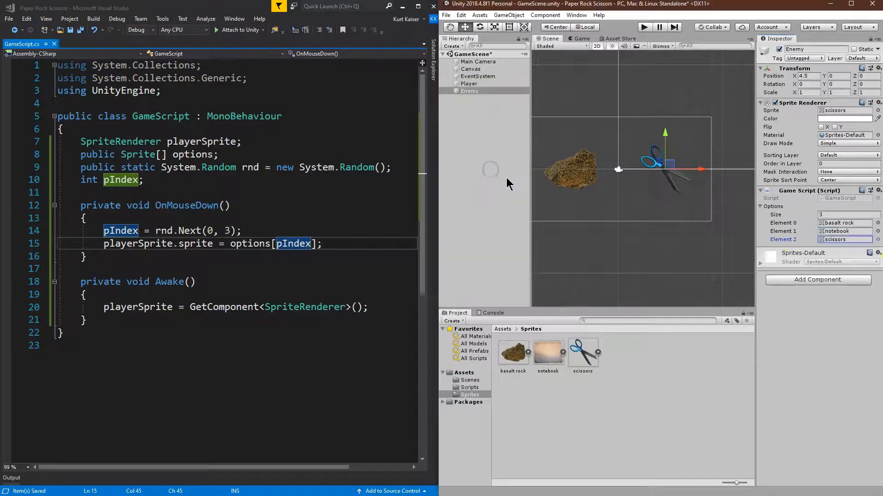
left_click(469, 83)
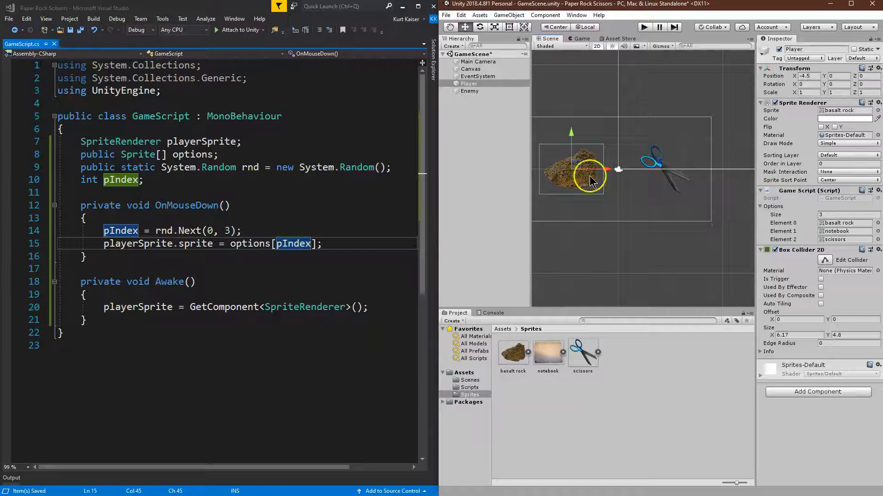
left_click(469, 68)
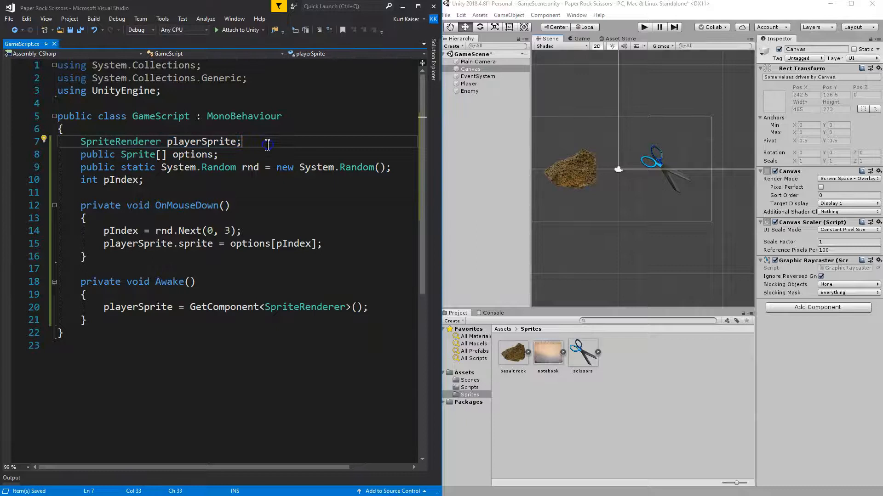
- Declare a SpriteRenderer enemySprite field and a GameObject enemy field
type("Sprit")
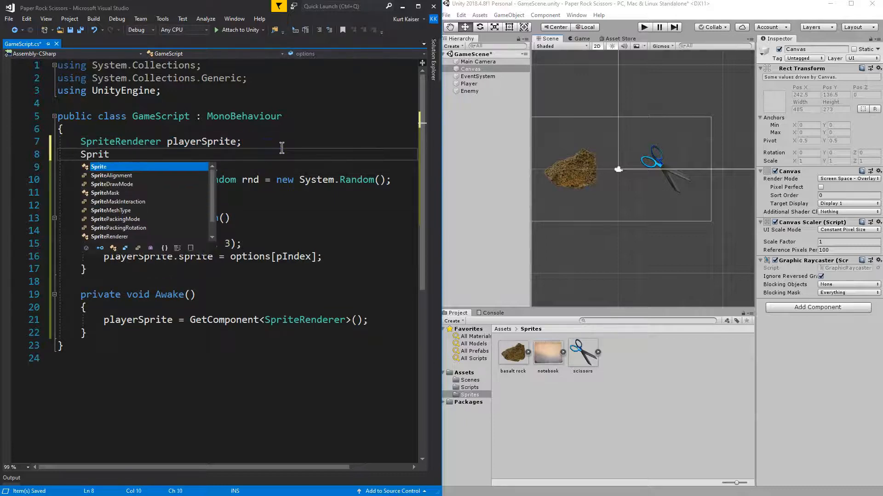
type("eEn")
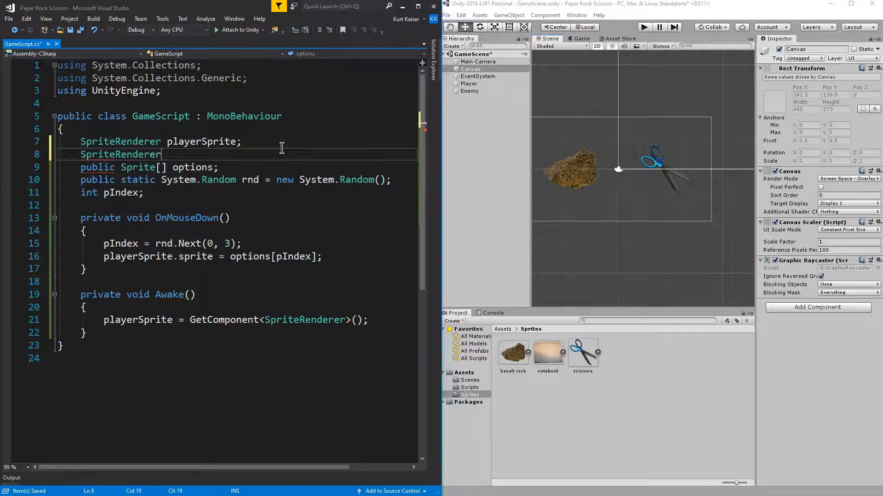
type("enemySpr")
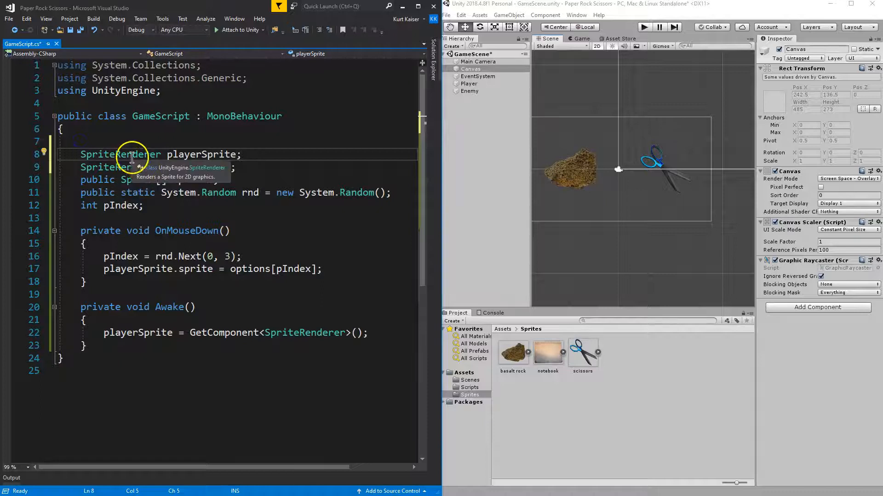
type("Game")
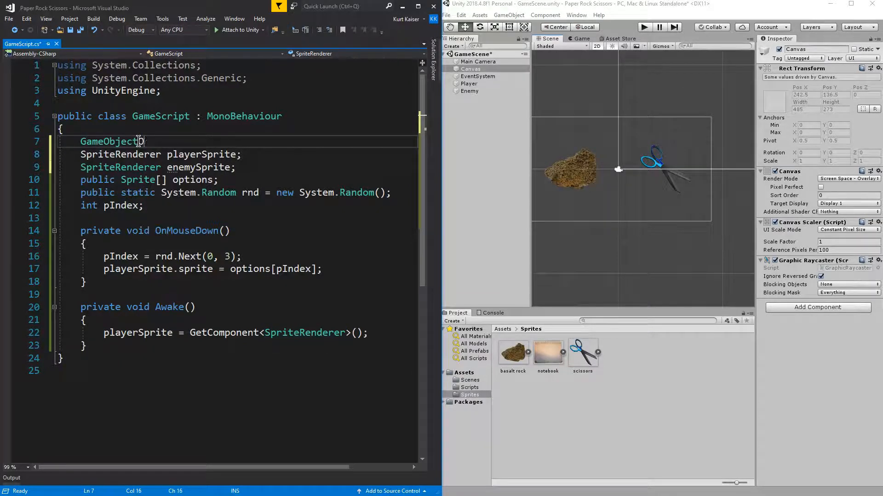
type("Object")
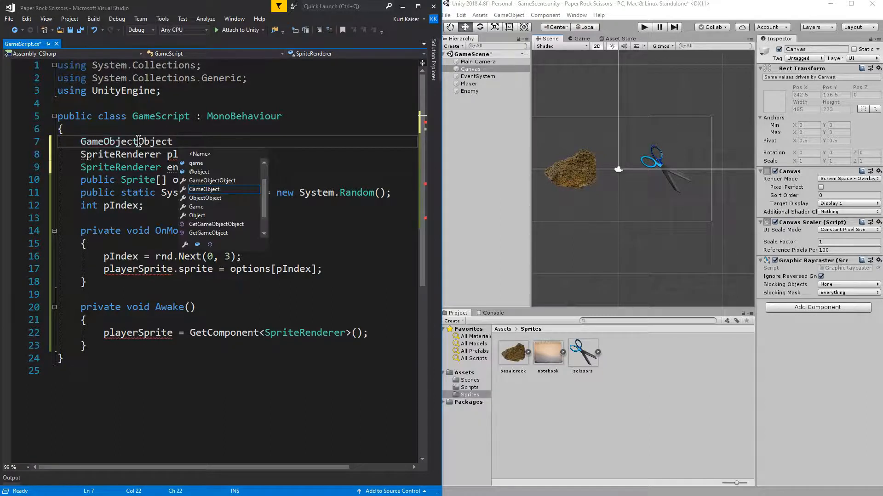
type("enemy;")
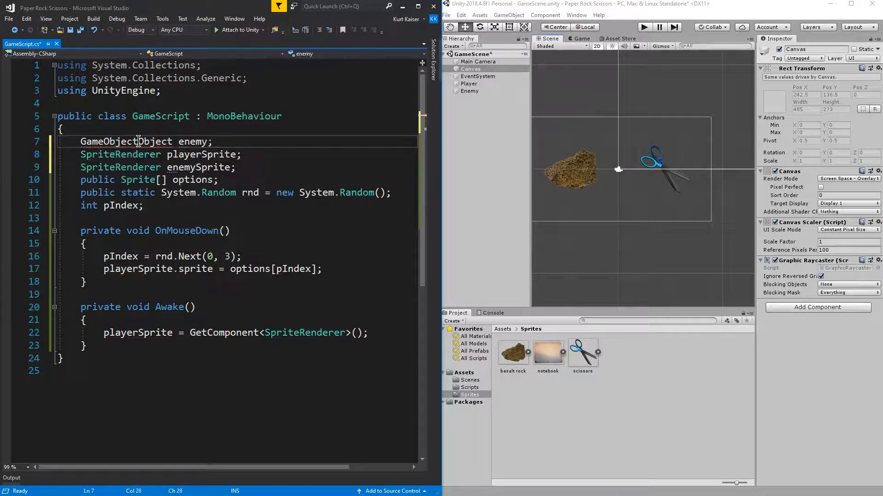
- Fix the mistyped GameObject type and assign enemy = GameObject.Find("Enemy") in Awake
double_click(126, 141)
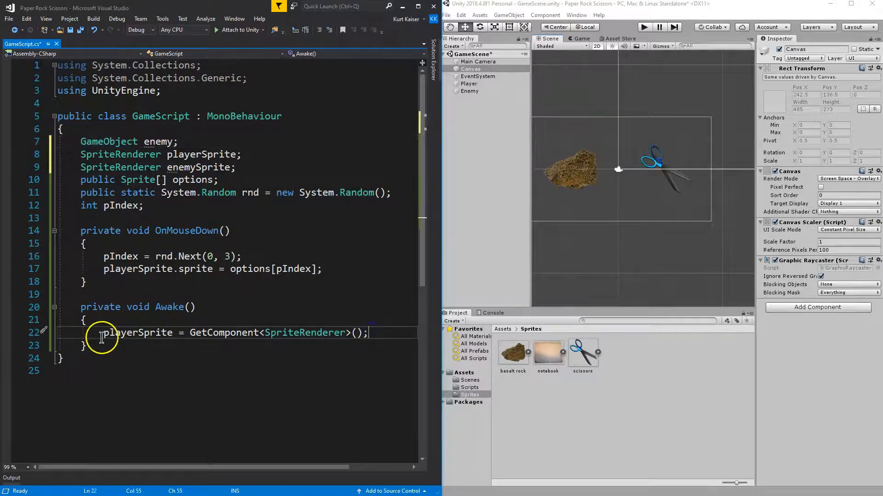
type("enemy =")
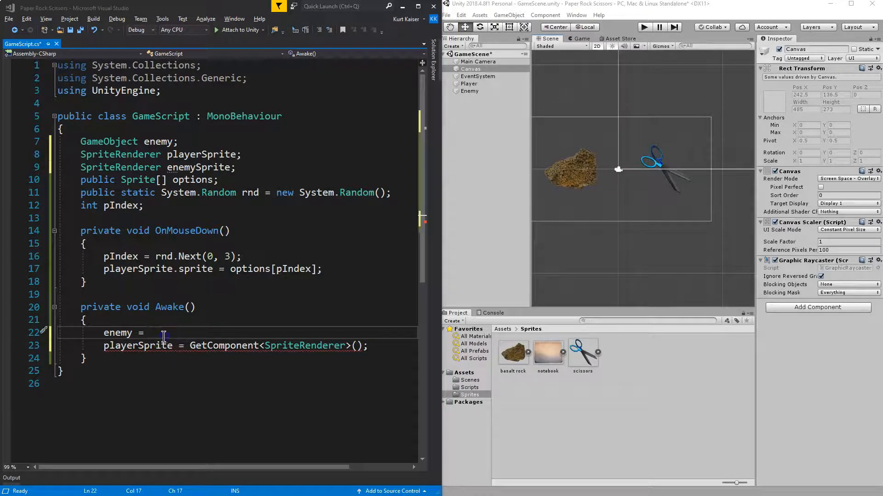
type("GameObject.Find(\"Ene")
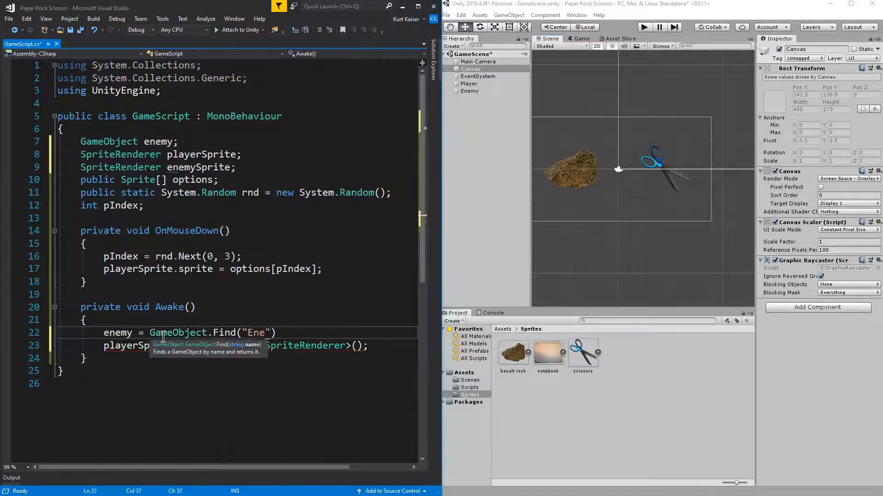
type("my")
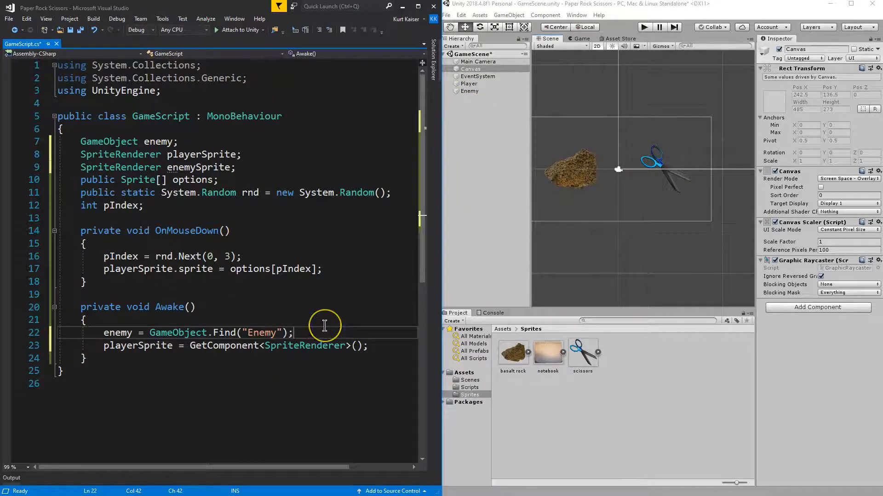
type("enemy")
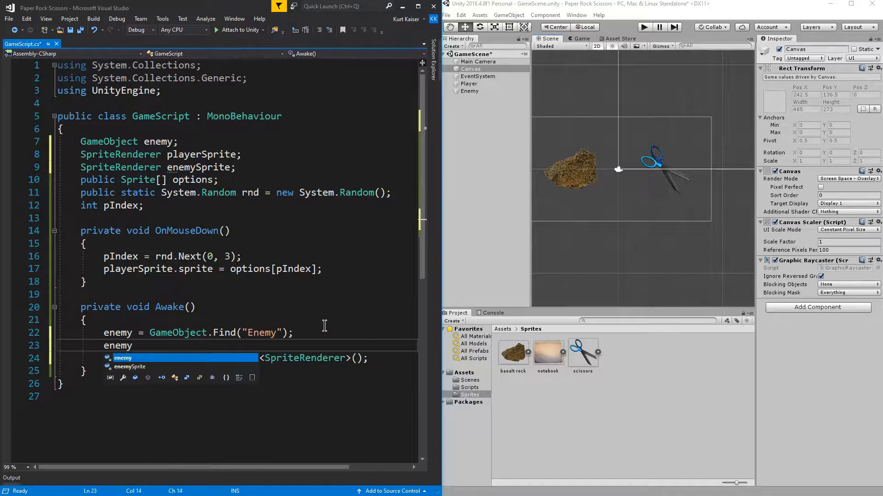
- Cache enemySprite = enemy.GetComponent<SpriteRenderer>() in Awake
type("enemySprite =")
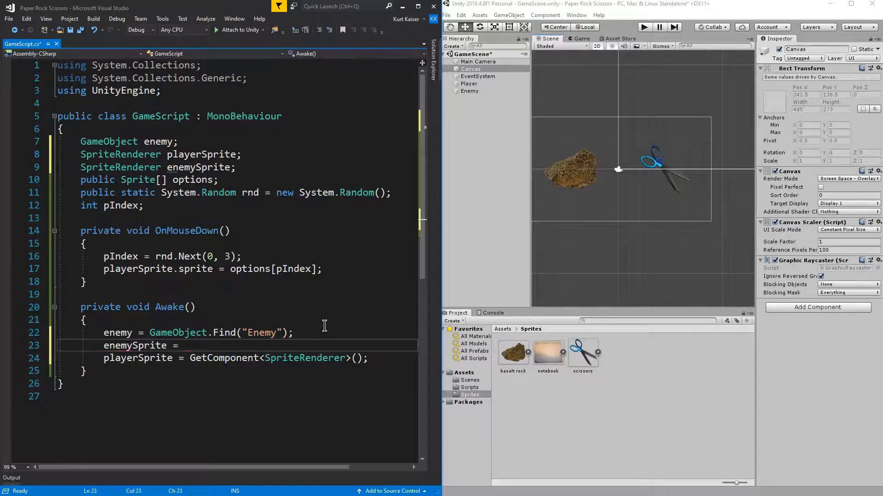
type("enemy")
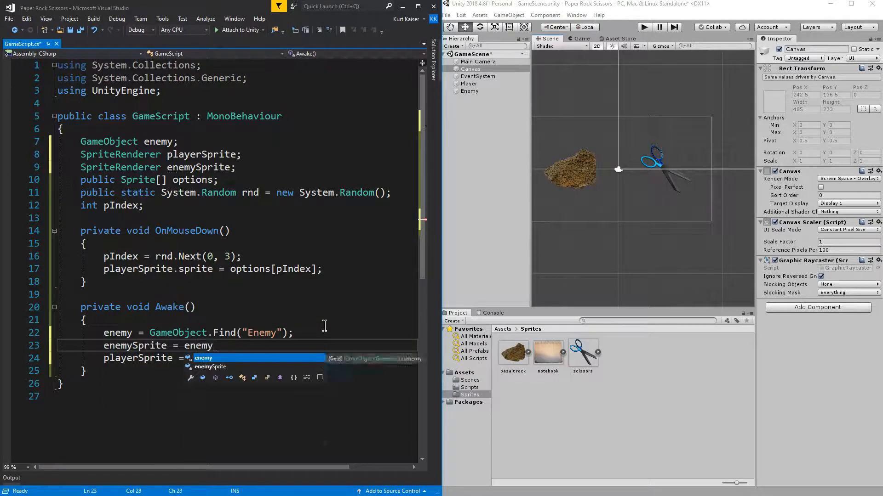
type(".GetCom")
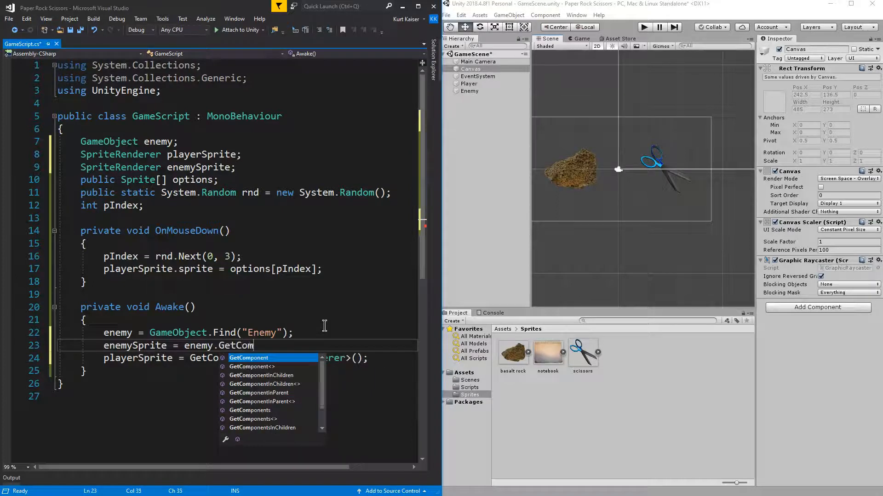
type("ponent")
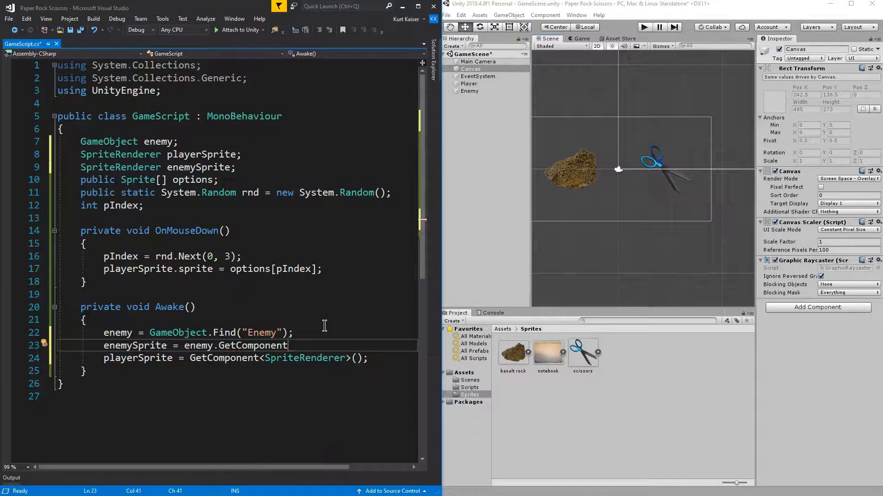
type("<SpriteRenderer>();")
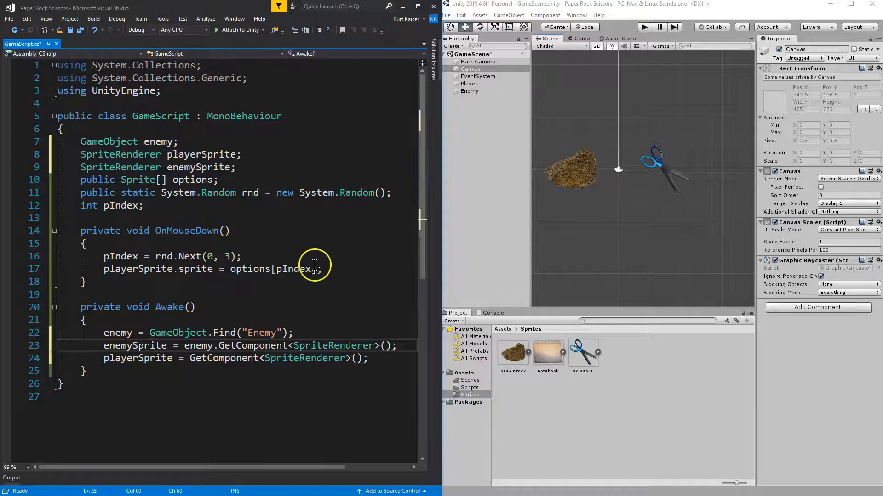
- Set enemySprite.sprite = options[pIndex] in OnMouseDown
key("enter")
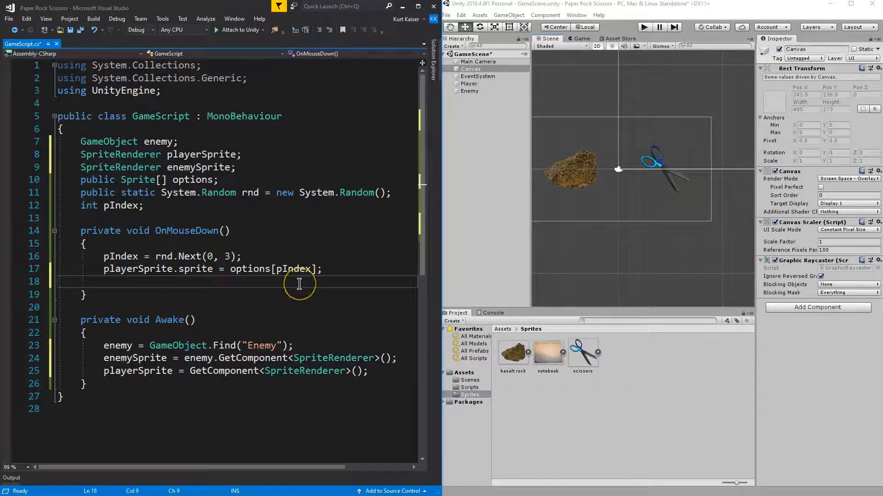
type("enemySprite.")
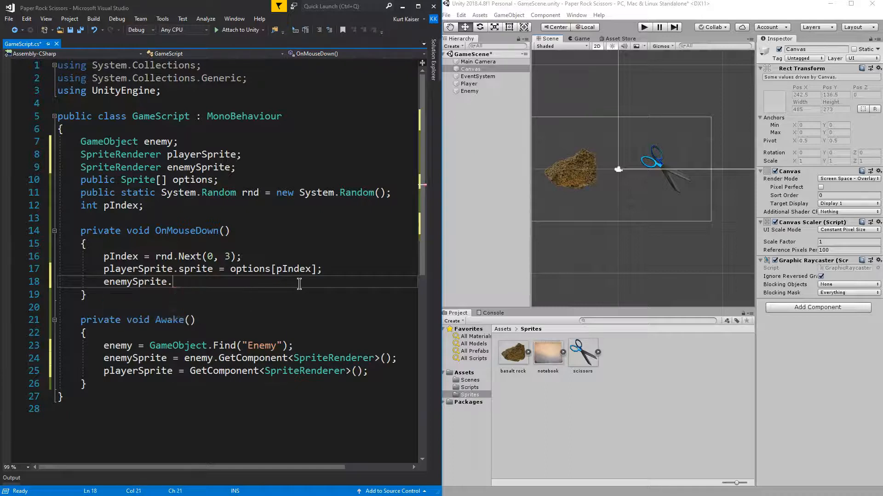
type("sprite =")
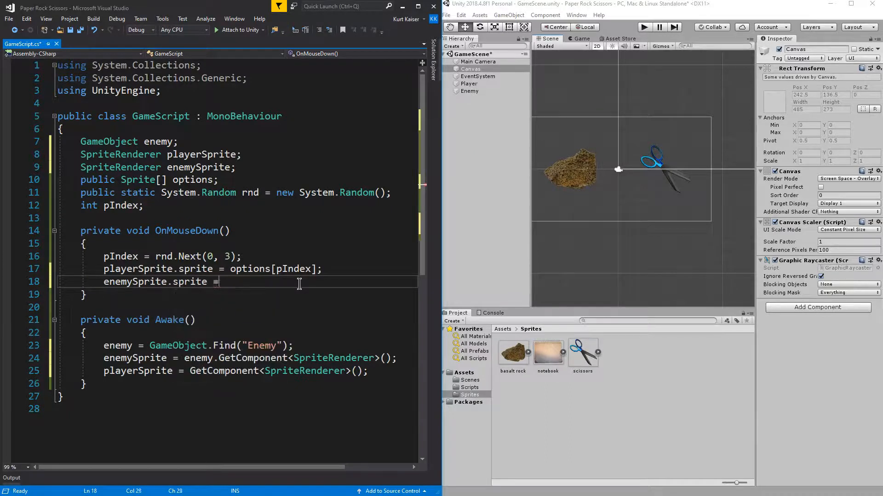
type("options[")
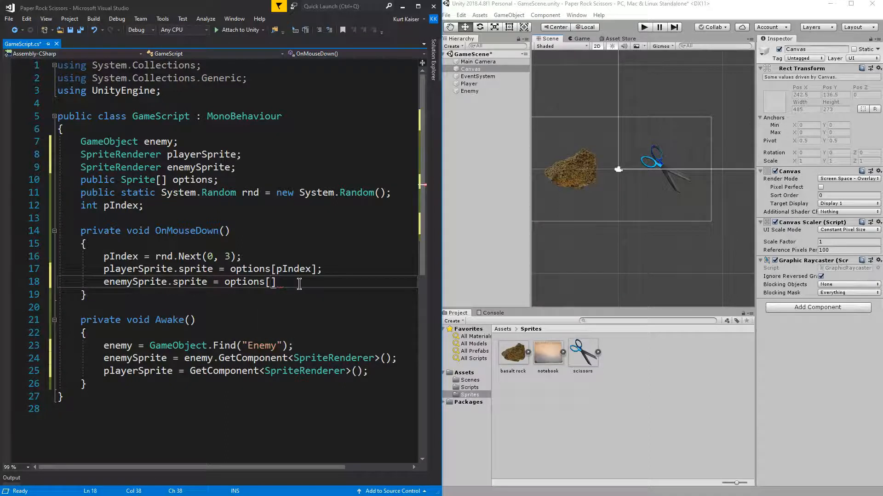
type("p")
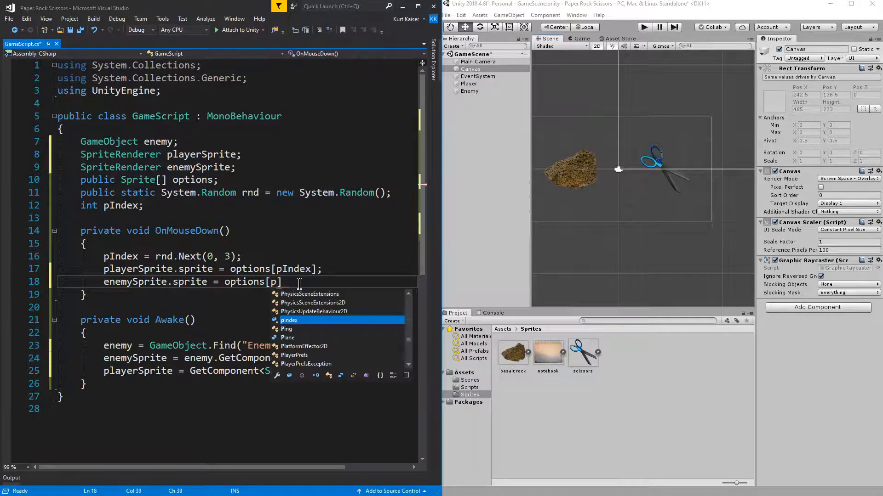
type("Index")
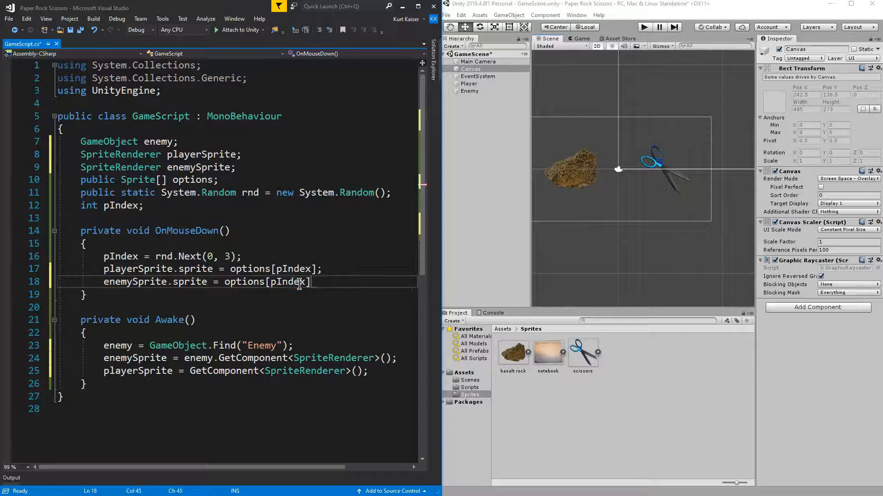
type(";")
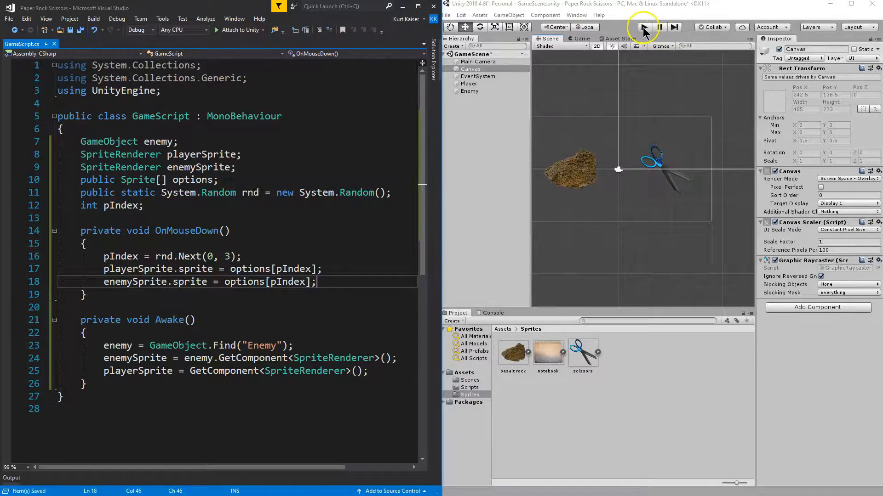
left_click(645, 27)
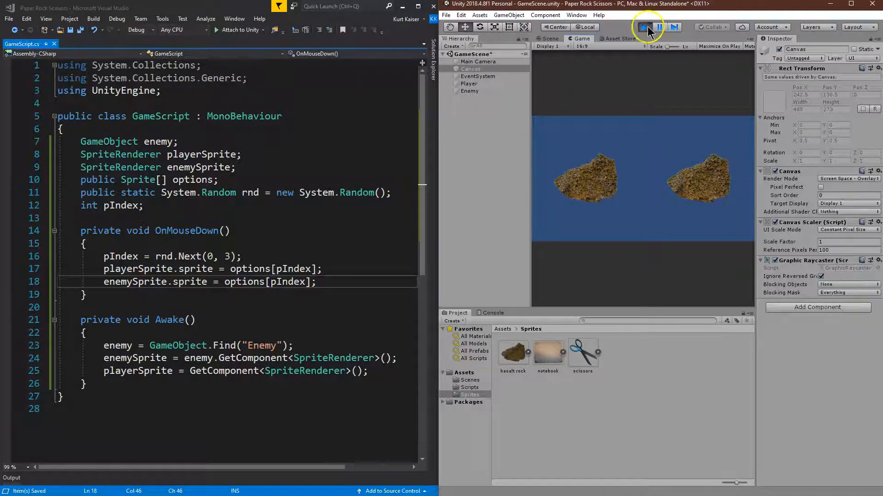
left_click(645, 27)
type("int eIndex;")
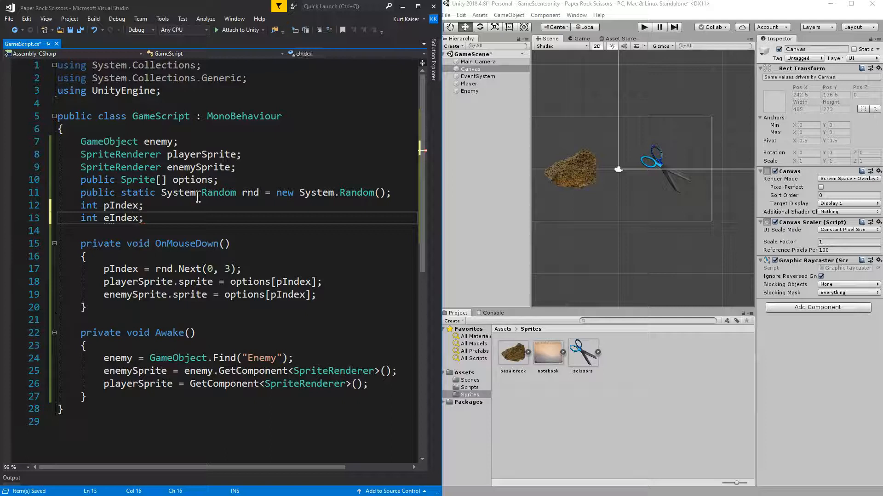
- Switch the enemy sprite to options[eIndex] and test by clicking the player's hand twice
double_click(194, 269)
type("eIndex = rnd.Next(0, 3);")
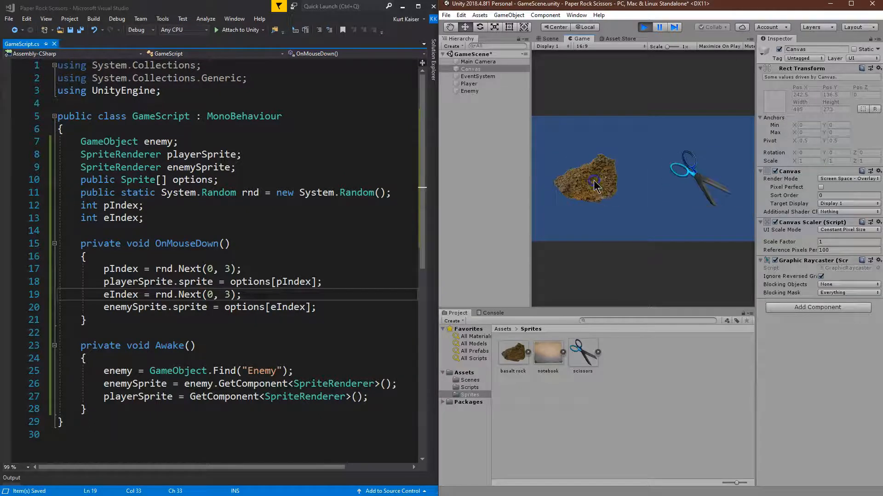
left_click(585, 178)
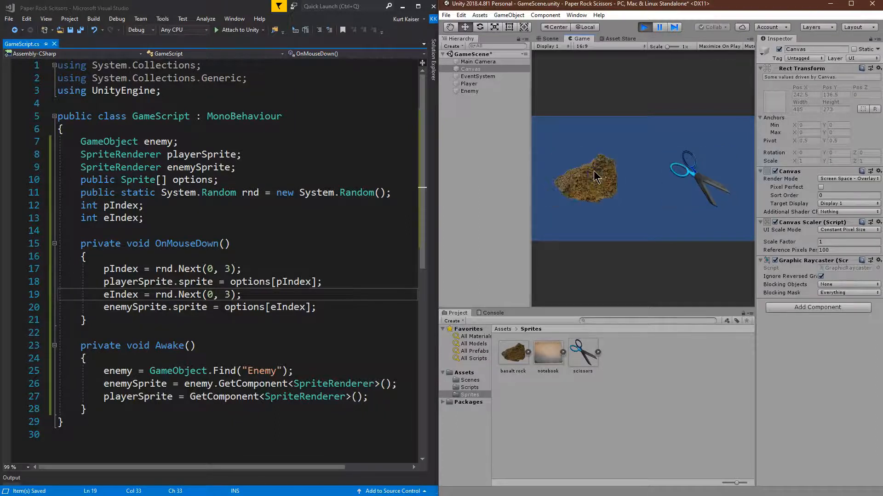
left_click(585, 178)
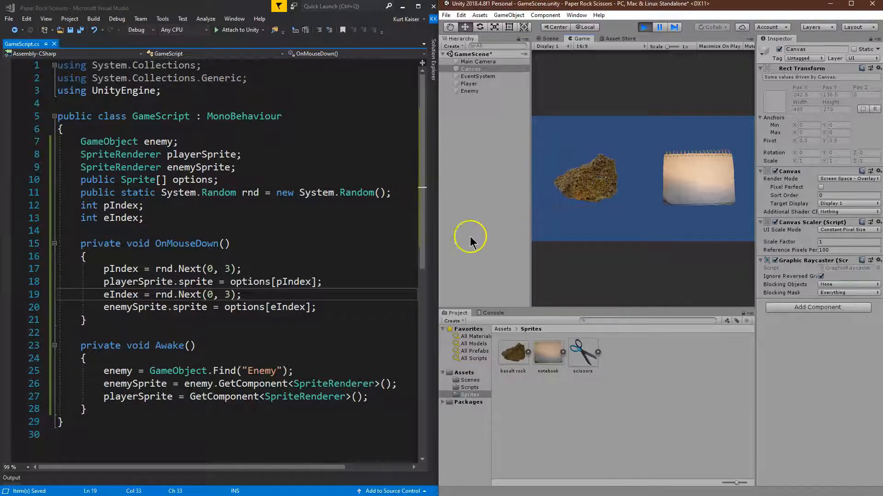
left_click(544, 38)
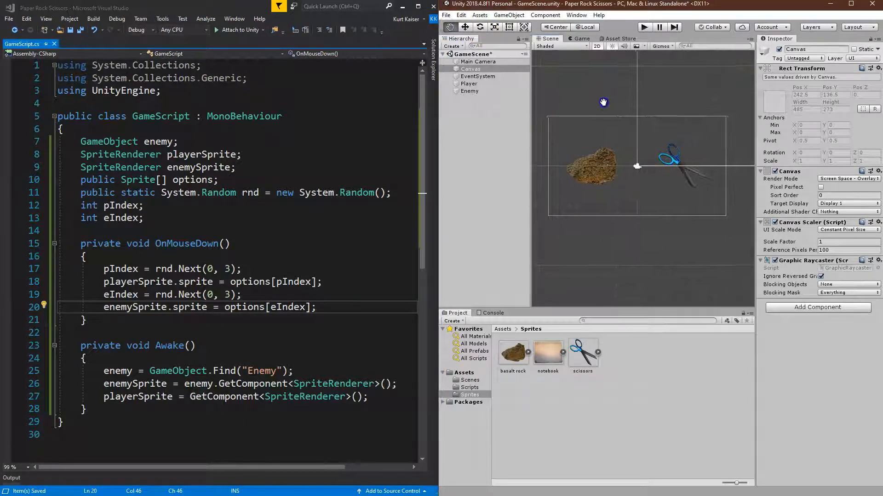
- Add a Text object under Canvas named WinText reading "Wins"
right_click(470, 68)
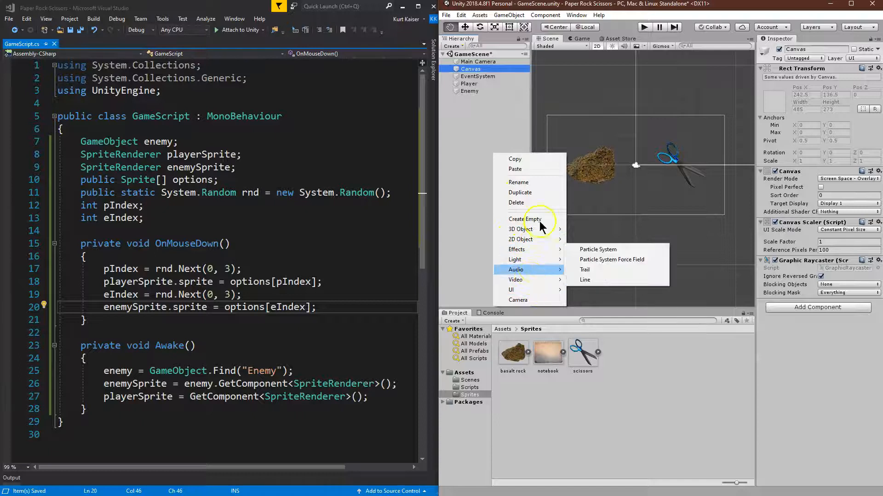
mouse_move(519, 239)
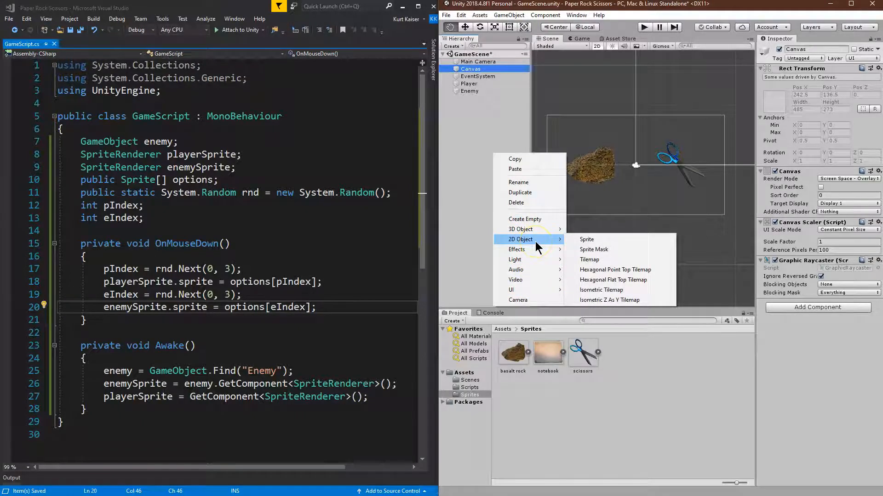
mouse_move(511, 290)
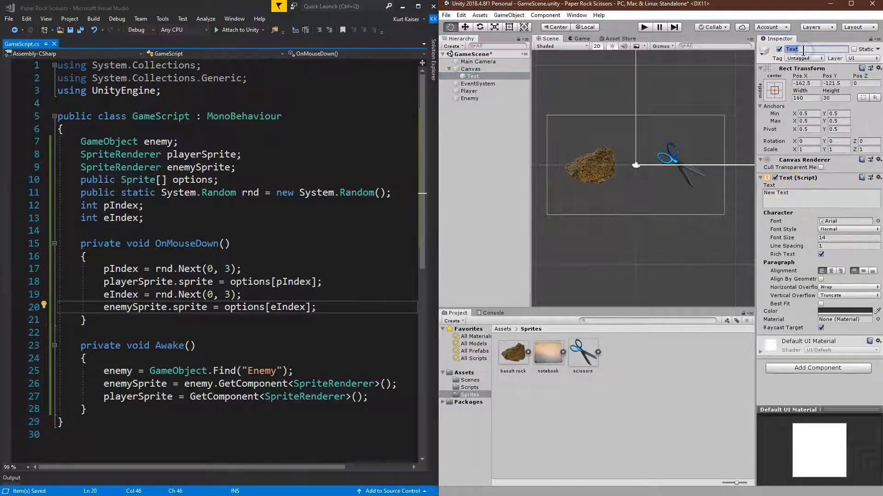
type("Score")
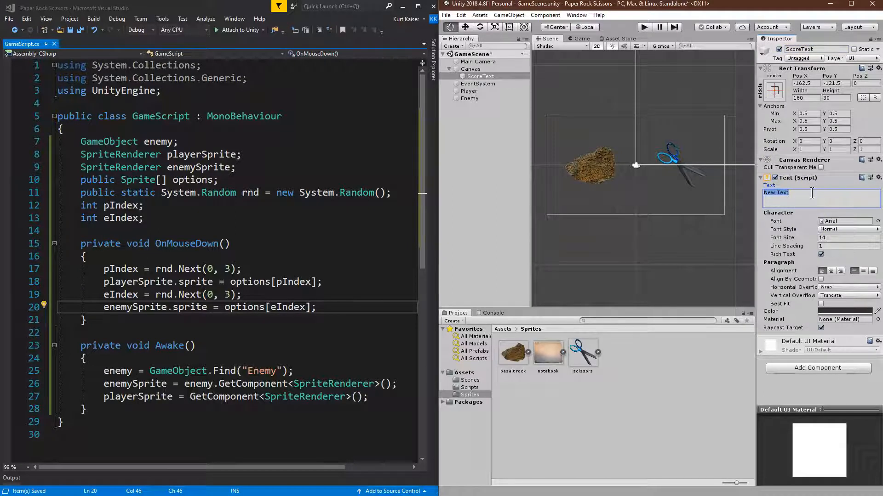
type("Wins")
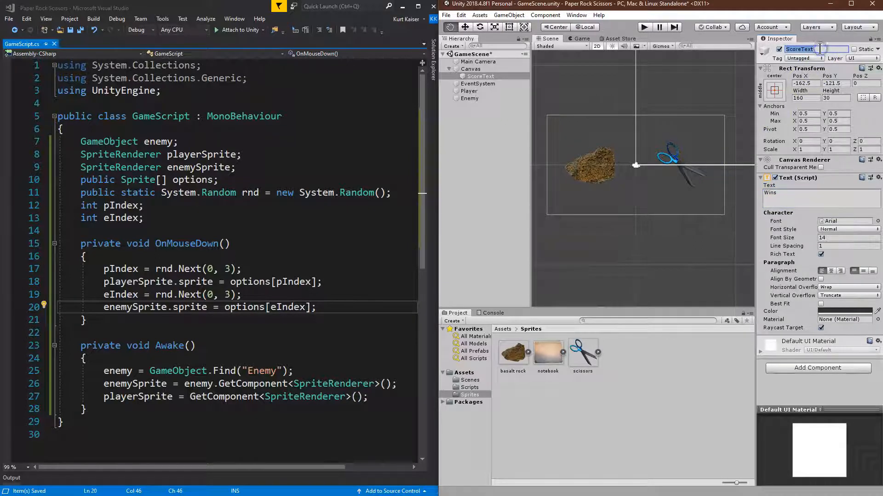
type("WinText")
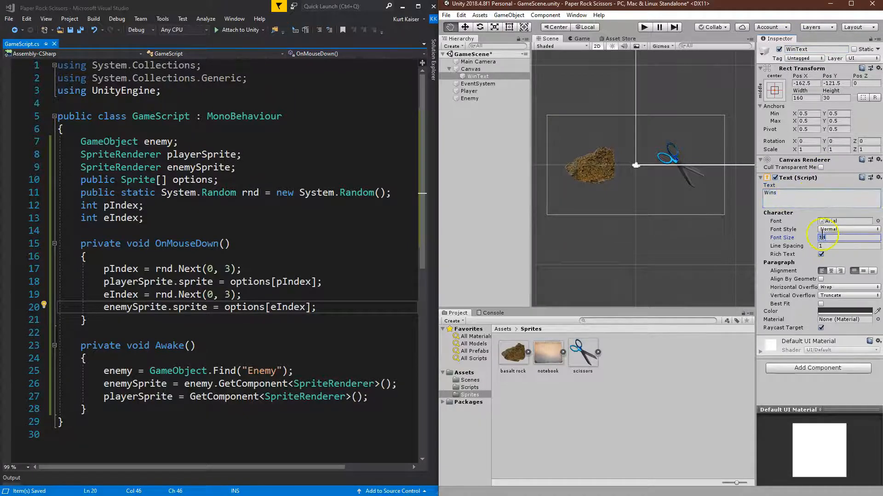
- Drag the WinText label toward the canvas's top left
left_click(477, 76)
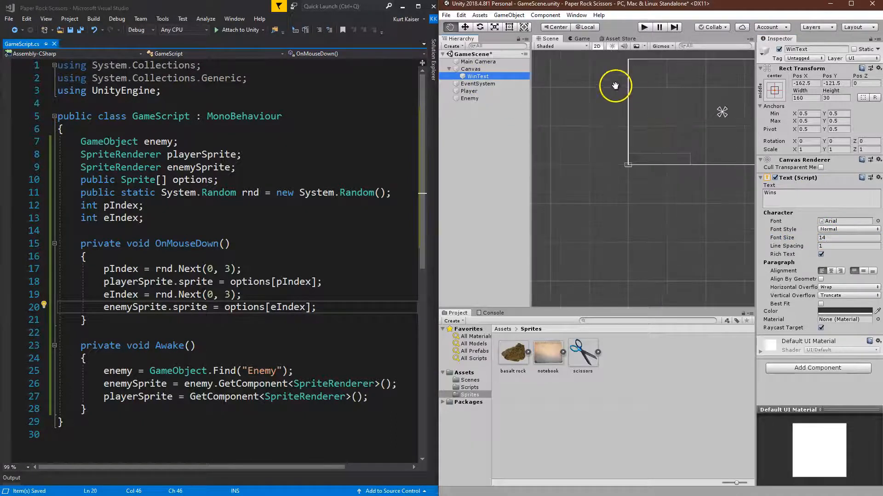
left_click(477, 76)
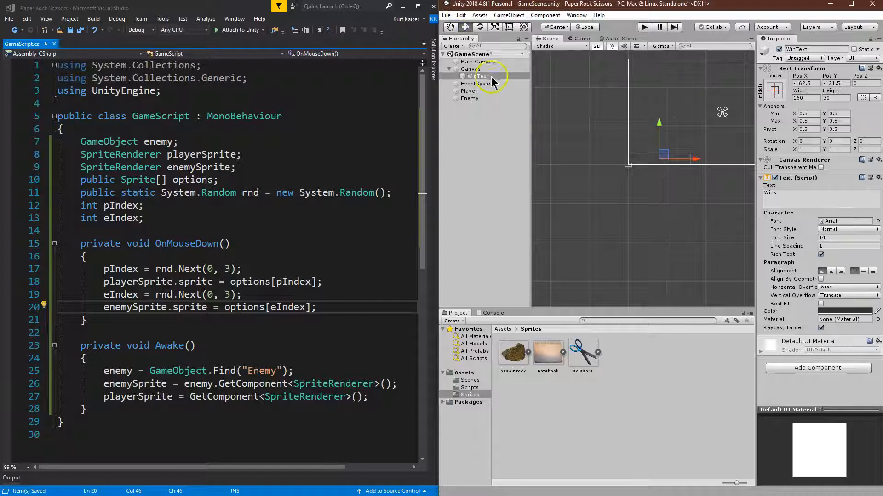
left_click(469, 68)
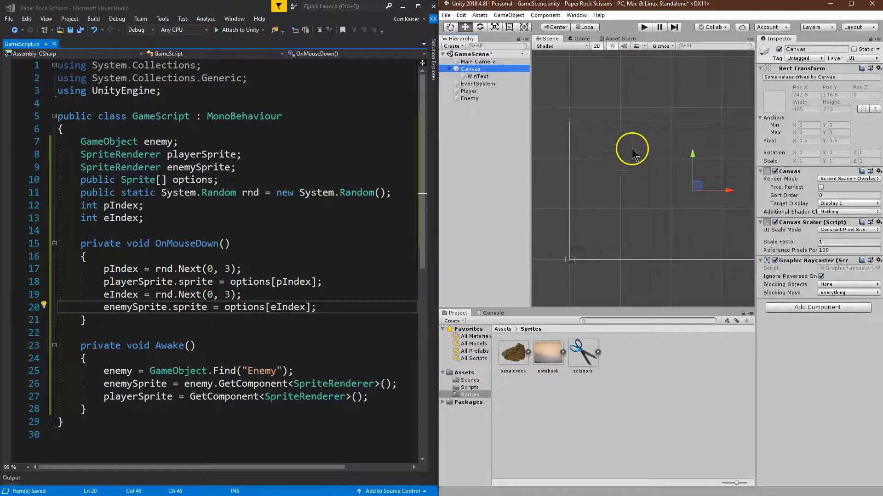
left_click(449, 27)
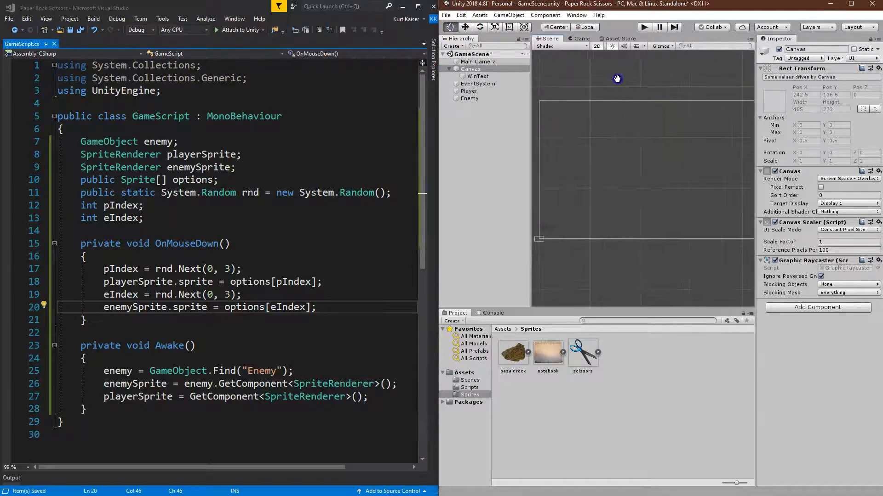
left_click(478, 76)
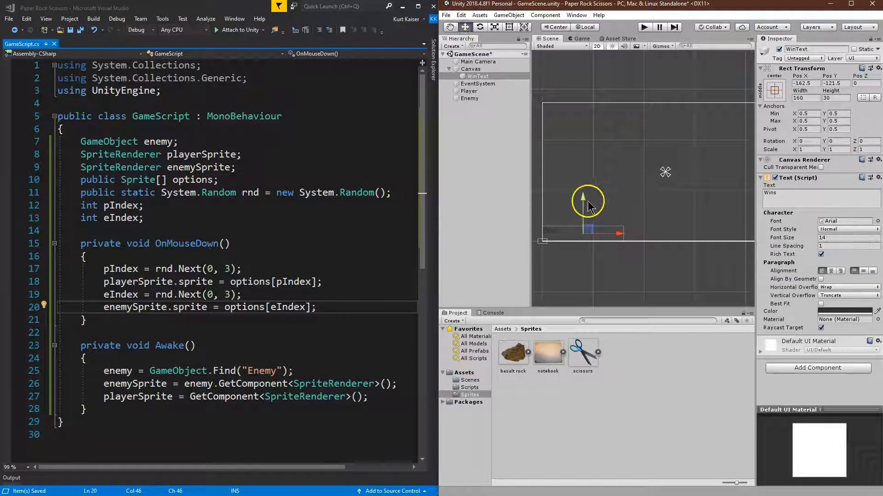
left_click_drag(587, 201, 619, 111)
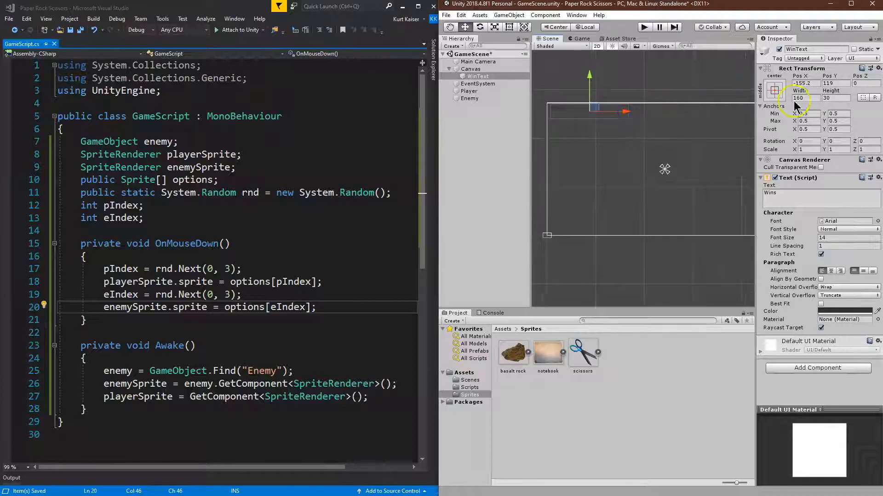
- Enter the Wins label's size and font values (48, 60, 36, 24, 40)
left_click(798, 98)
type("250")
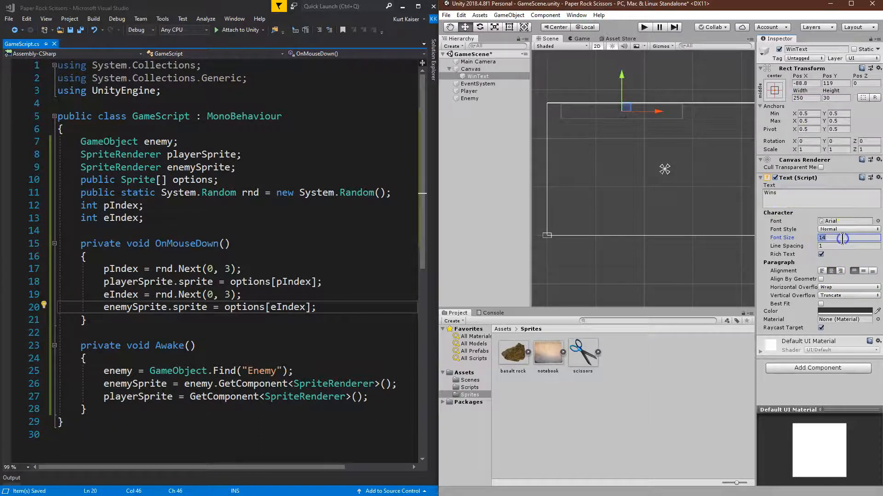
type("48")
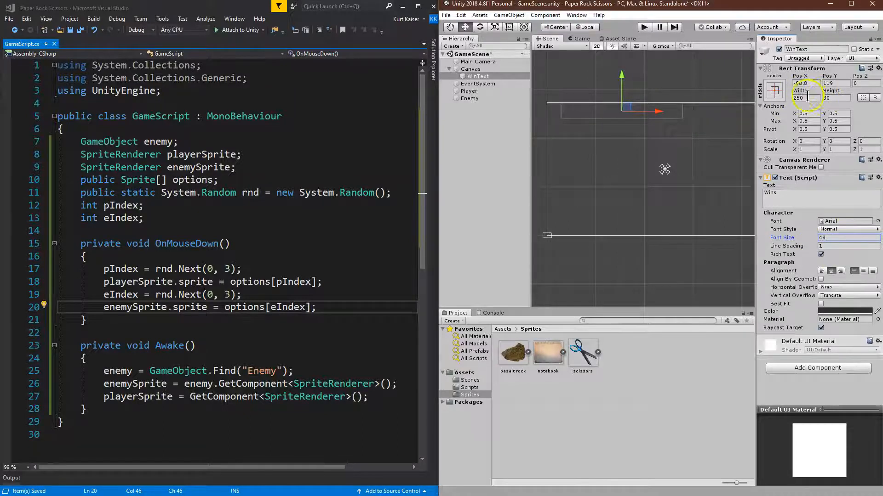
type("60")
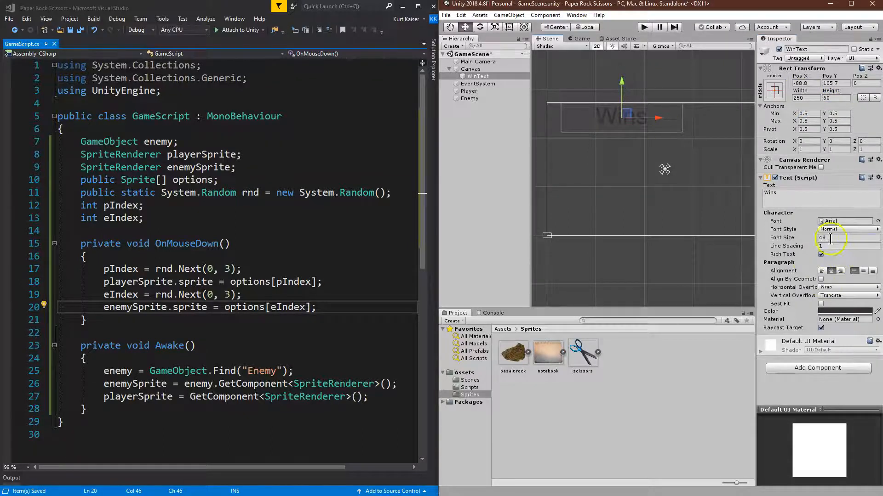
type("36")
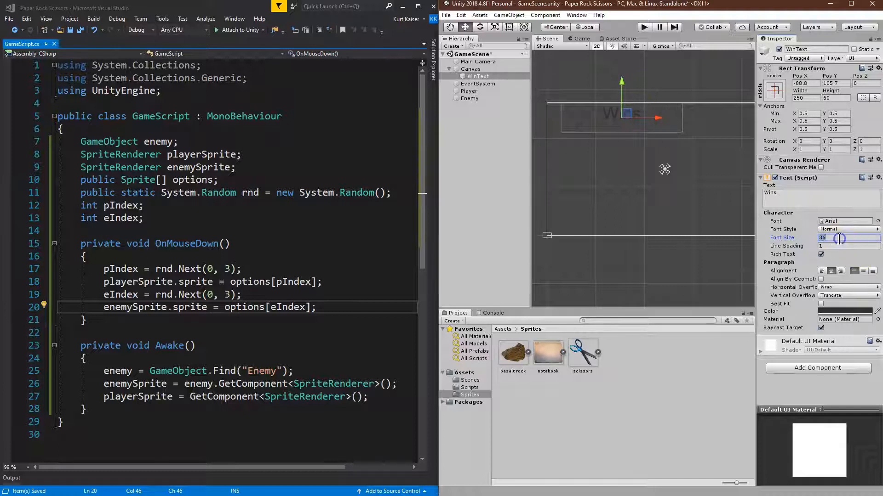
type("24")
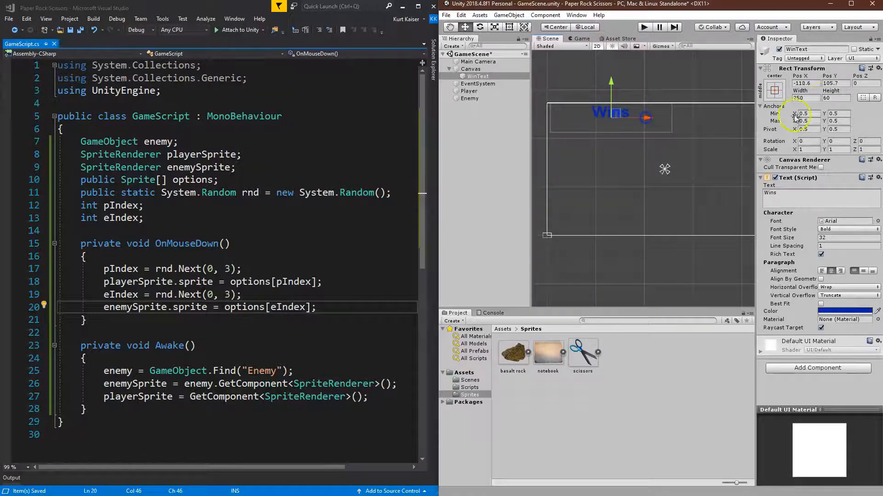
type("40")
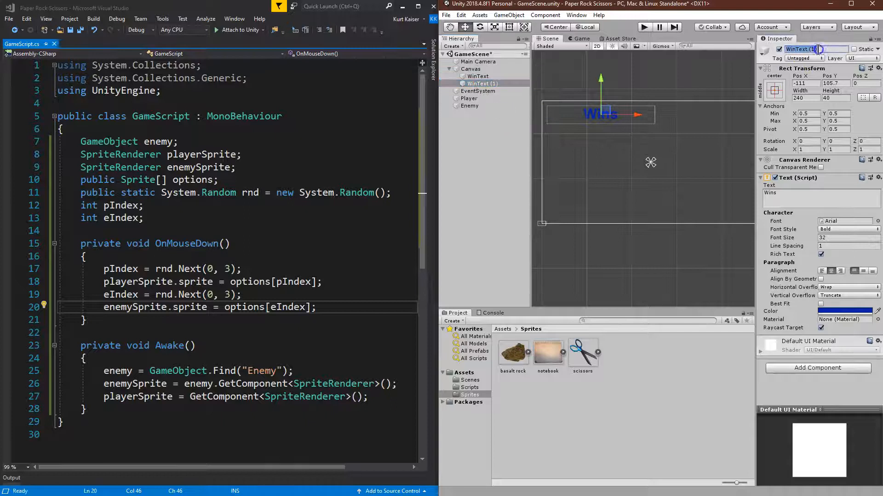
- Rename the duplicate to LoseText, make it deep red, resize it and drag it right
type("LoseText")
left_click(821, 197)
type("Losses")
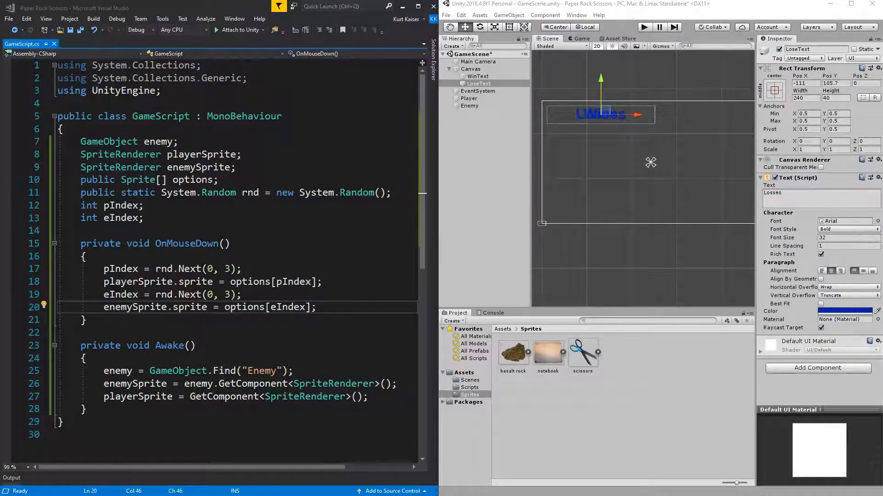
left_click(844, 311)
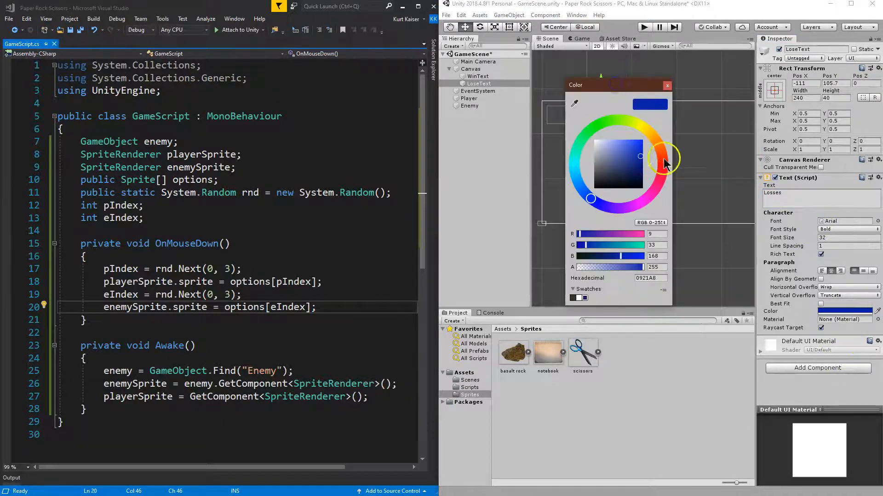
left_click(642, 161)
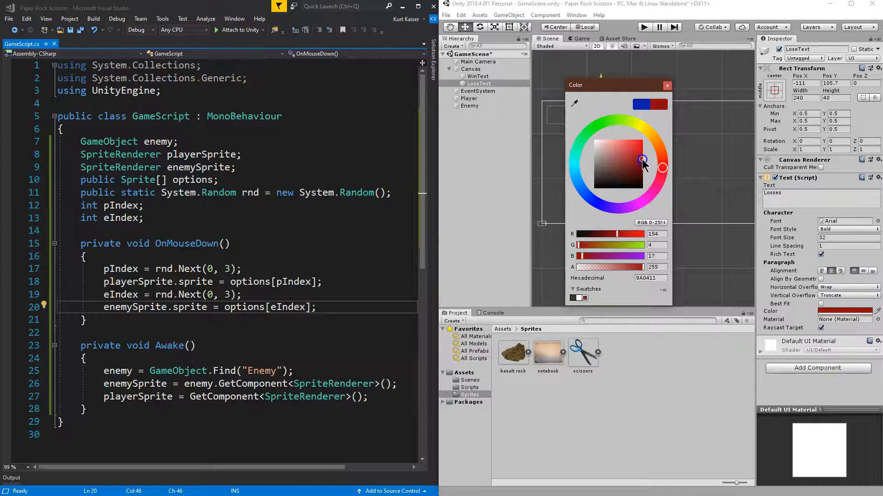
left_click(667, 85)
type("135")
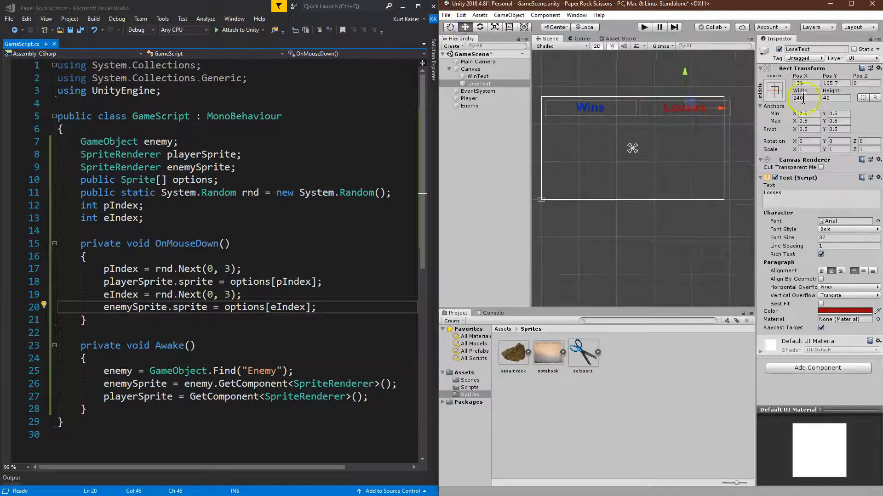
type("22")
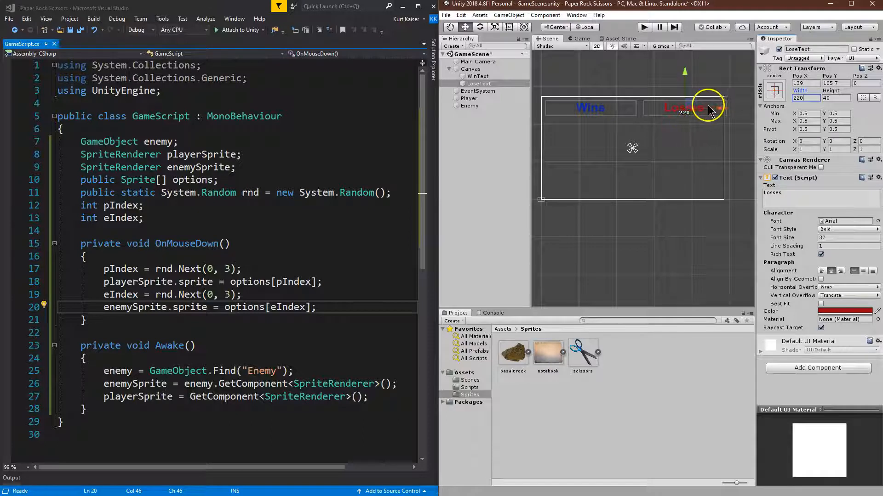
left_click_drag(707, 108, 716, 108)
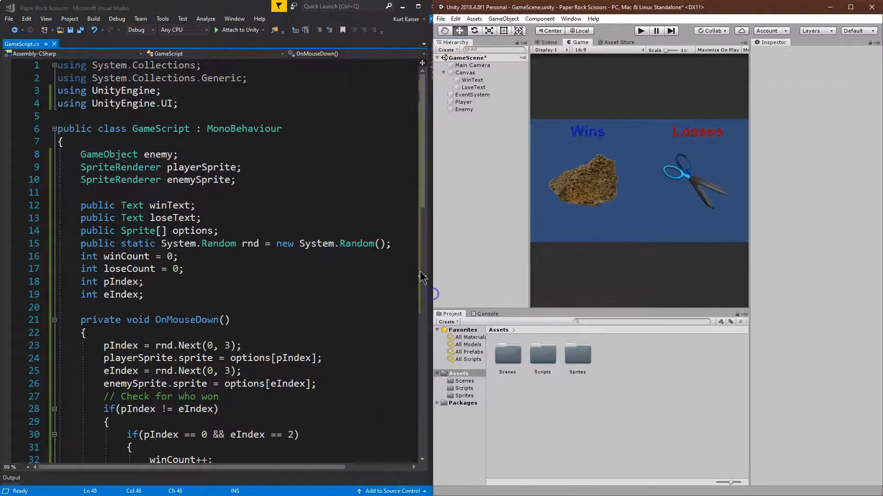
- Anchor the WinText label to the canvas's top-left preset
left_click(472, 80)
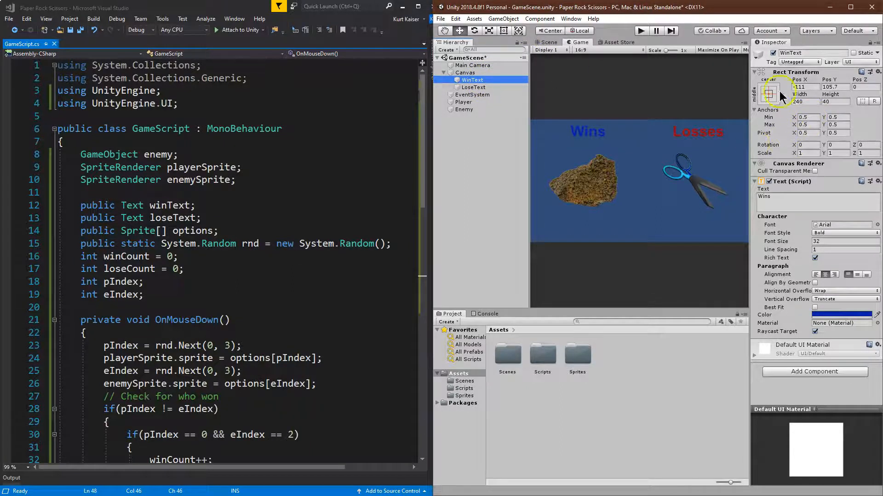
left_click(769, 94)
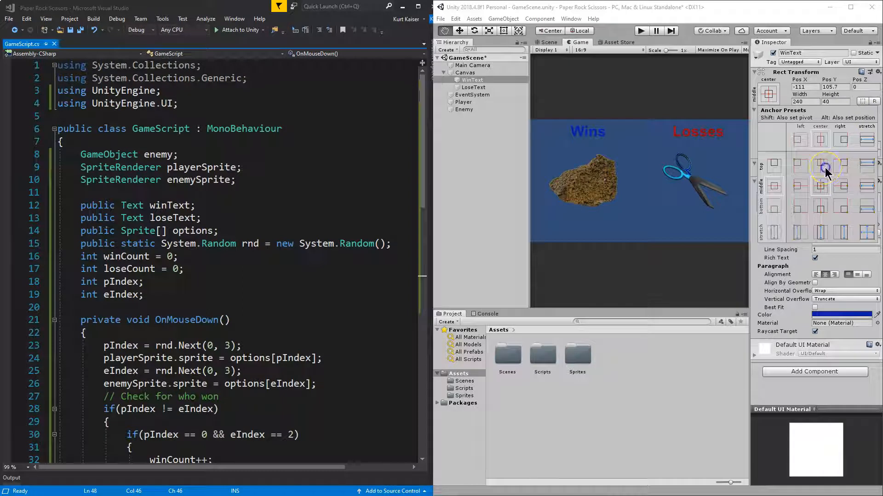
left_click(799, 166)
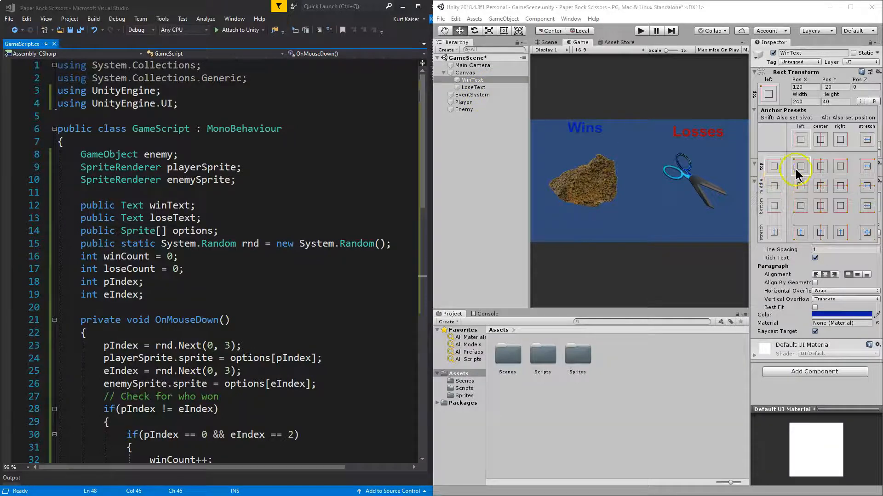
left_click(472, 80)
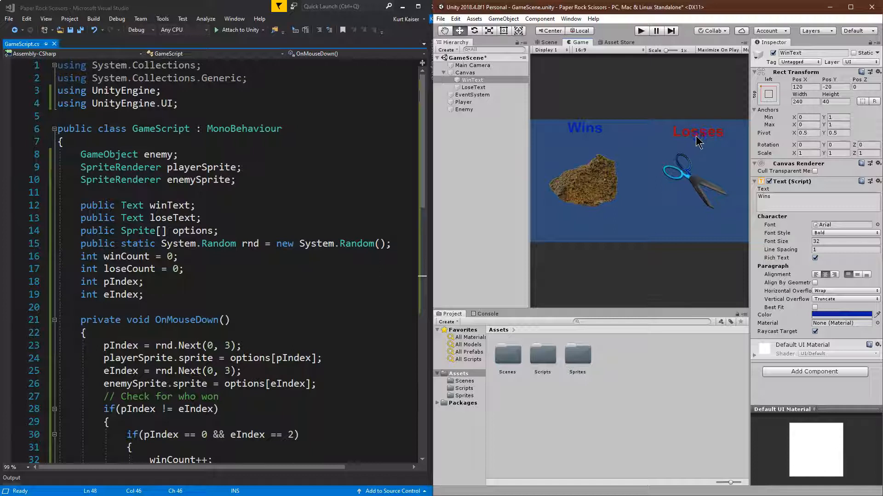
- Anchor LoseText to the top-right preset and preview the game in Play
left_click(473, 88)
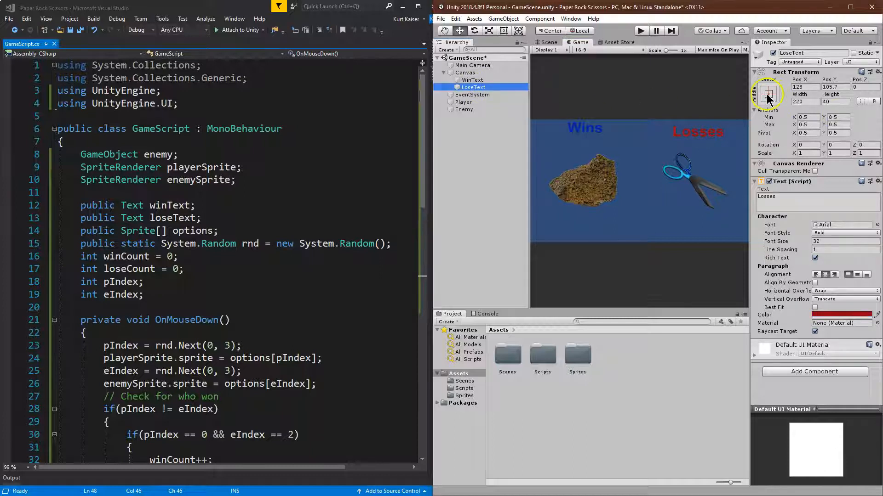
left_click(767, 94)
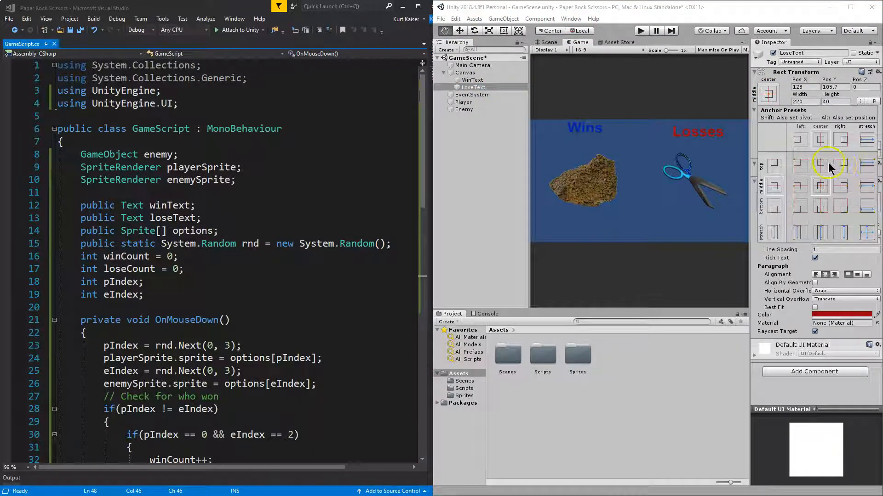
left_click(840, 166)
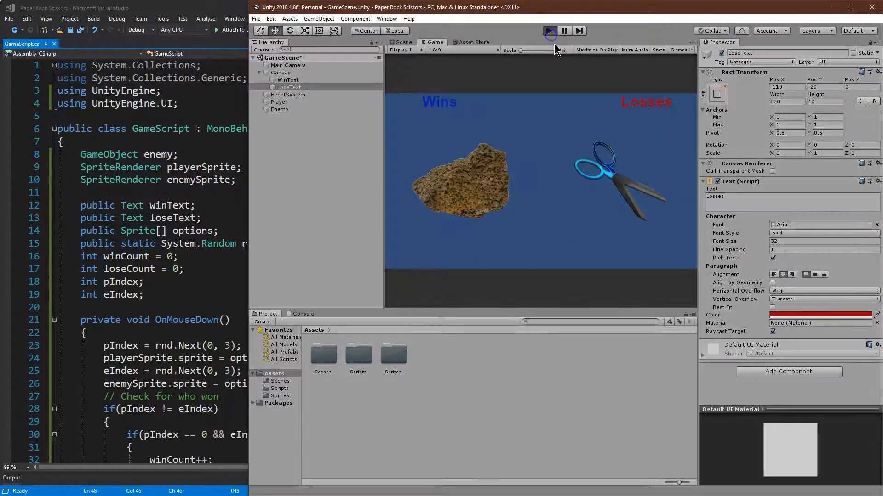
left_click(548, 31)
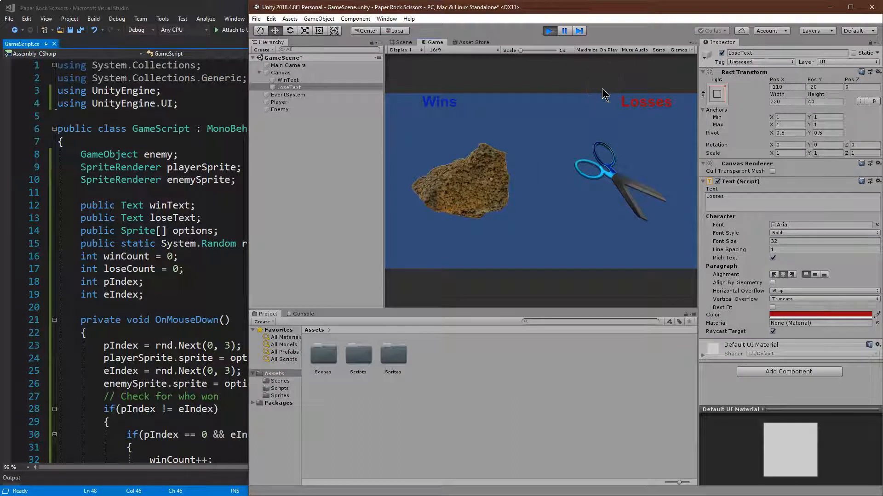
left_click(478, 39)
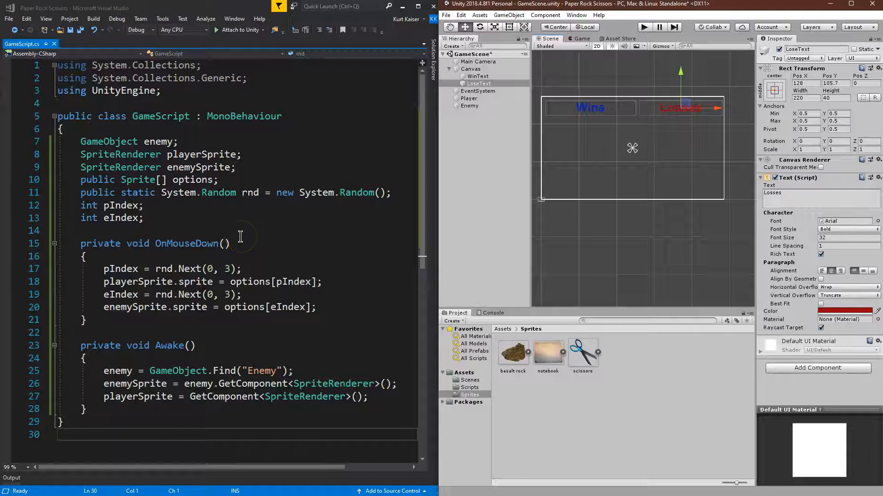
mouse_move(212, 219)
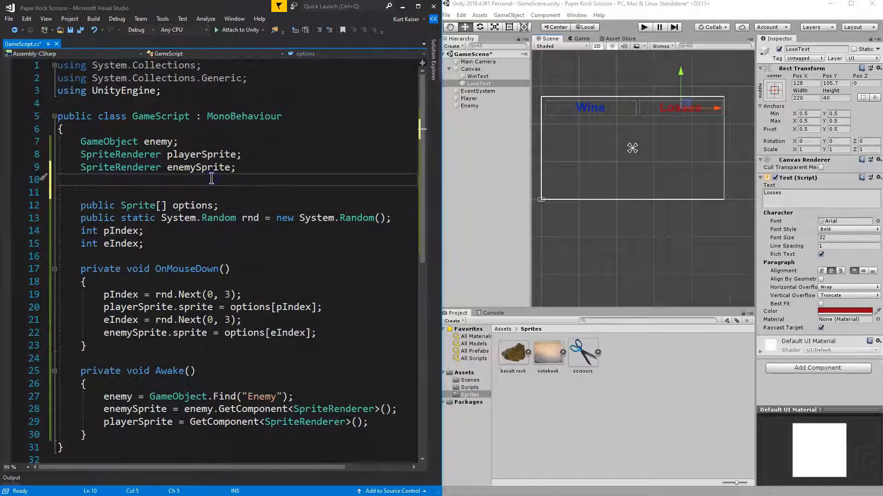
- Declare public Text fields winText and loseText in GameScript
type("public Text winText;")
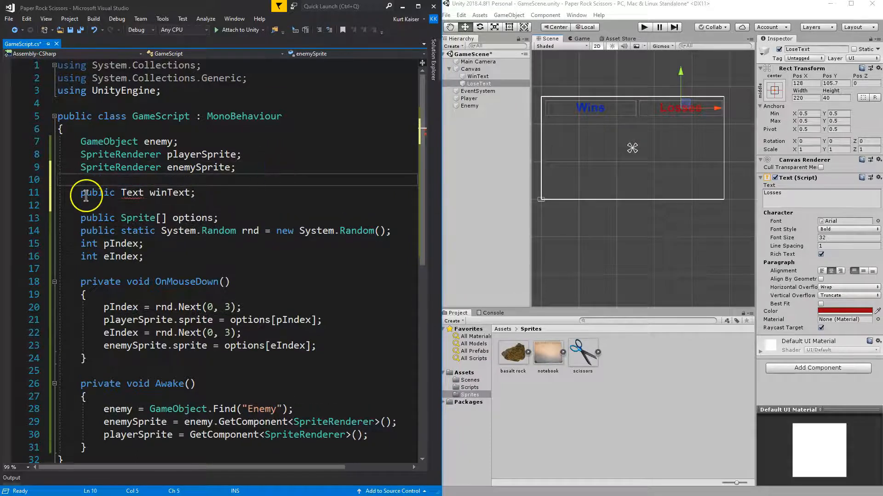
type("public")
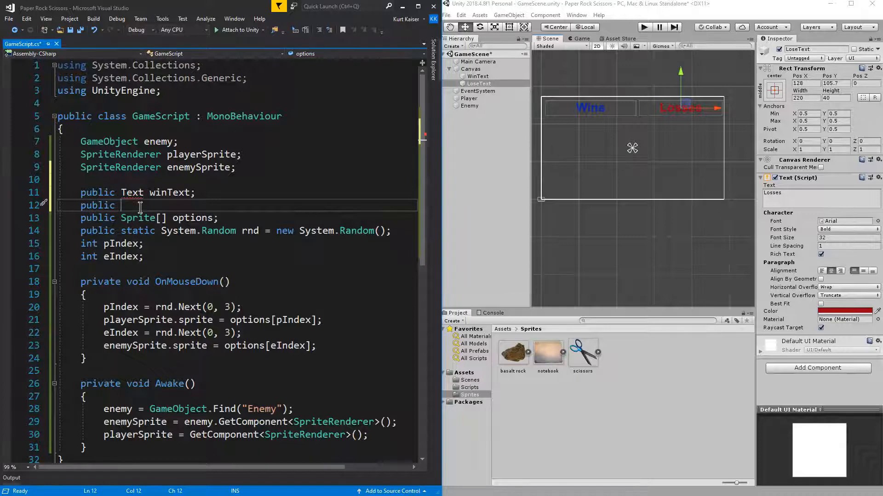
type("TextAlignment l")
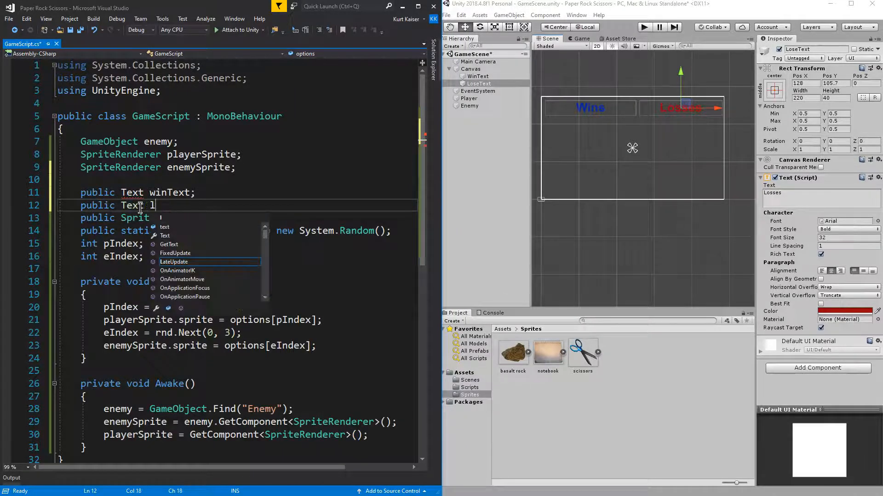
type("oseText;")
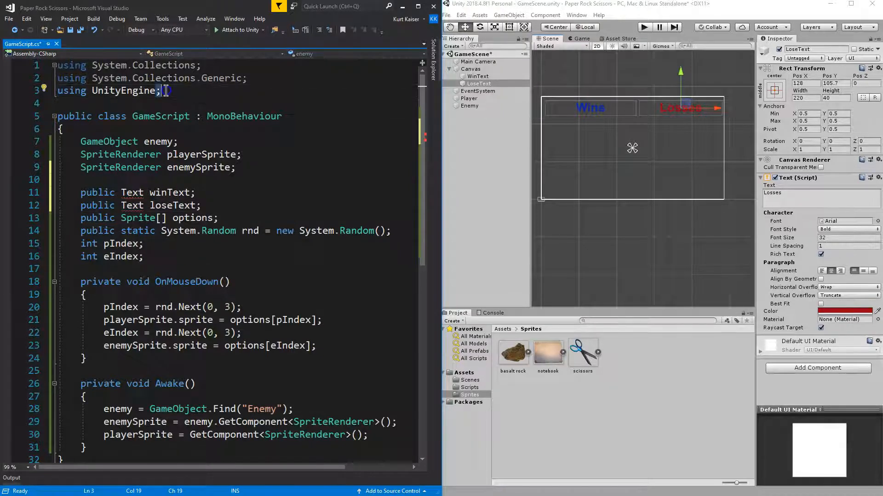
- Add 'using UnityEngine.UI;' by duplicating the import line, and save all
triple_click(108, 91)
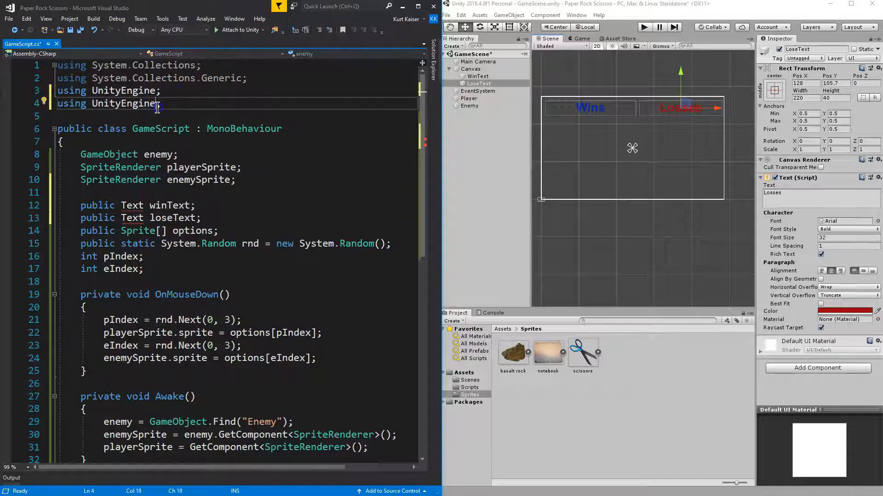
type(".UI")
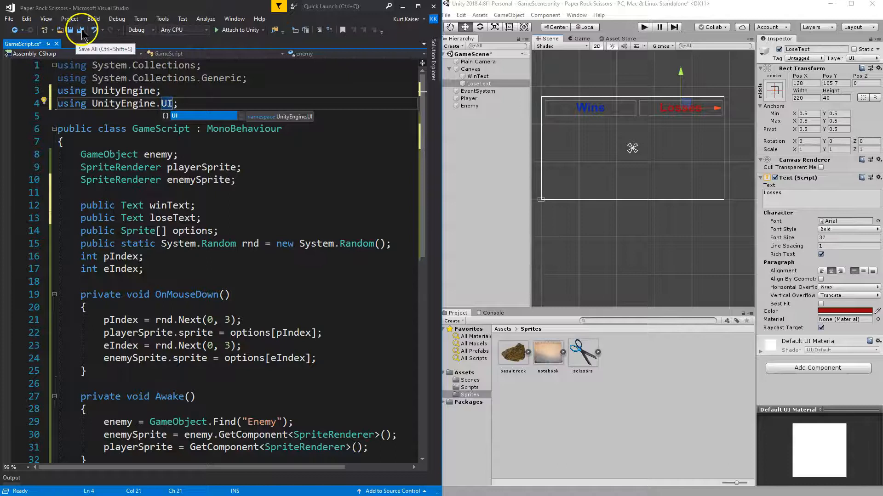
left_click(81, 30)
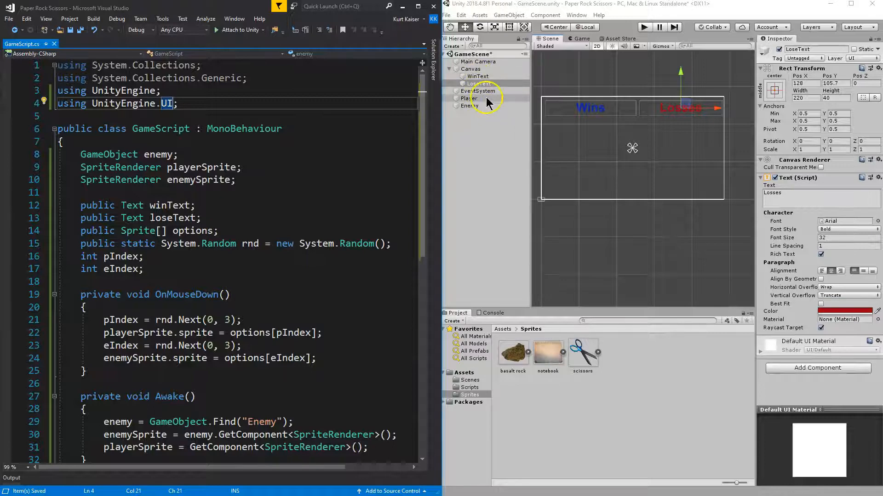
- Assign the LoseText object to the Game Script's Lose Text field
left_click(468, 98)
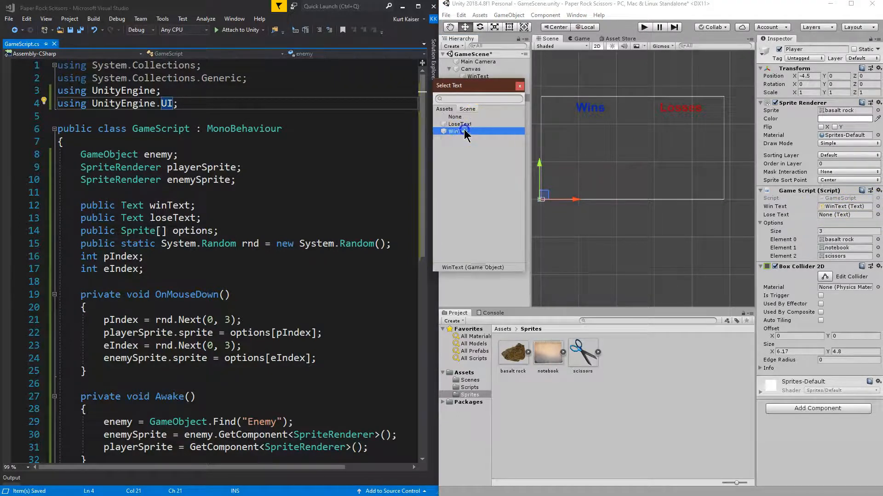
left_click(457, 131)
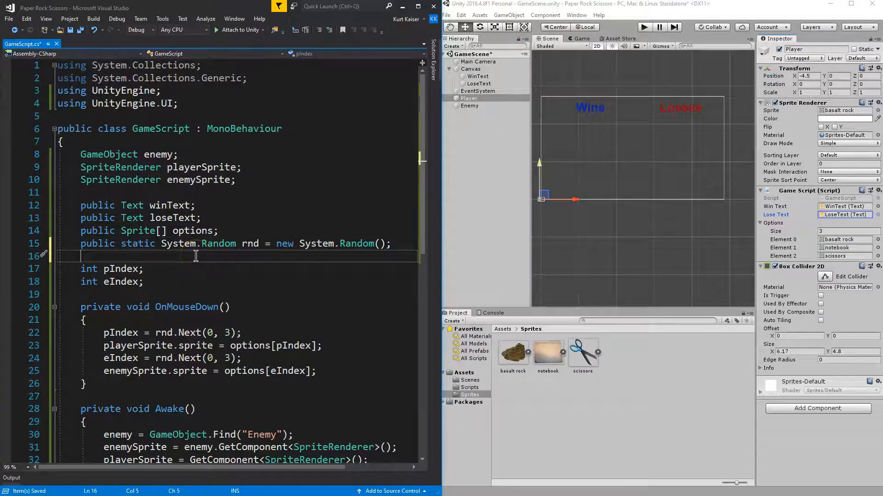
- Declare 'int winCount = 0;' and 'int loseCount = 0;' below the rnd line
type("int winCount")
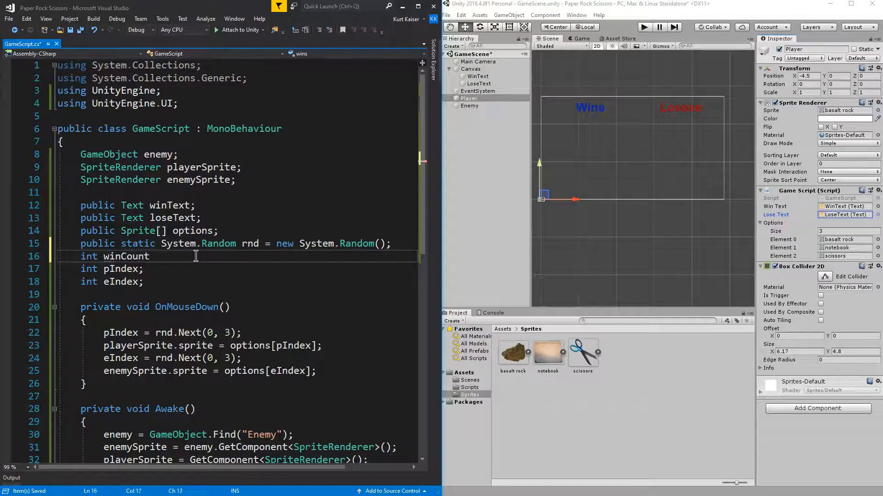
type("= 0;")
type("int lose")
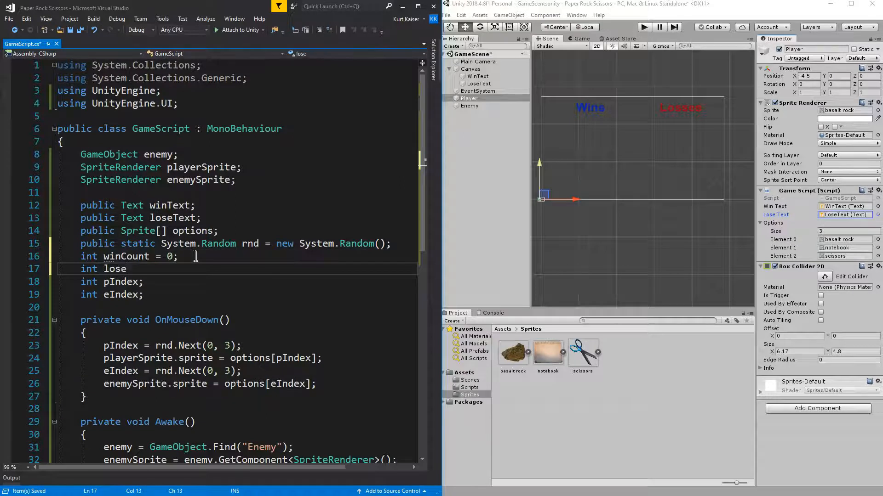
type("Cou")
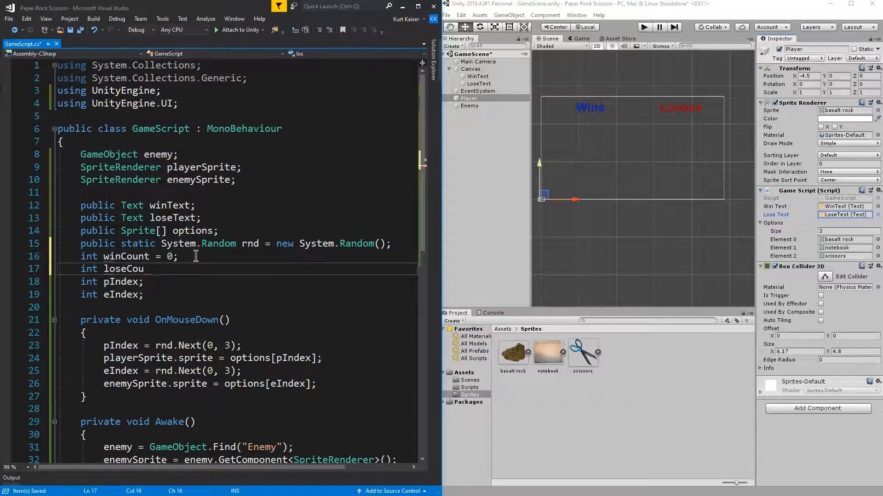
type("nt = 0;")
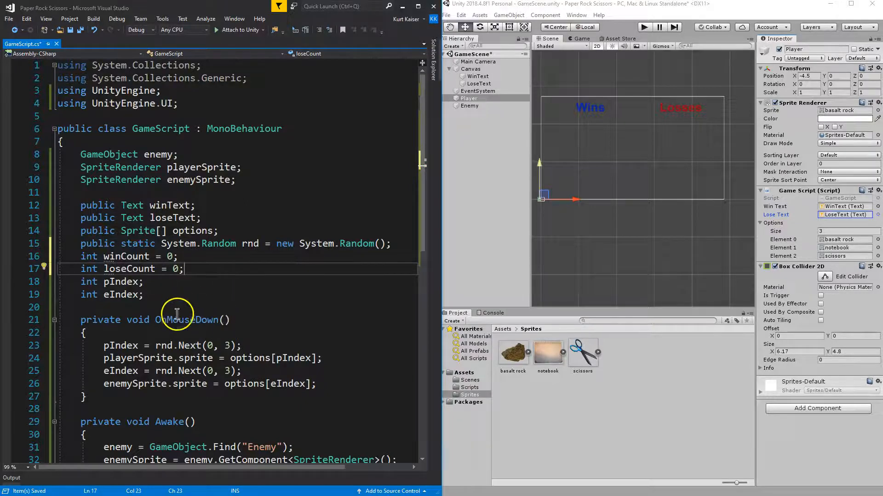
scroll("down", 3)
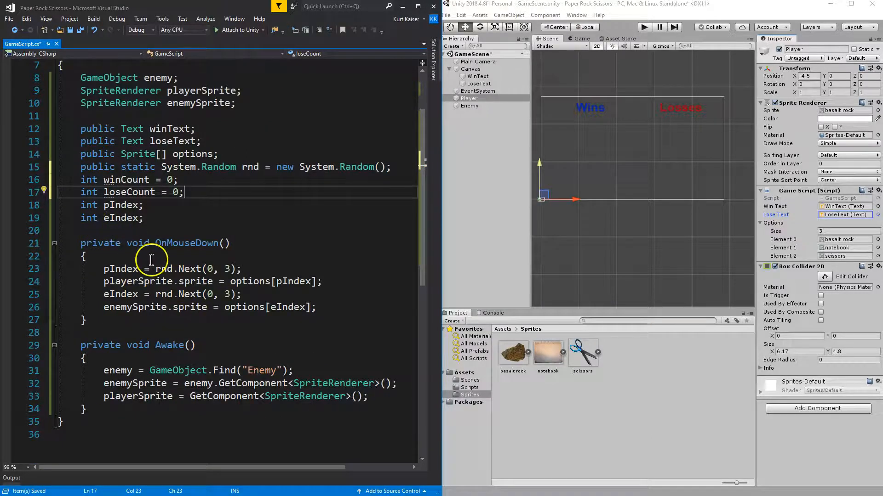
mouse_move(327, 308)
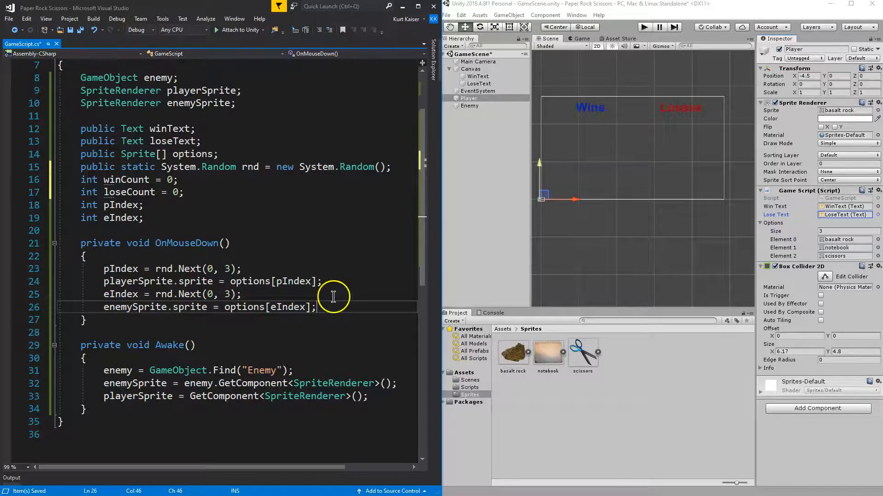
key("enter")
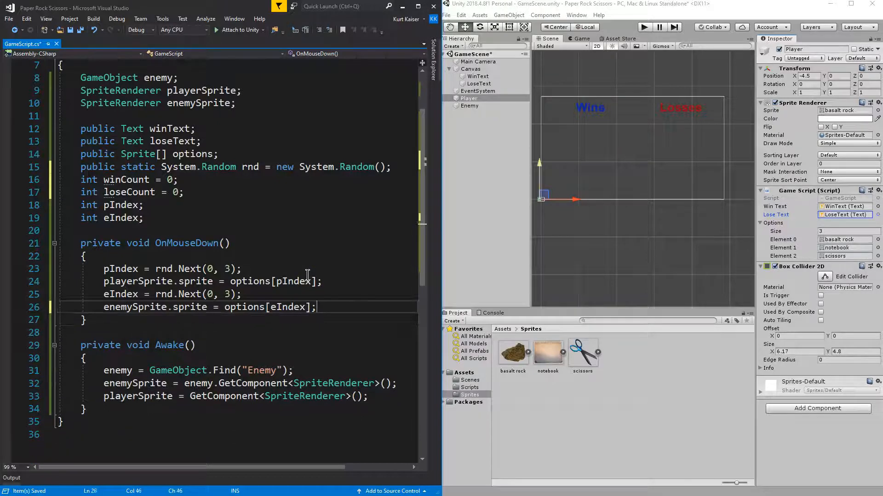
- Add a 'Check for who won' comment and an if(pIndex != eIndex) block to skip ties
type("// Check for who won")
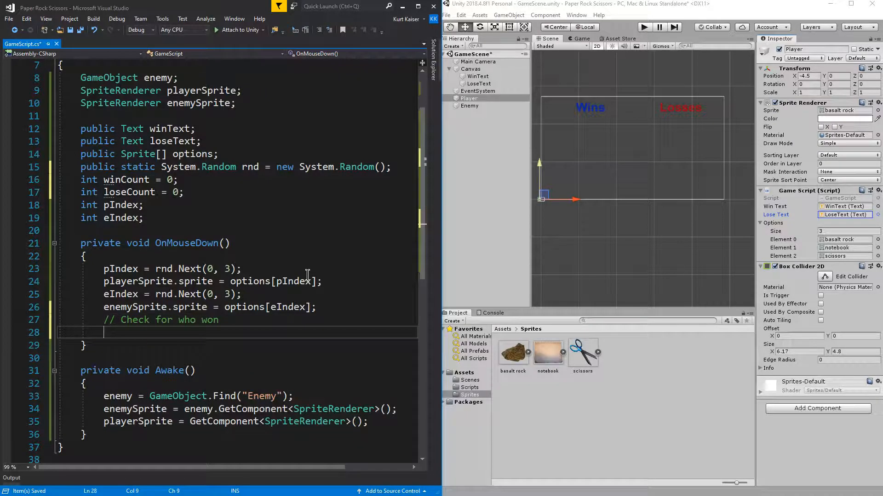
type("if(pIndex !=")
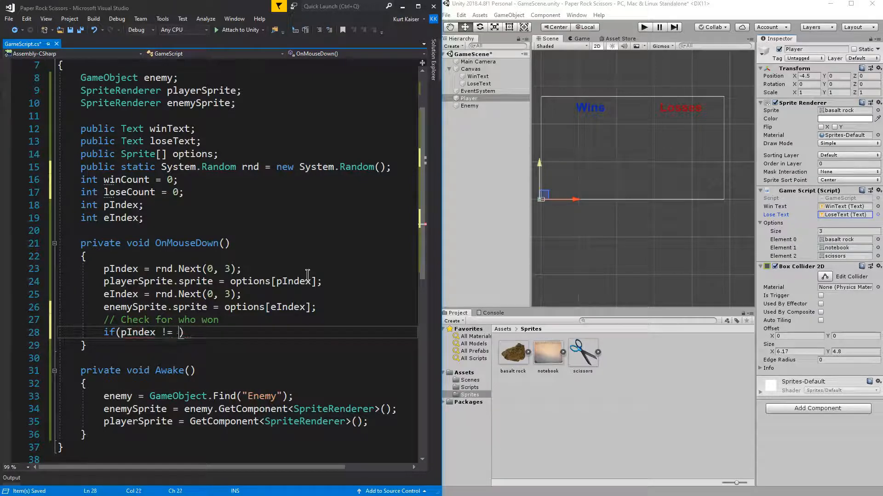
type("eIndex")
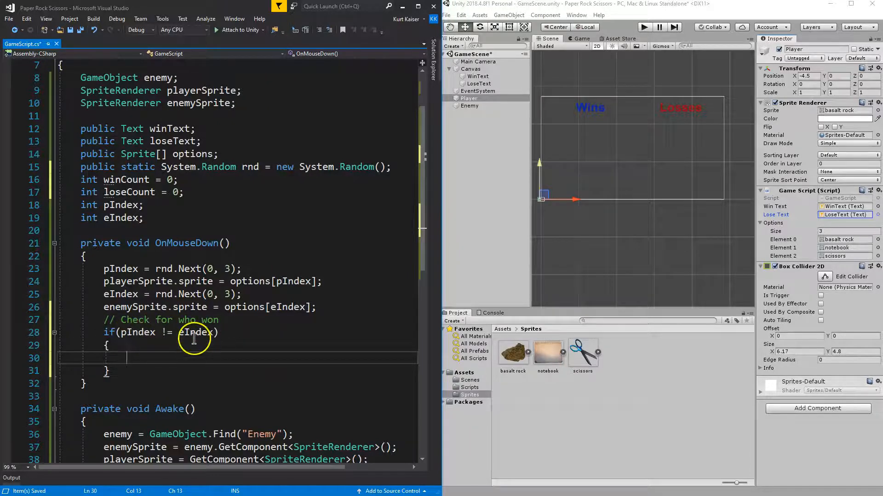
mouse_move(246, 260)
type("if(pIndex")
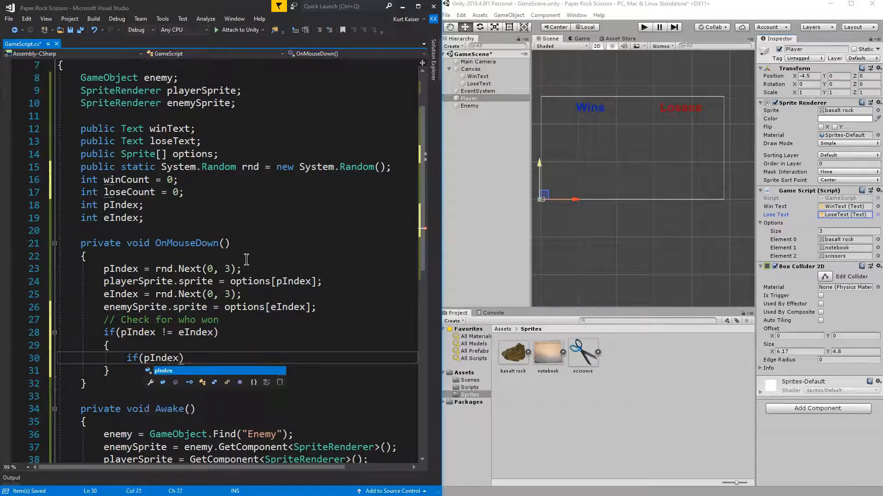
- Nest if(pIndex == 0 && eIndex == 2) { winCount++; } and begin an else
type("== 0")
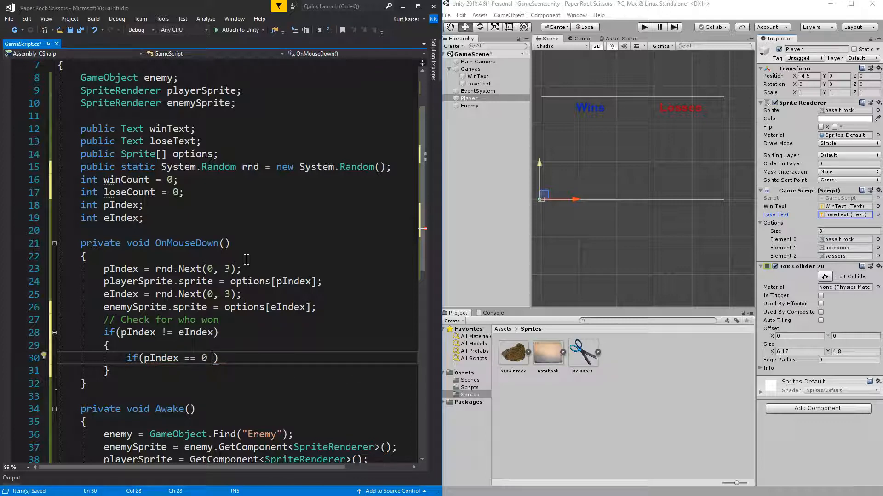
type("&&")
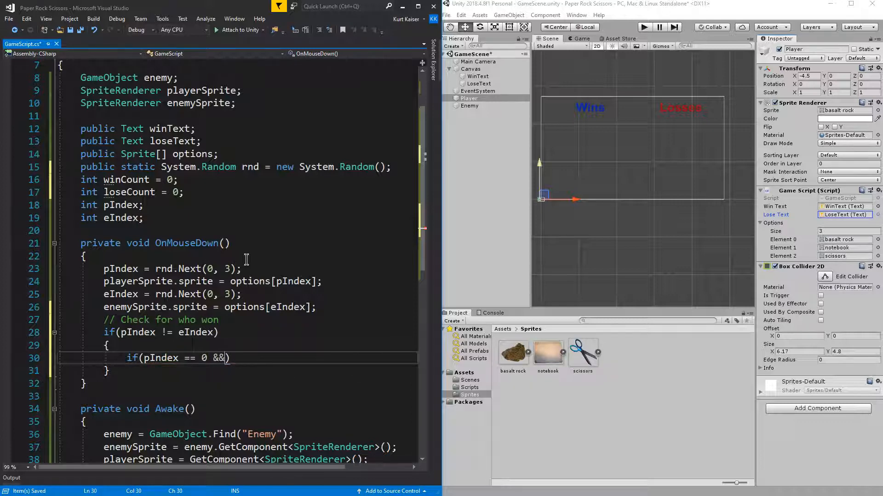
type("eIndex")
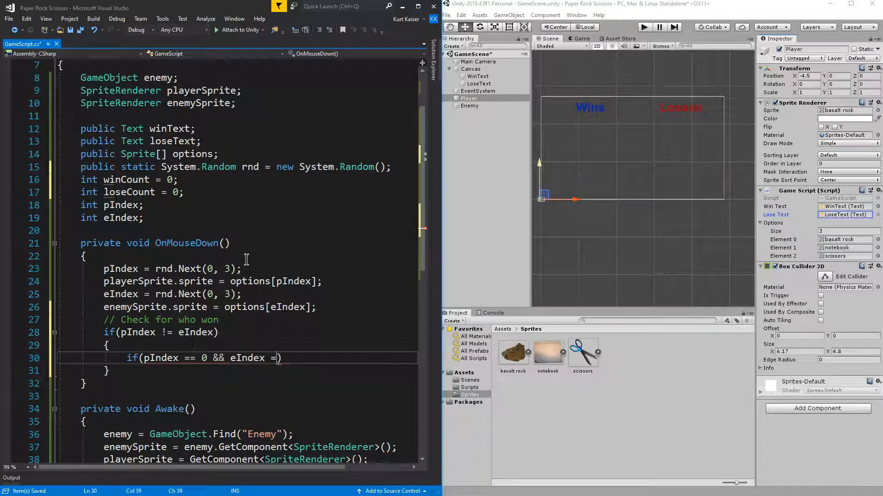
type("= 2")
type("{")
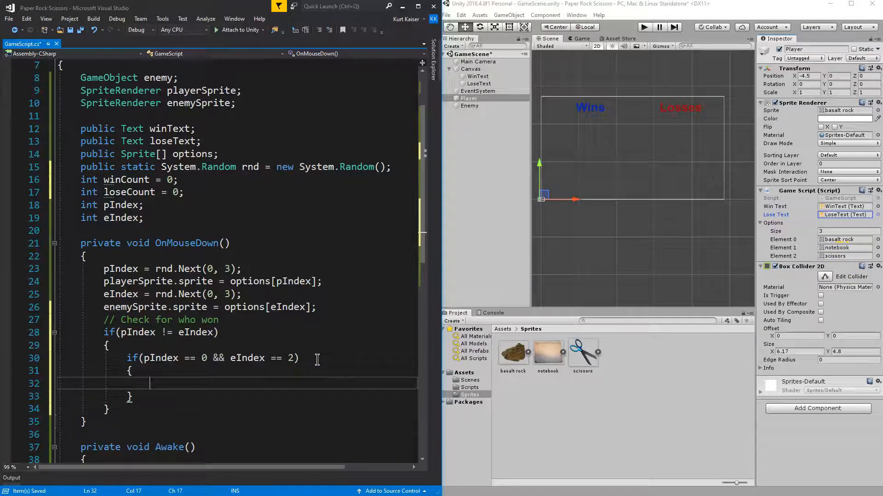
type("winCoun")
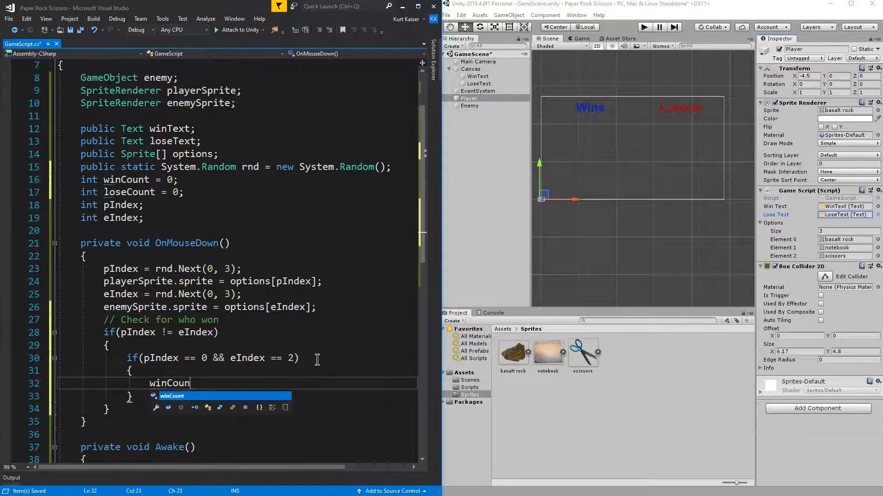
type("t++;")
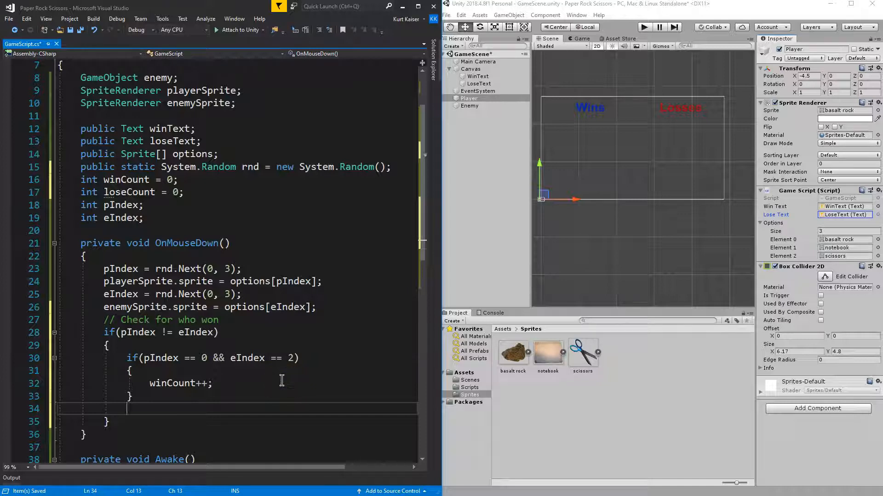
type("else")
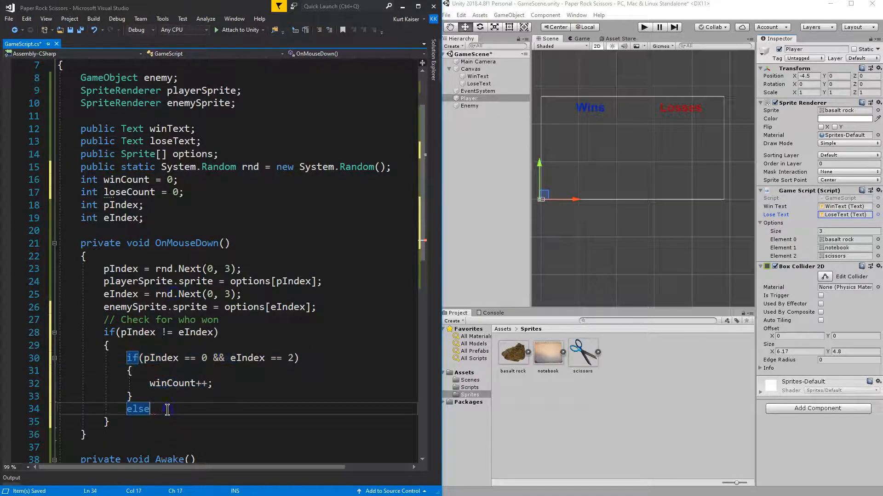
- Paste the win block twice as else-if branches with conditions (1, 0) and (2, 1)
right_click(166, 409)
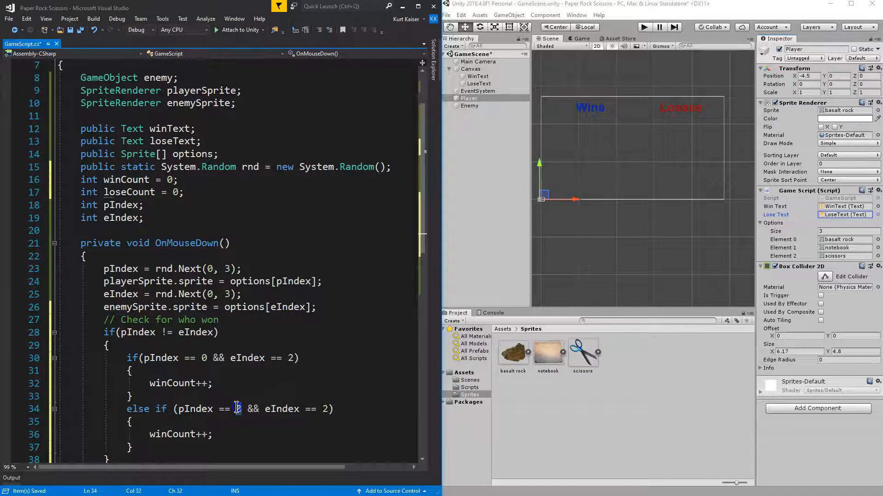
type("1")
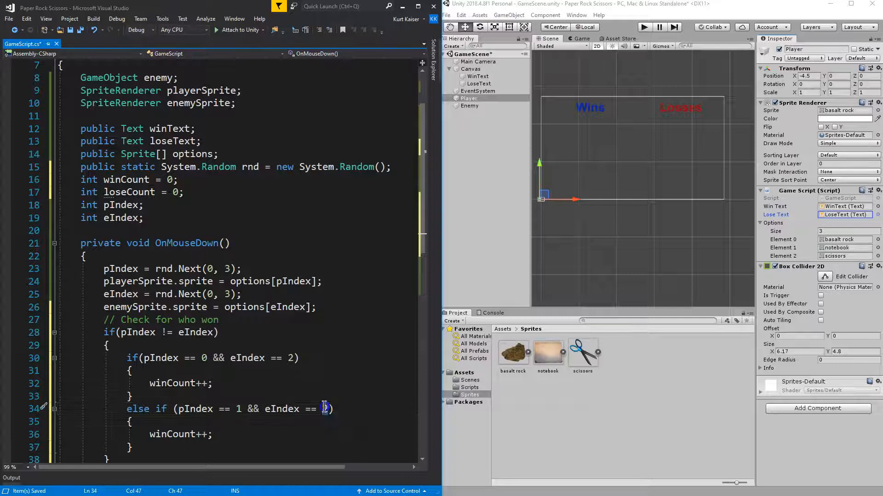
type("0")
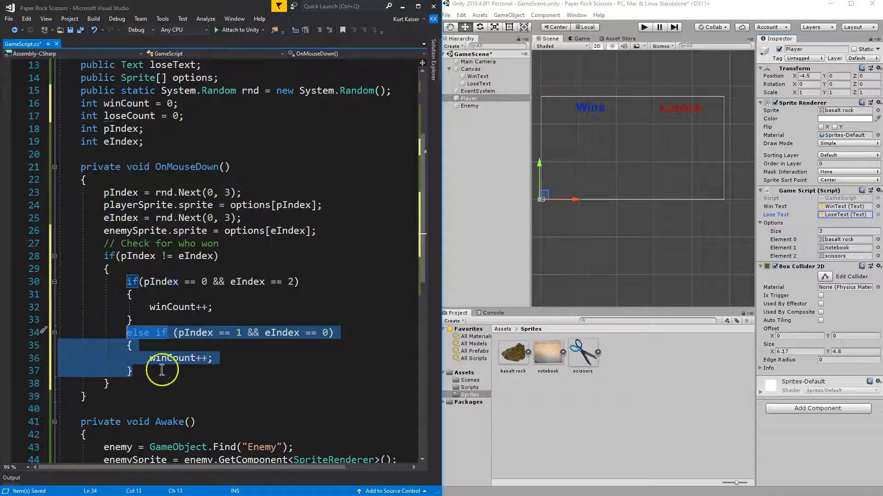
right_click(161, 369)
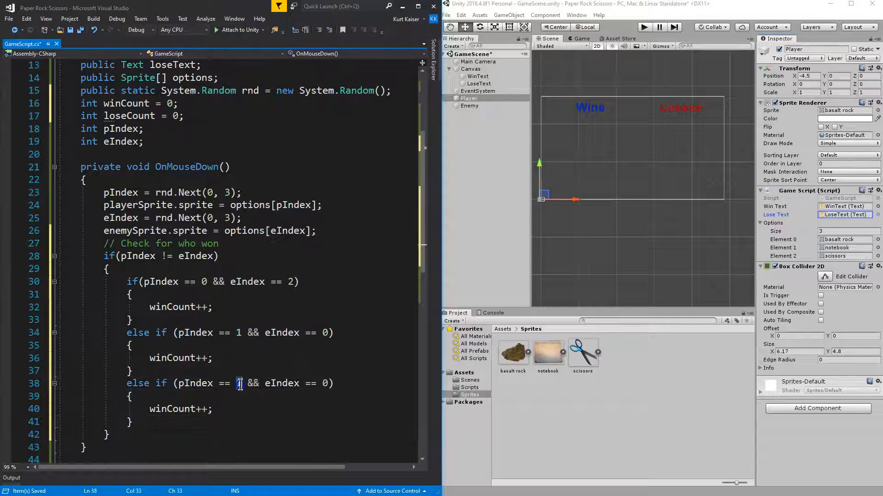
type("2")
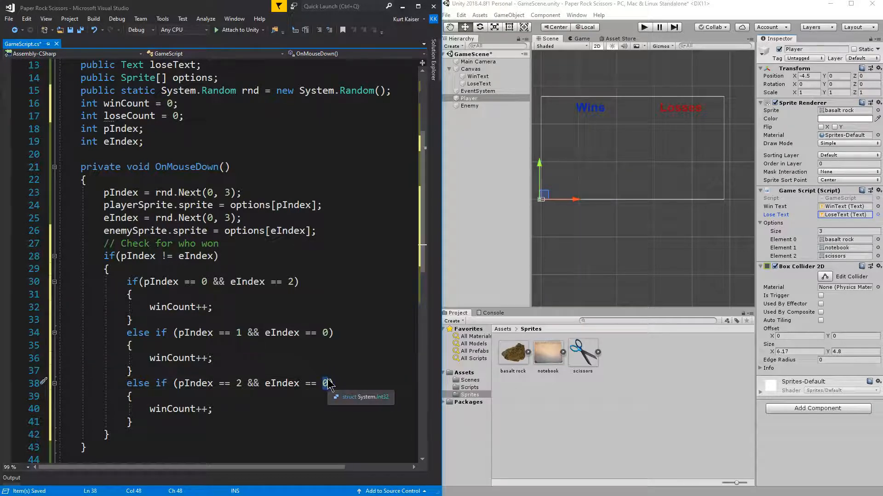
type("1")
type("e")
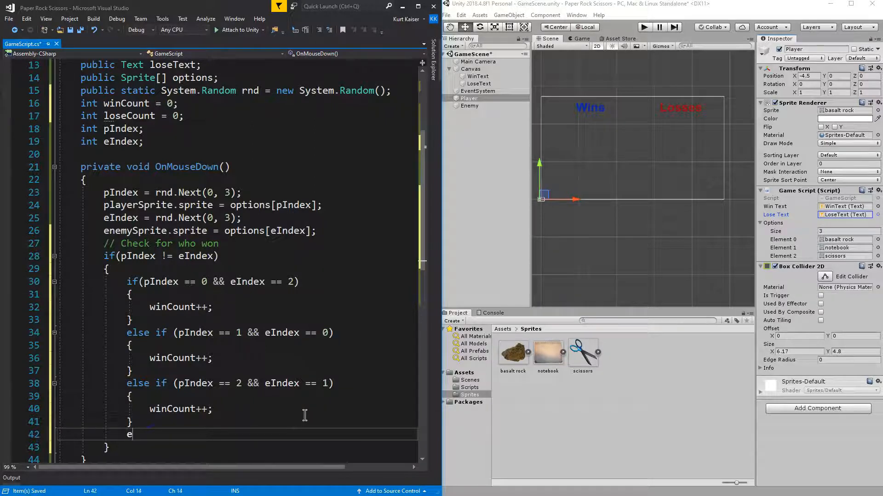
- Finish the final else branch with 'loseCount++;' after the last else if
type("lse")
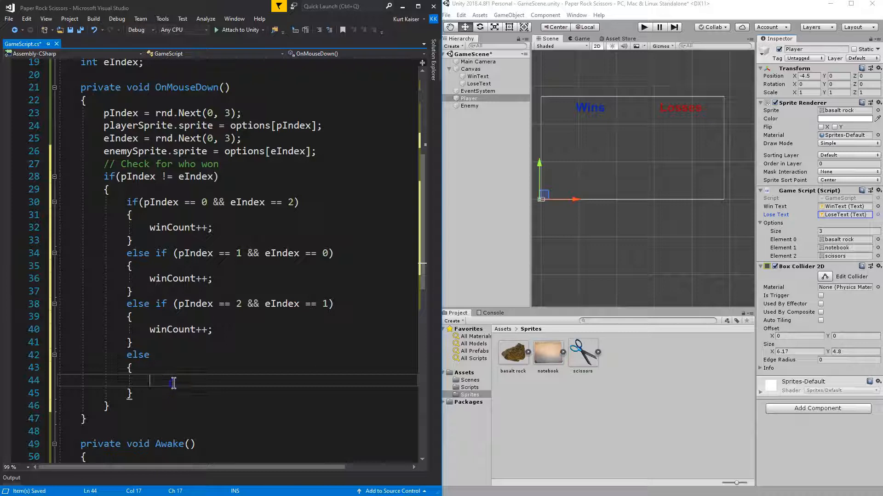
type("lose")
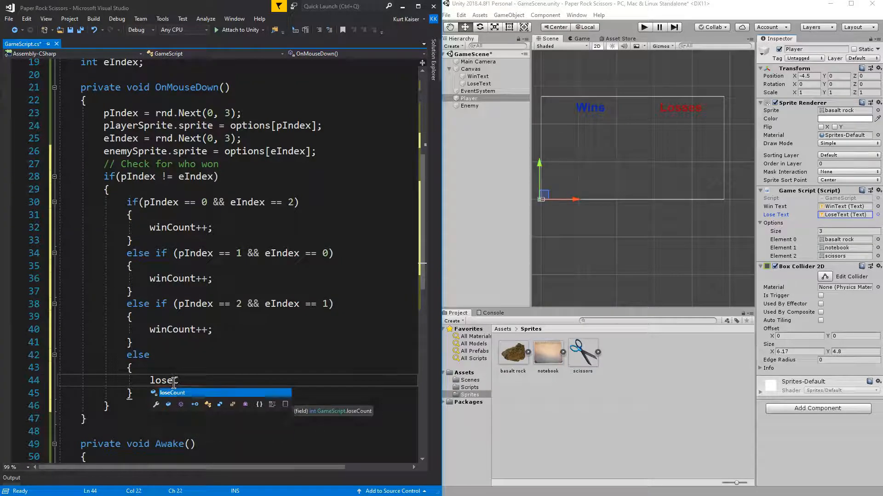
type("Count++")
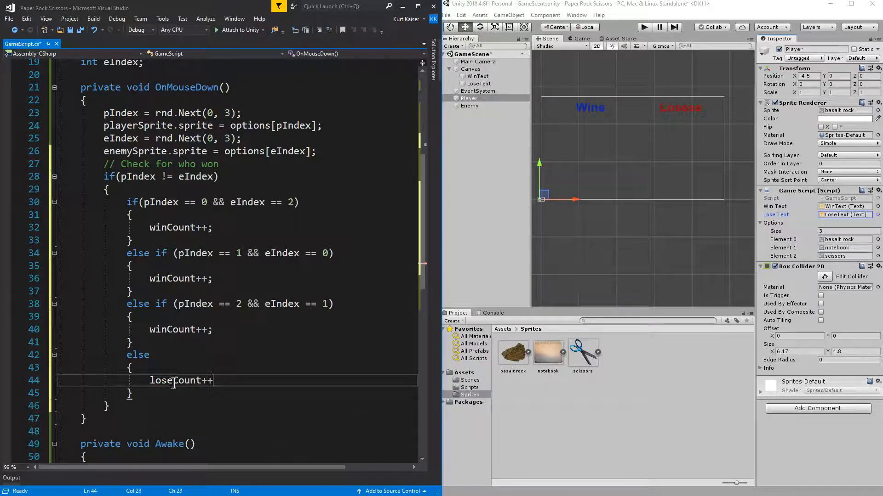
type(";")
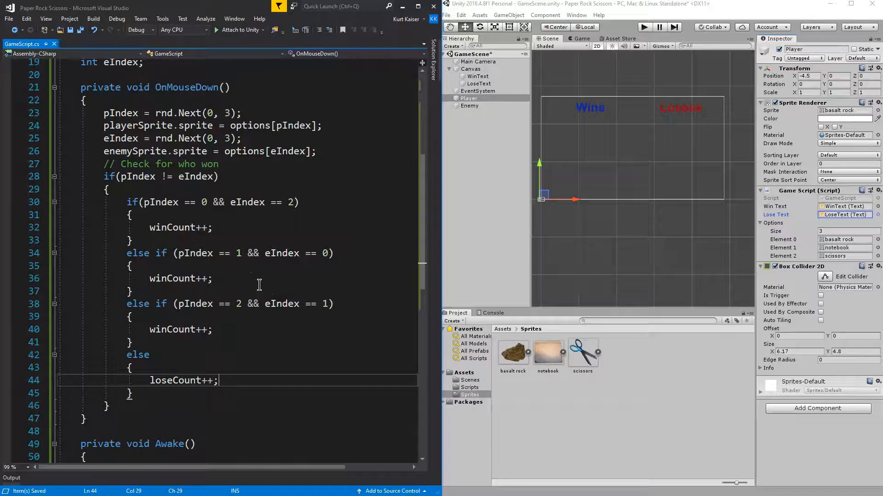
scroll("down", 3)
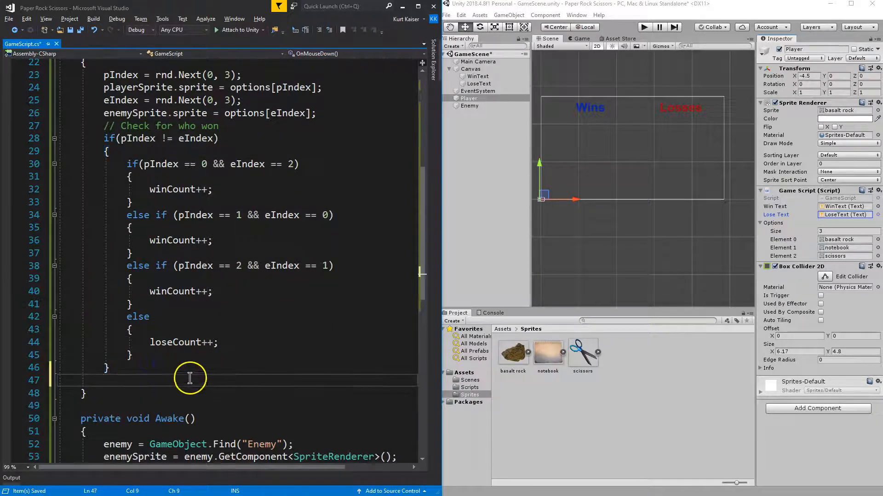
scroll("down", 3)
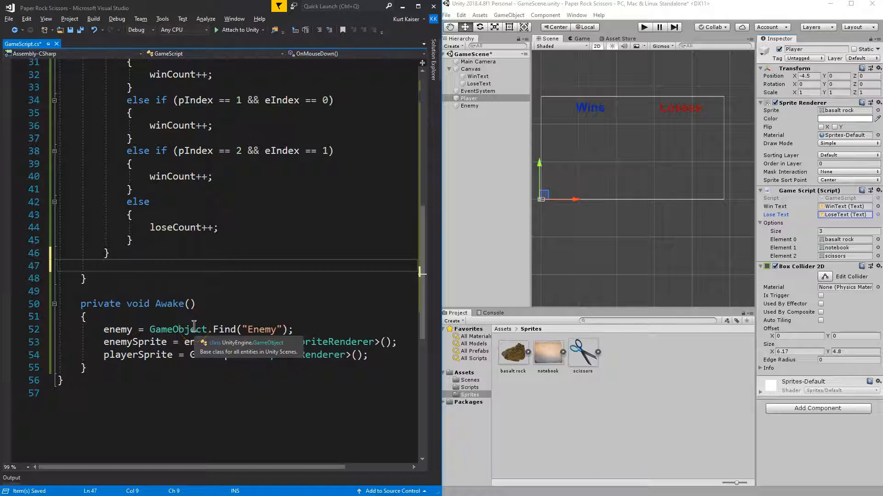
- Set winText.text = winCount.ToString() and loseText.text = loseCount.ToString() at the end of OnMouseDown
type("winText.text =")
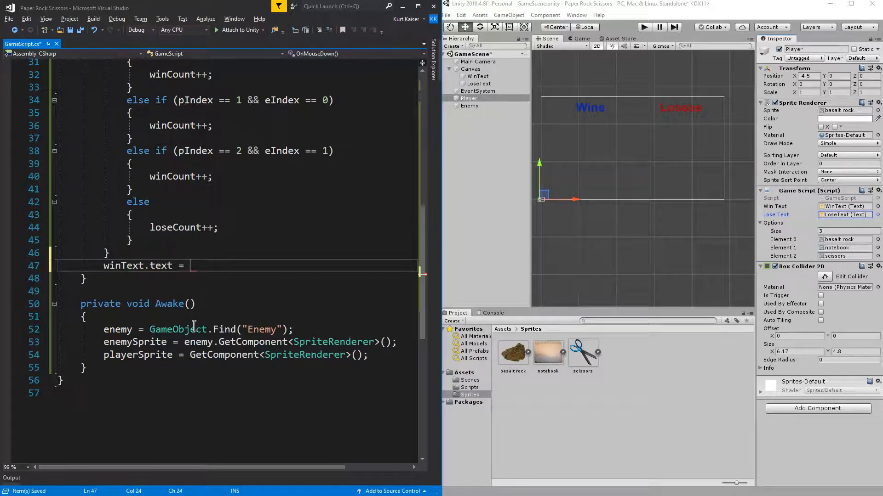
type("winCount.")
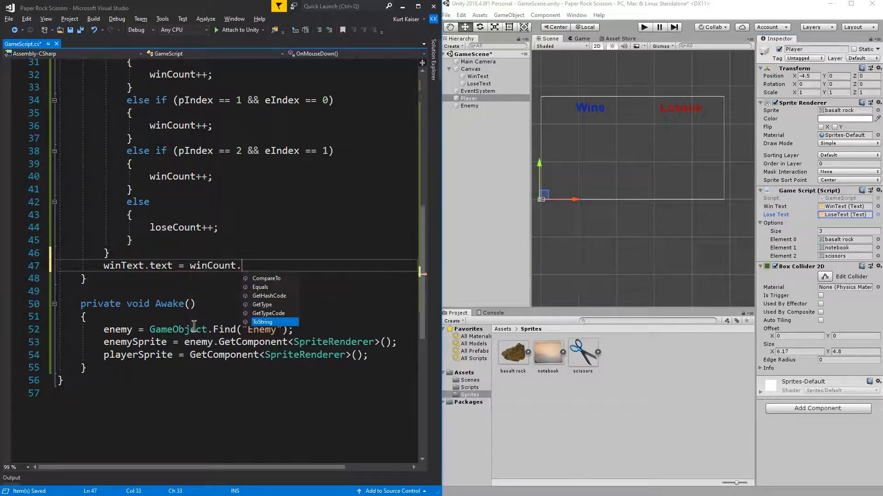
type("ToString();")
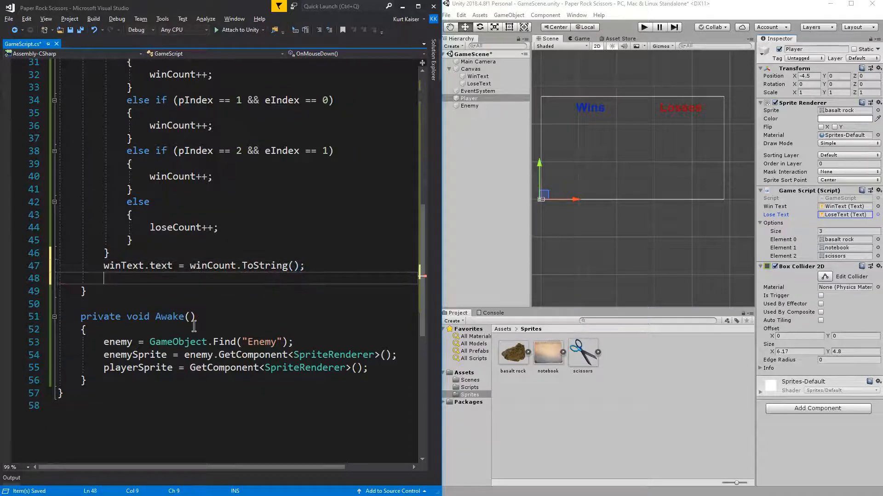
type("loseText.text =")
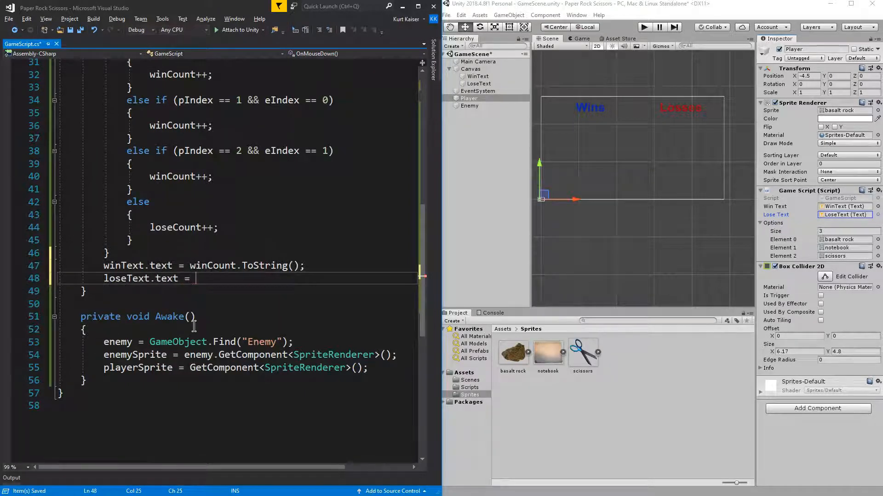
type("loseCount.ToSt")
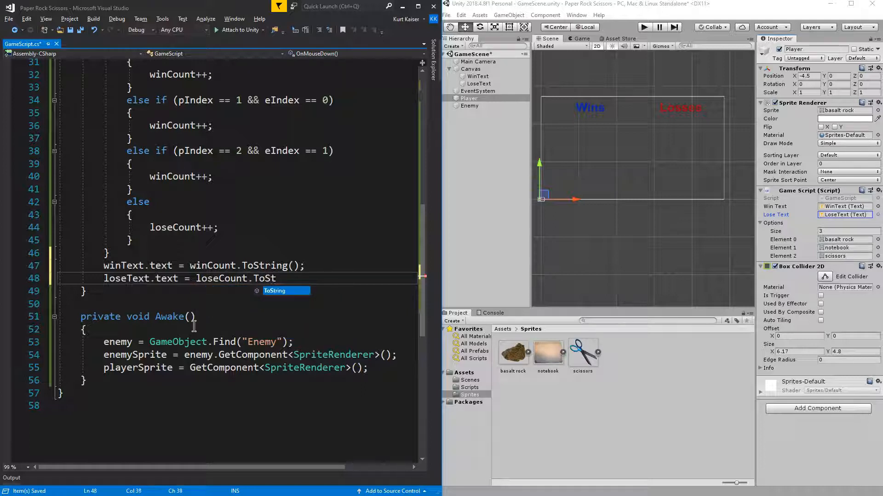
type("ring()")
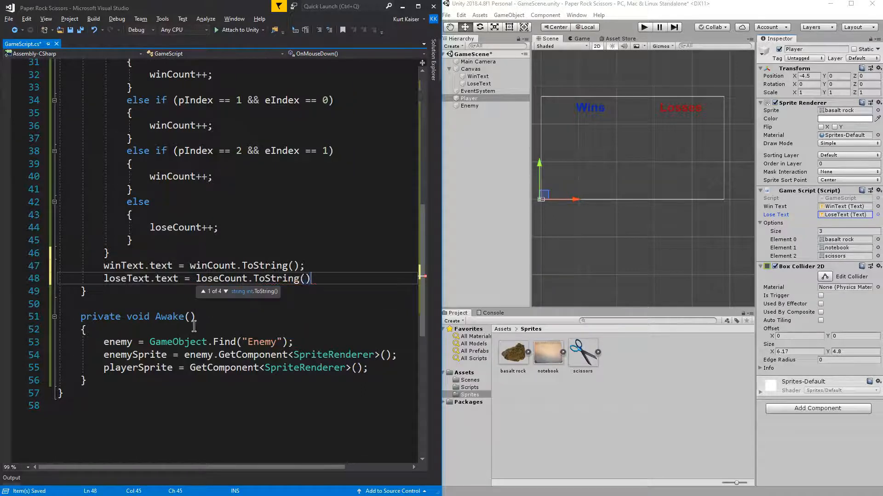
type(";")
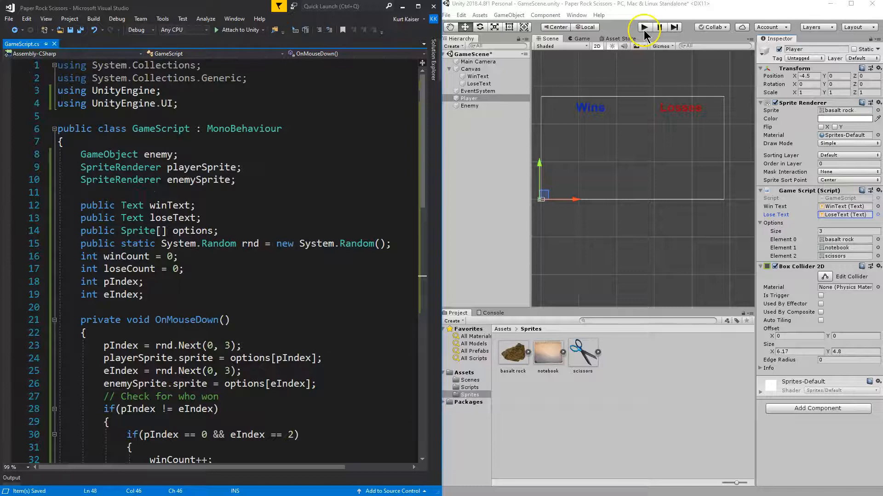
left_click(644, 27)
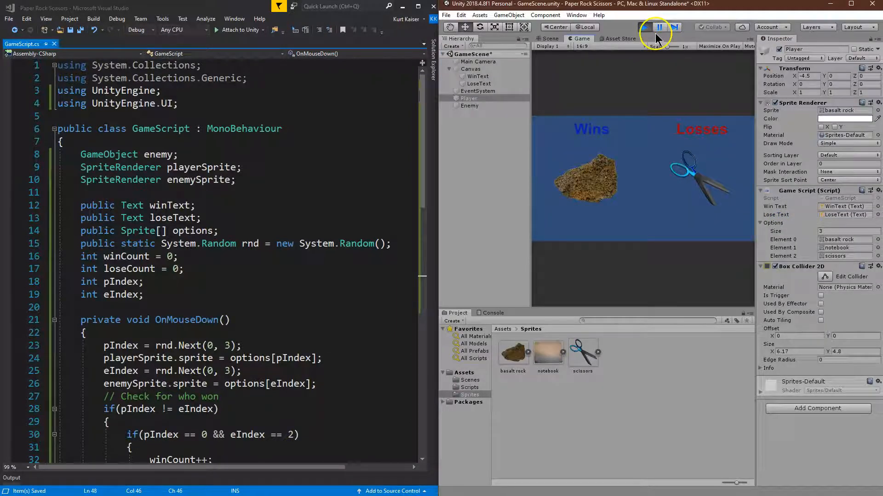
left_click(644, 27)
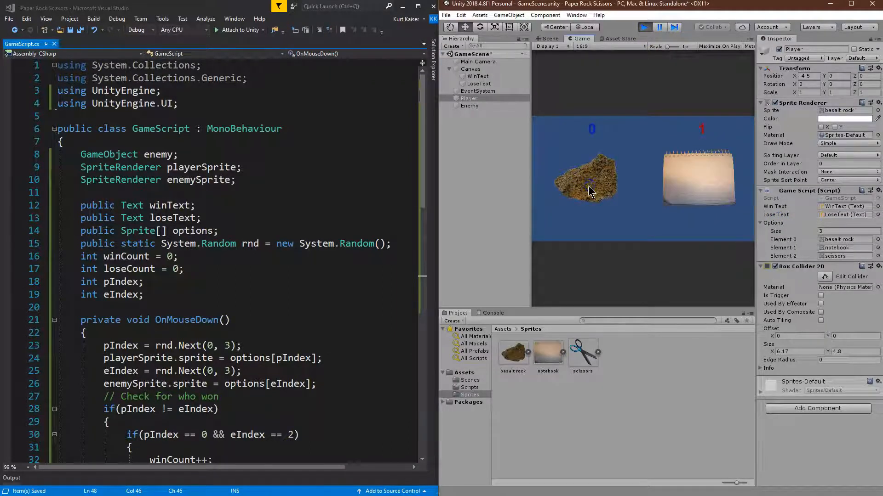
left_click(587, 186)
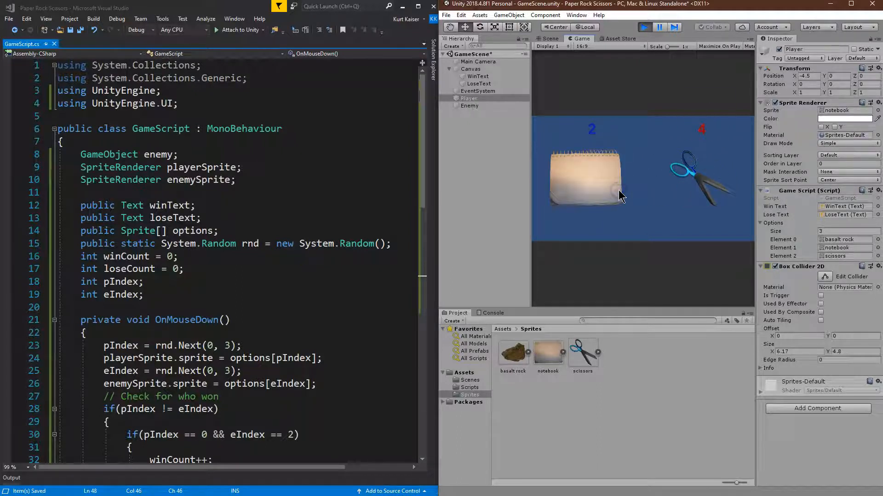
left_click(585, 177)
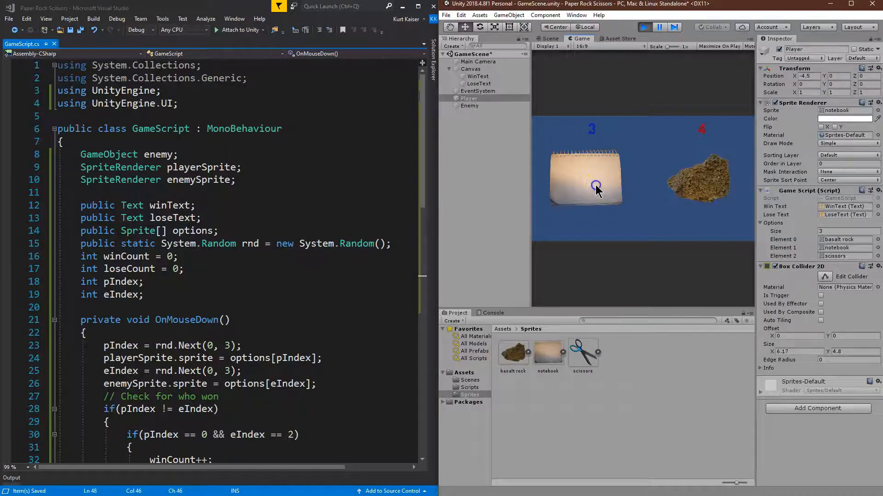
left_click(596, 188)
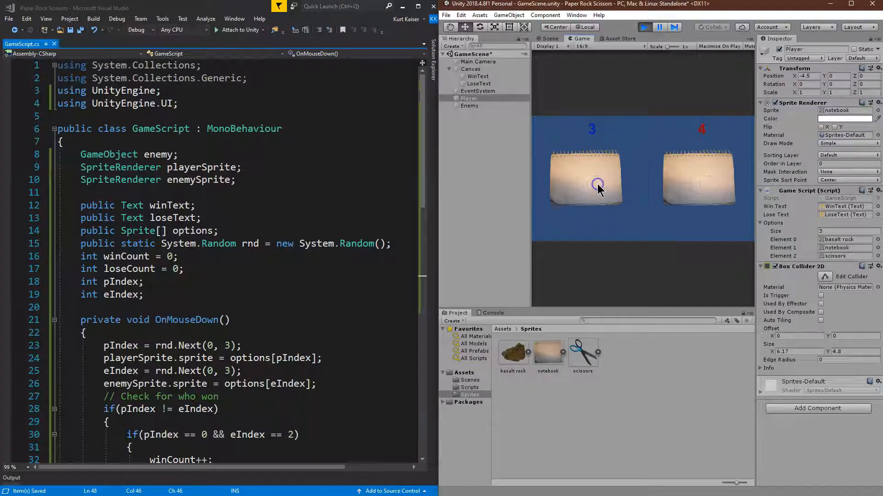
left_click(644, 27)
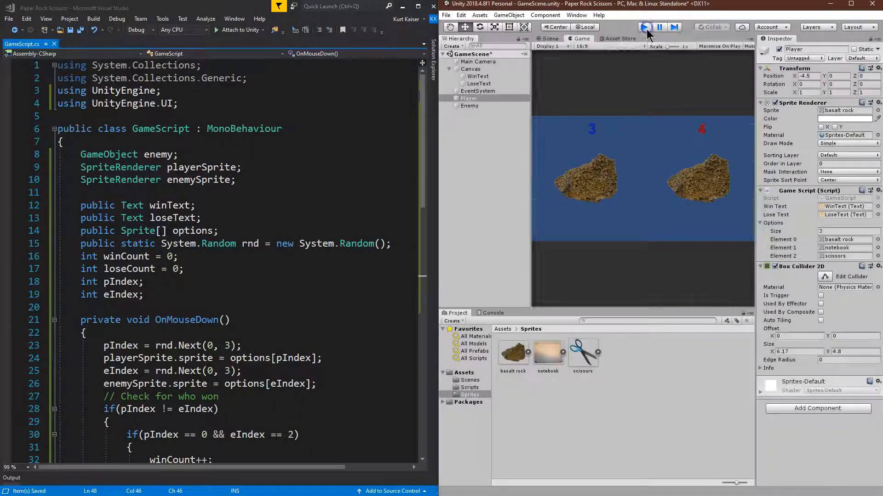
left_click(644, 27)
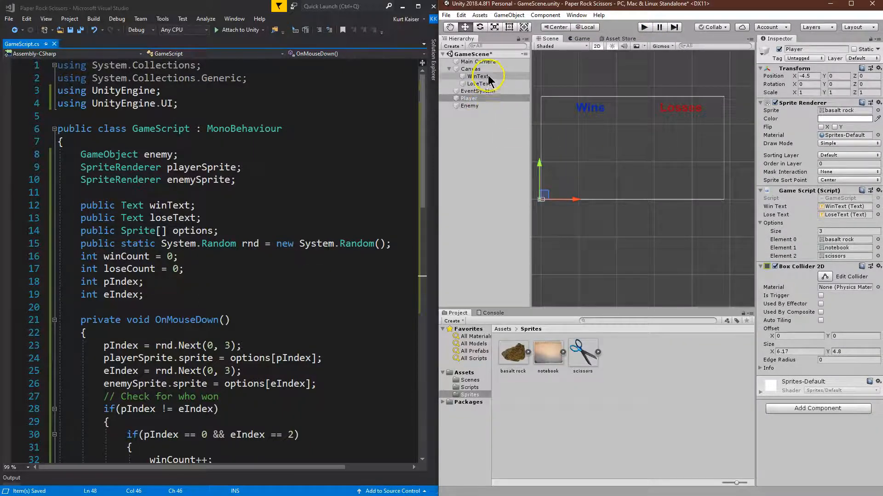
- Set the Transform Scale of both Player and Enemy to 1.1
left_click(468, 97)
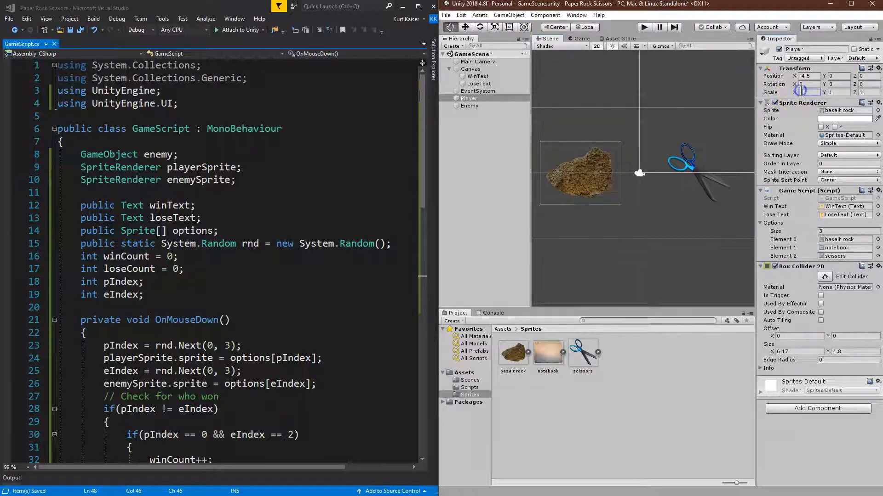
left_click(804, 92)
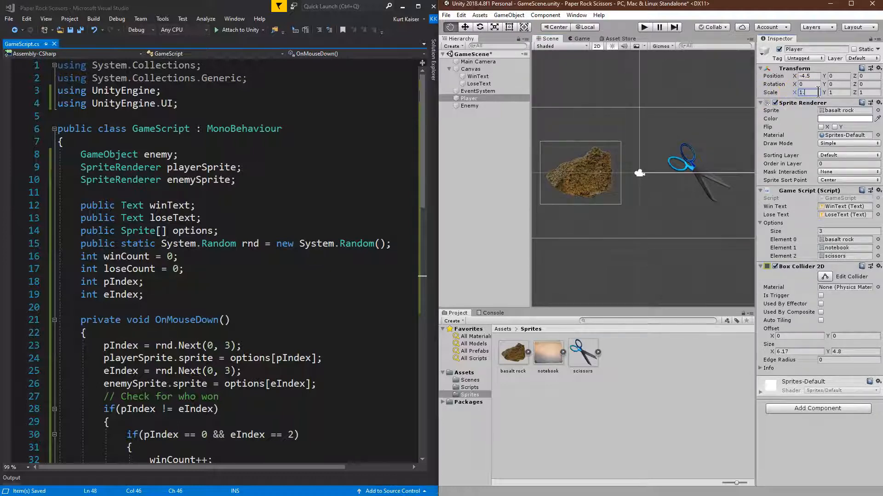
type("1.1")
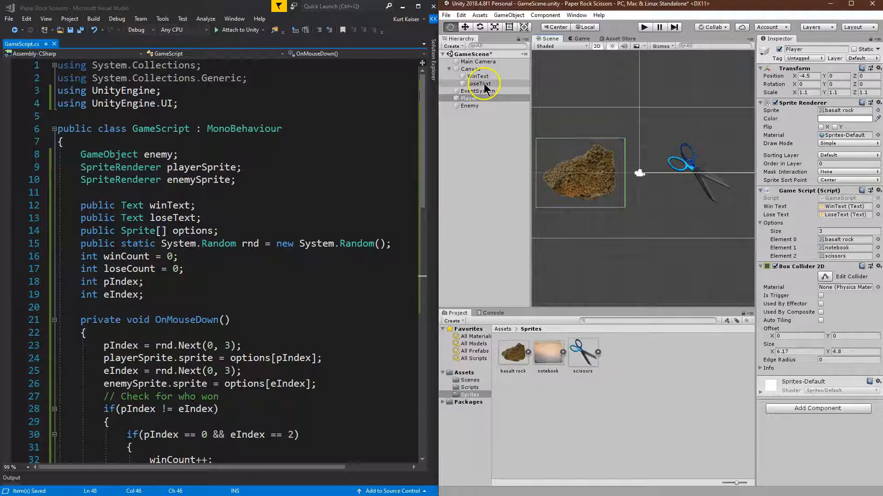
left_click(469, 106)
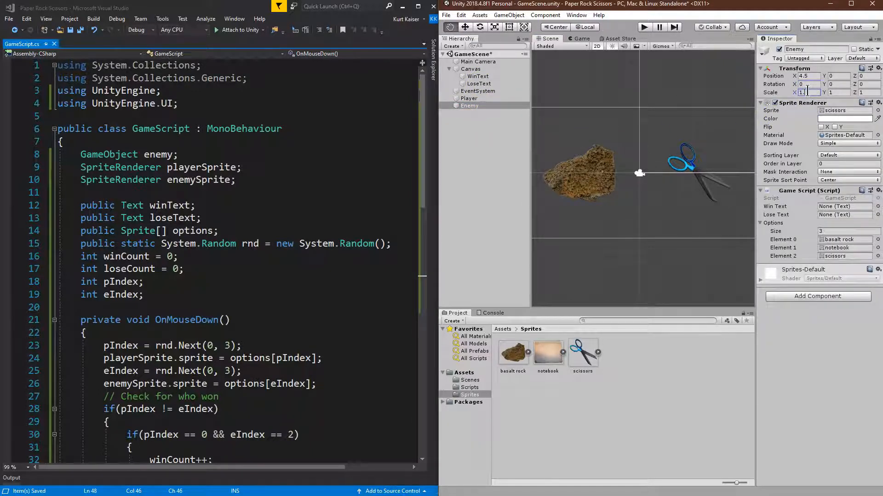
type("1.1")
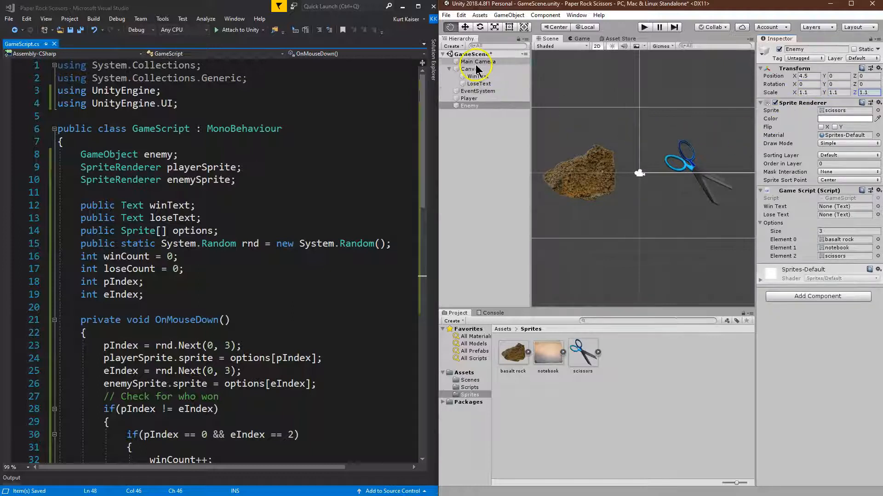
- Change the Main Camera background colour to mint green 84C6A3
left_click(478, 61)
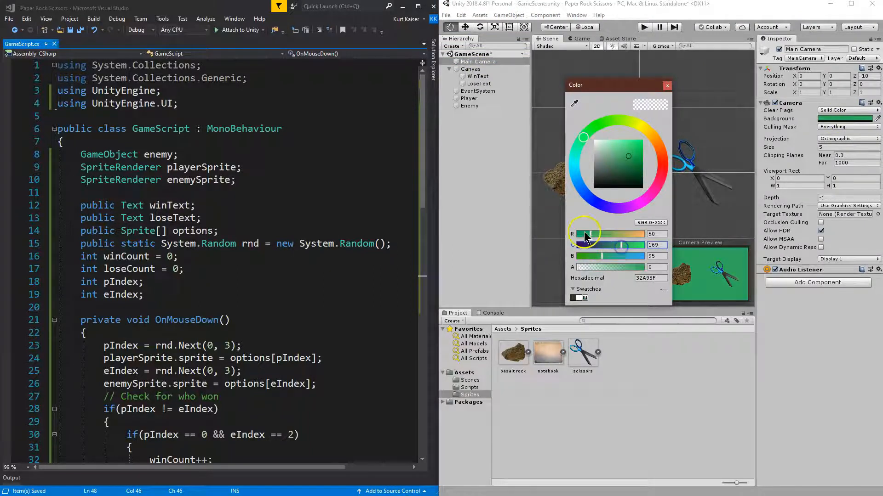
left_click_drag(582, 138, 619, 148)
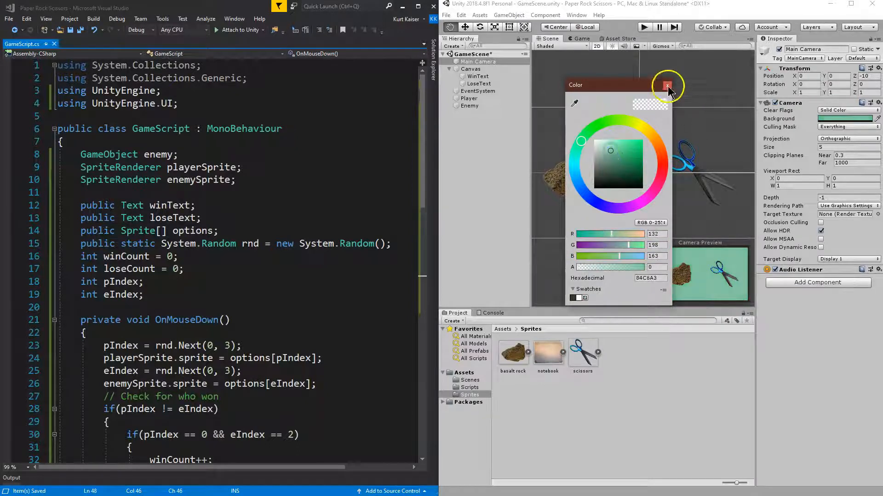
left_click(668, 85)
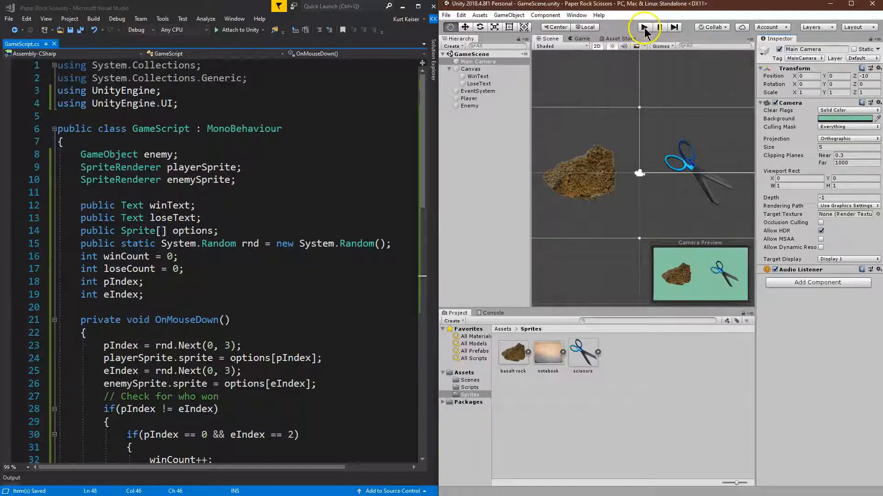
- Enter Play mode and click the player sprite for several rounds to test the counters
left_click(644, 27)
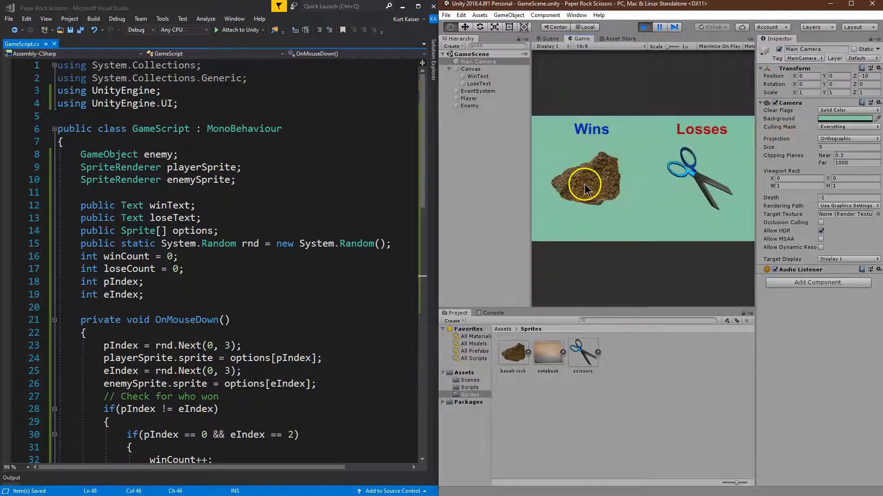
left_click(586, 183)
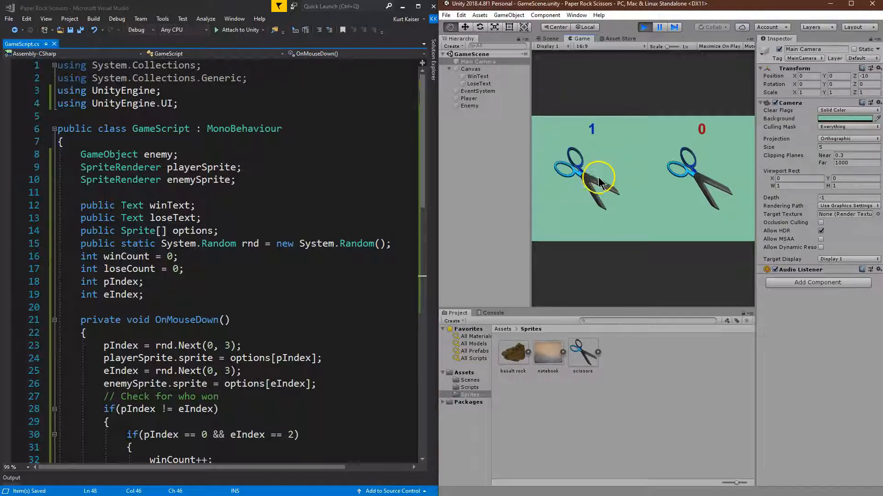
left_click(591, 181)
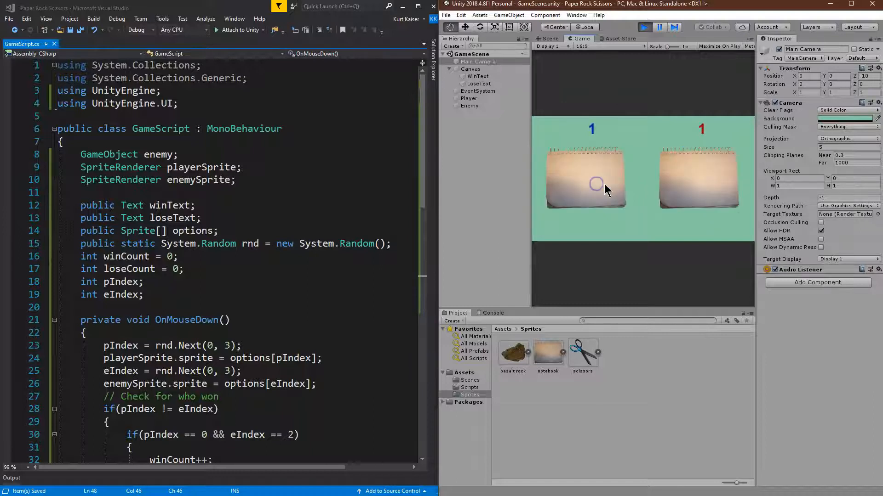
left_click(586, 183)
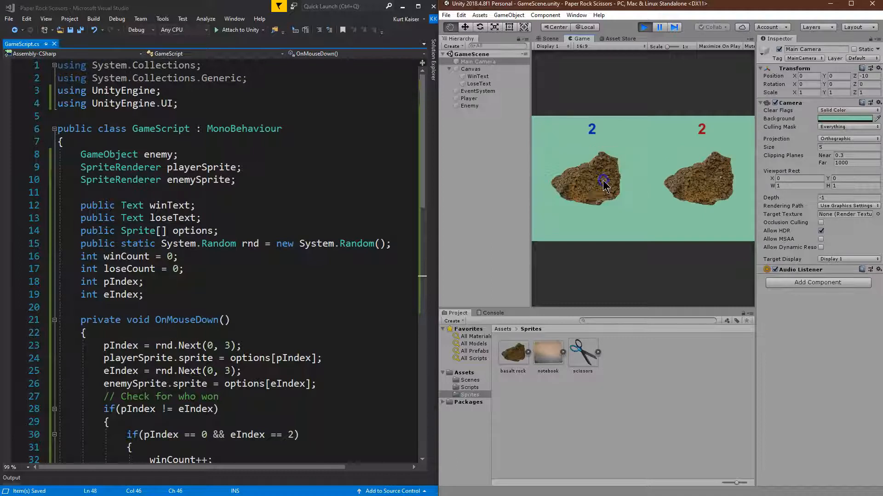
left_click(591, 186)
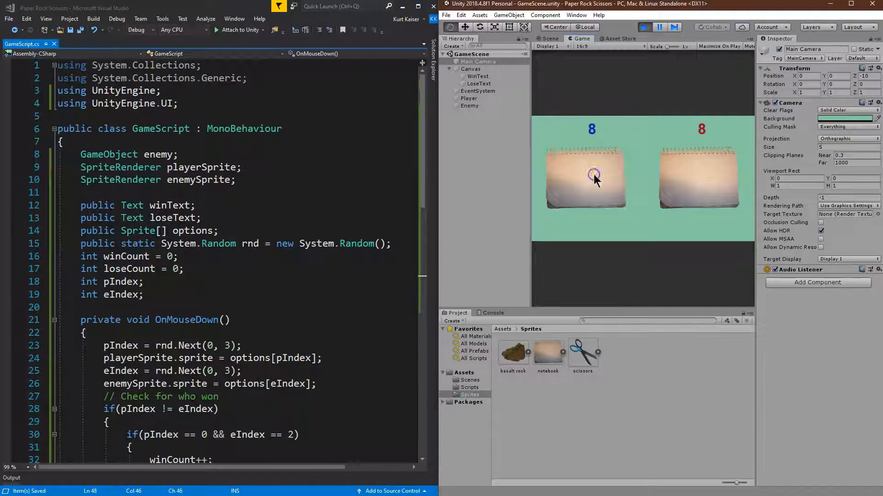
left_click(585, 177)
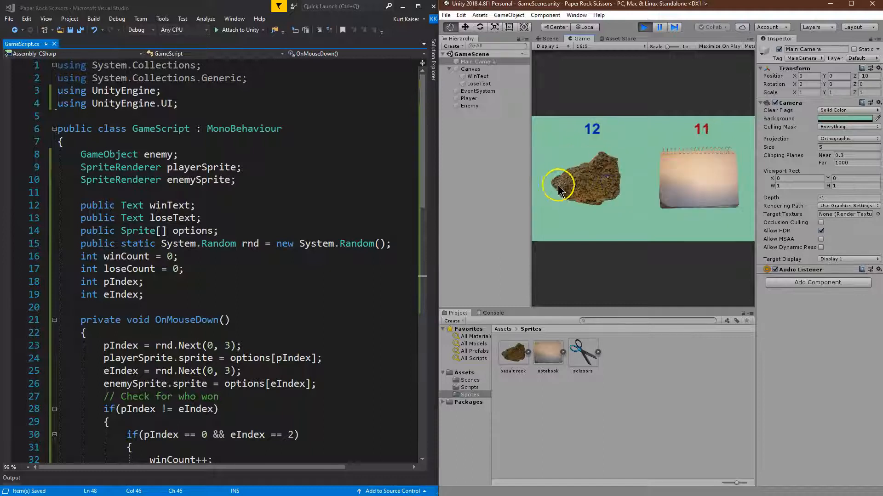
scroll("down", 3)
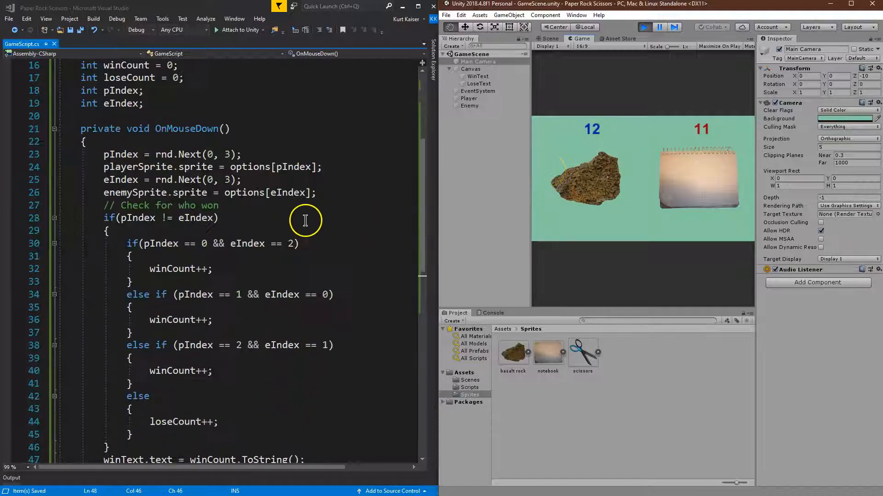